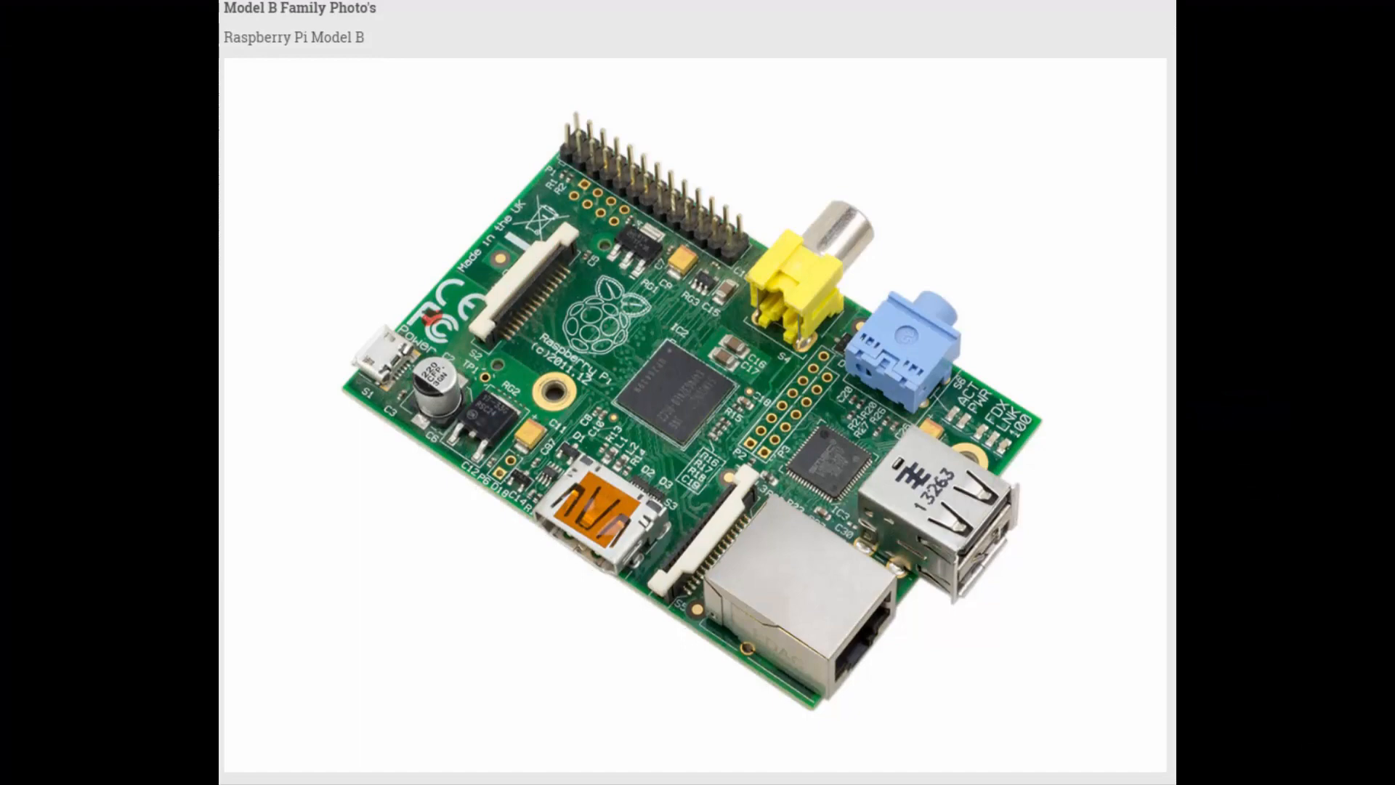
# Scroll past the Raspberry Pi model photos and down the homepage to Books & magazines
pyautogui.scroll(-3)
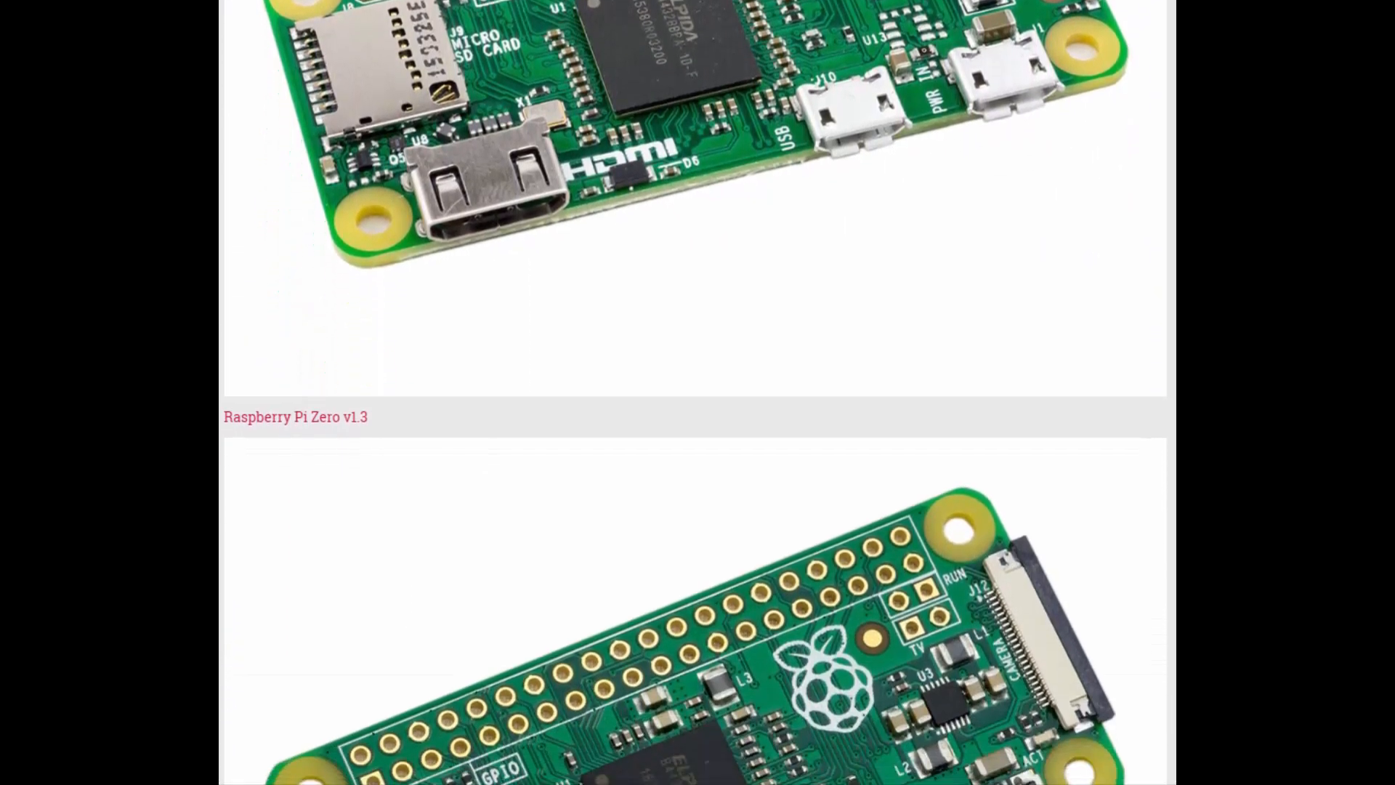
pyautogui.scroll(-3)
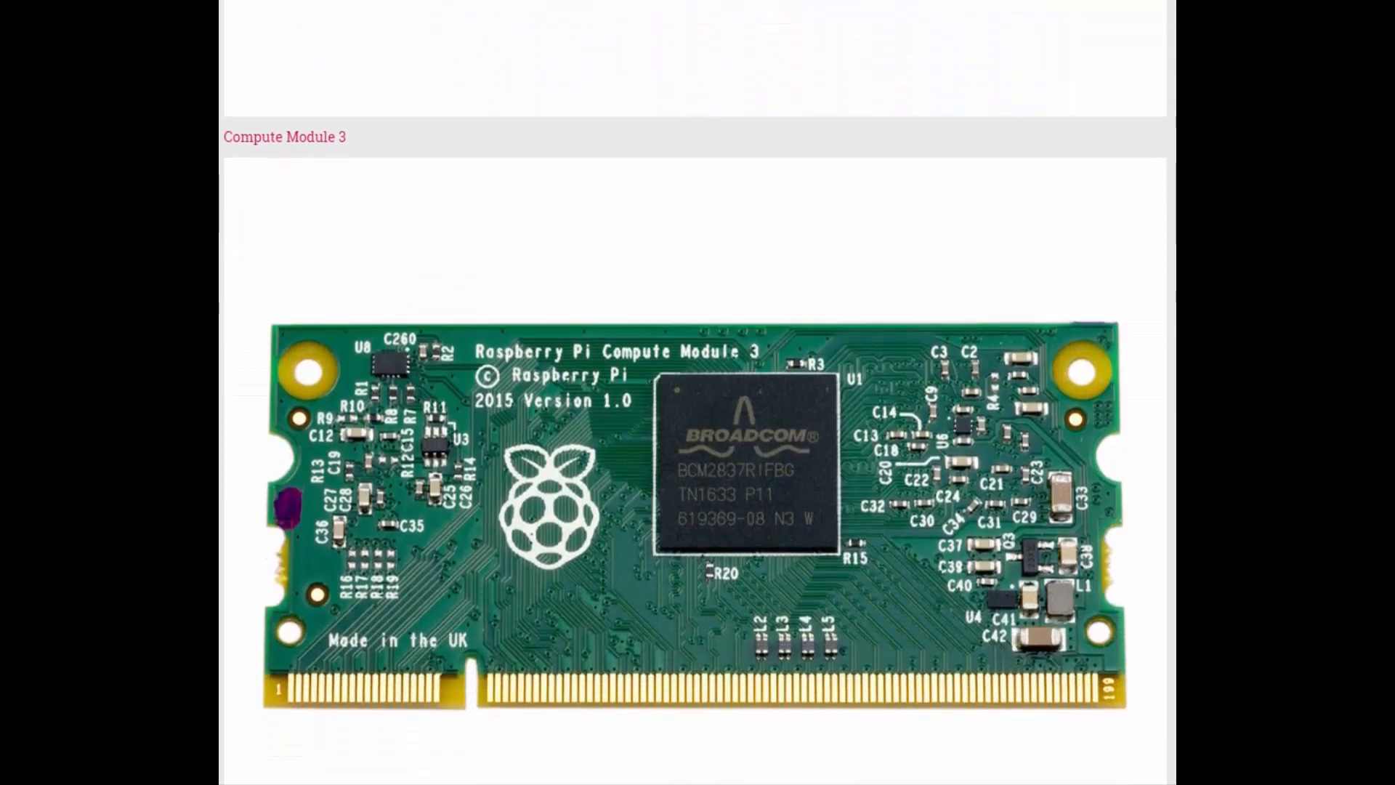
pyautogui.scroll(-3)
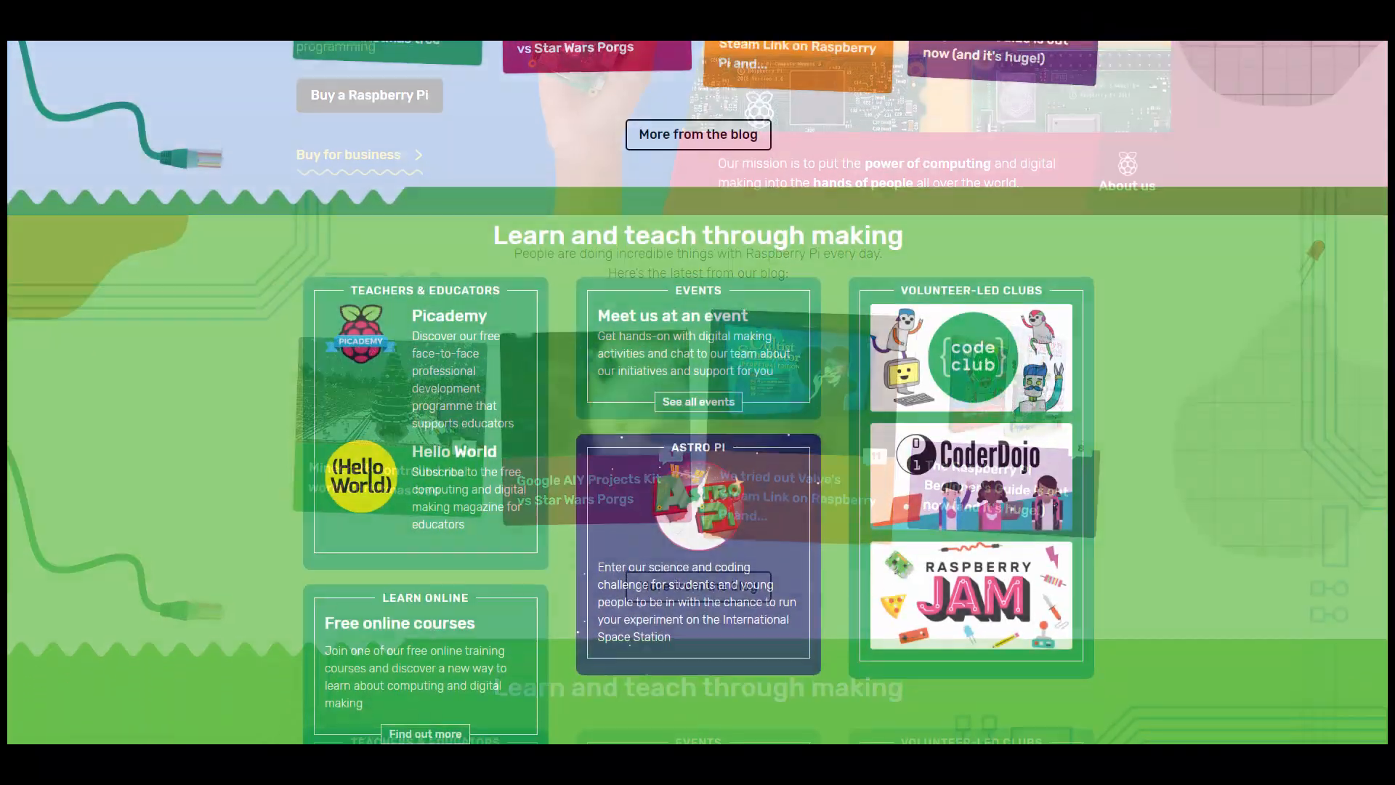
pyautogui.scroll(-3)
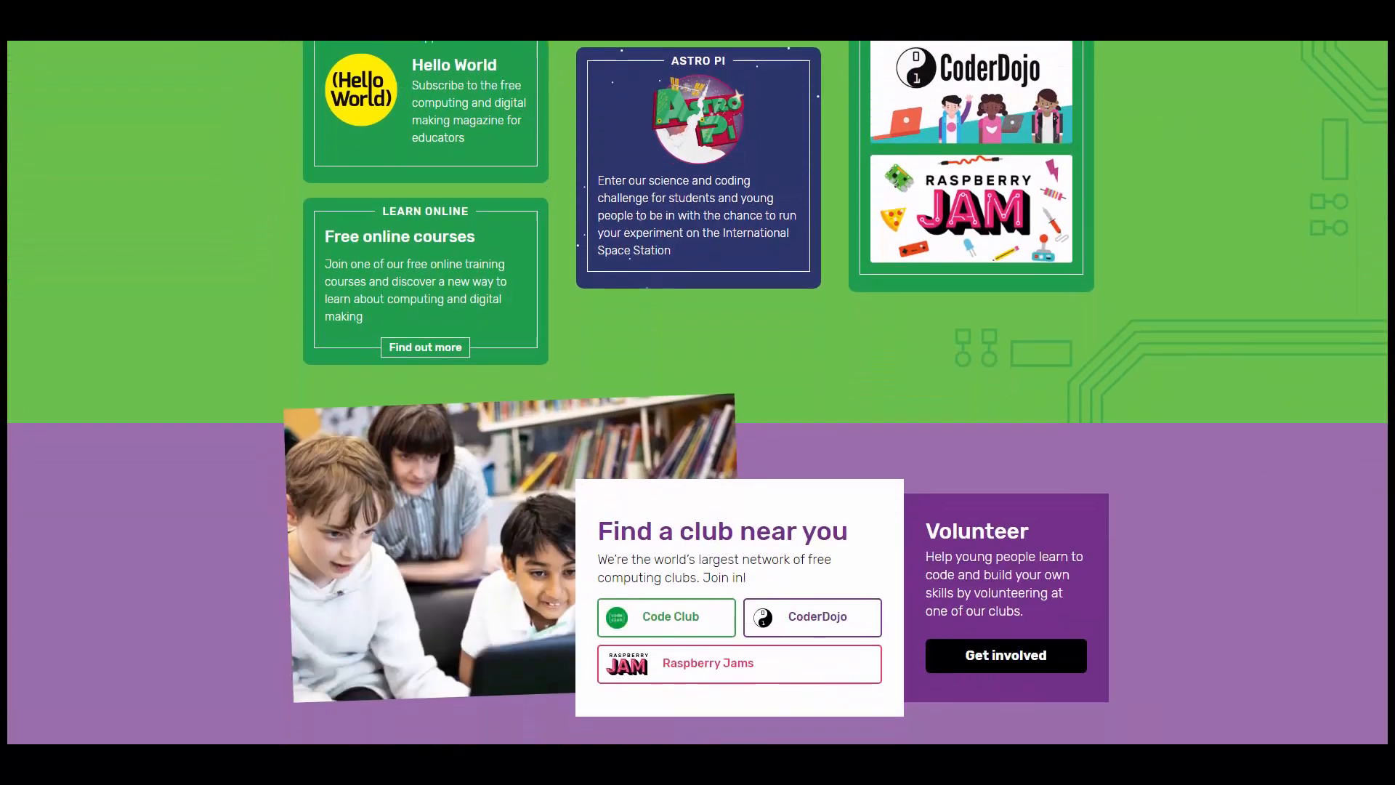
pyautogui.scroll(-3)
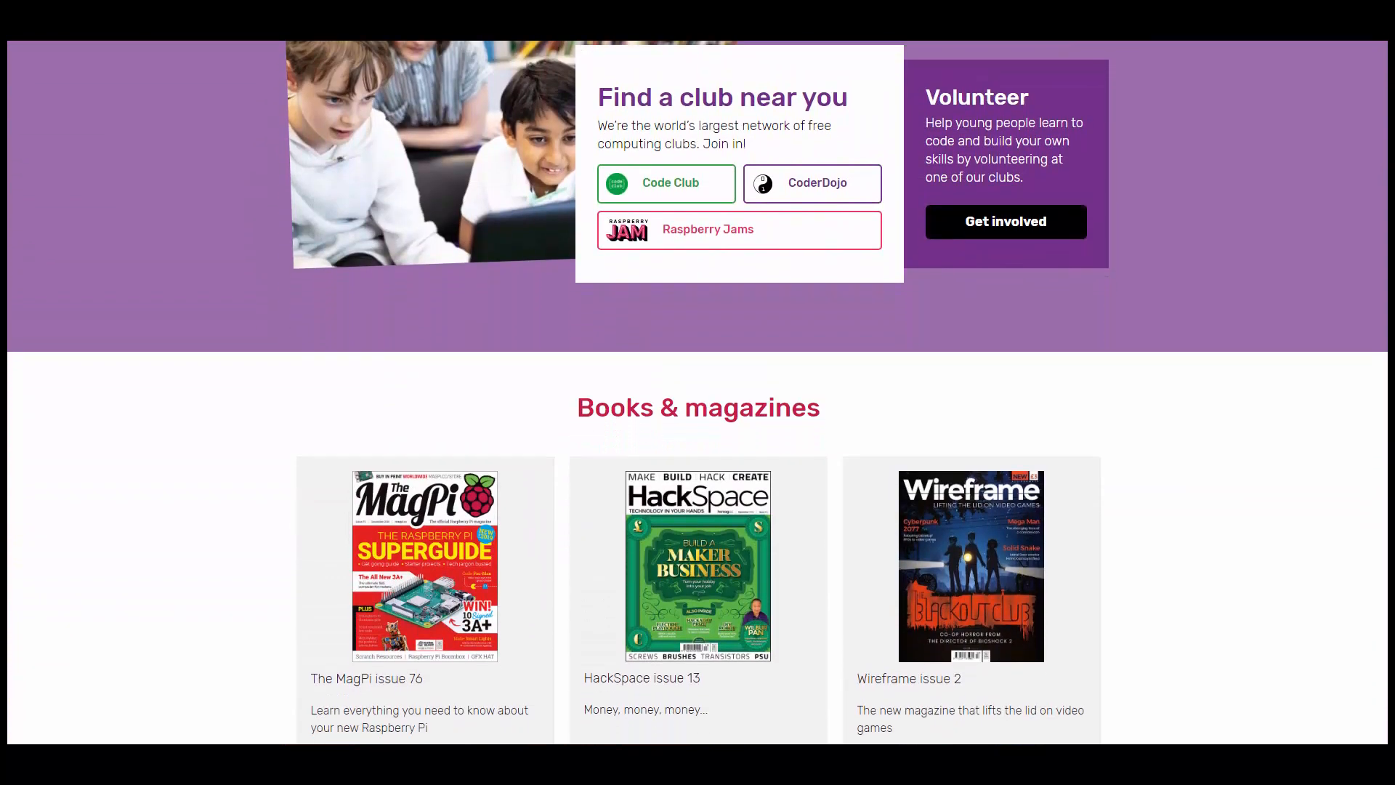
pyautogui.scroll(-3)
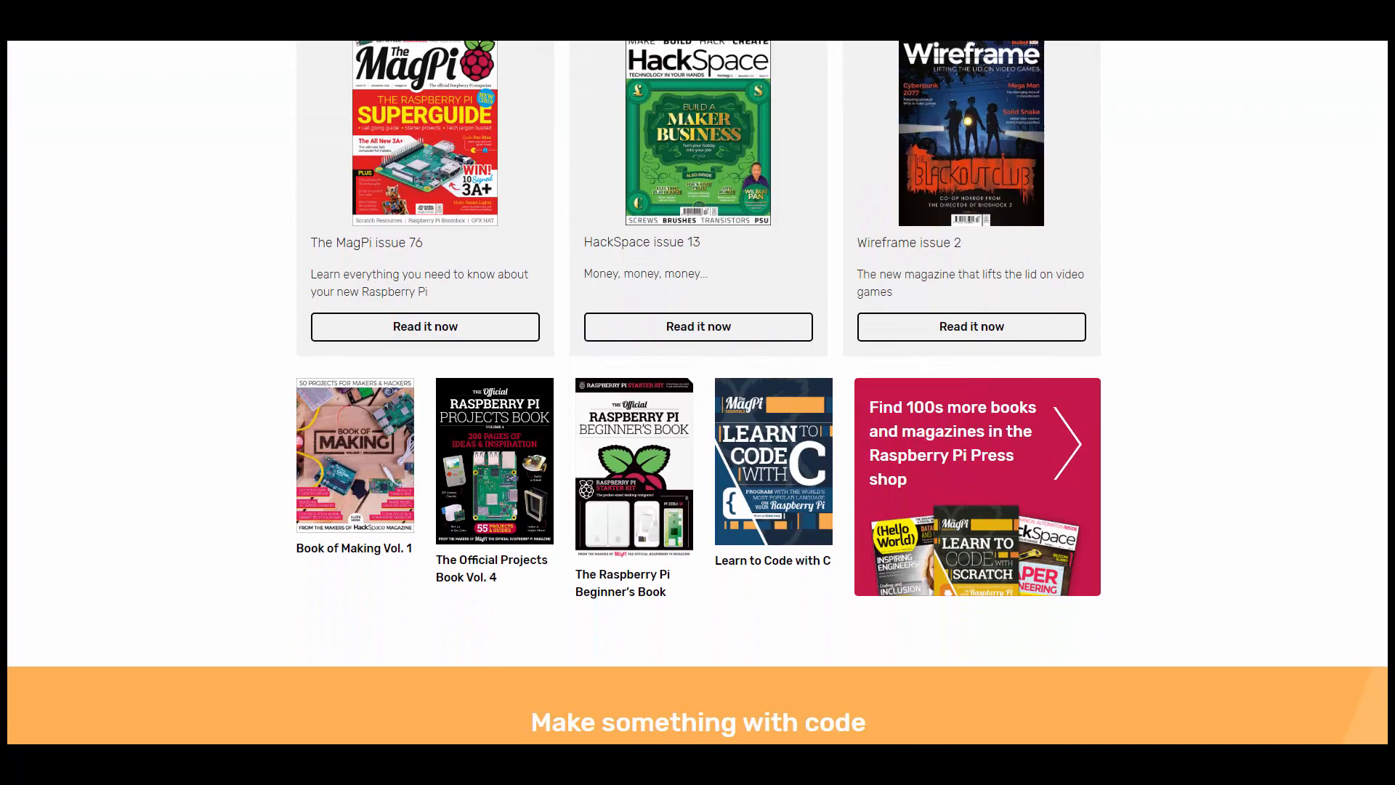
pyautogui.scroll(-3)
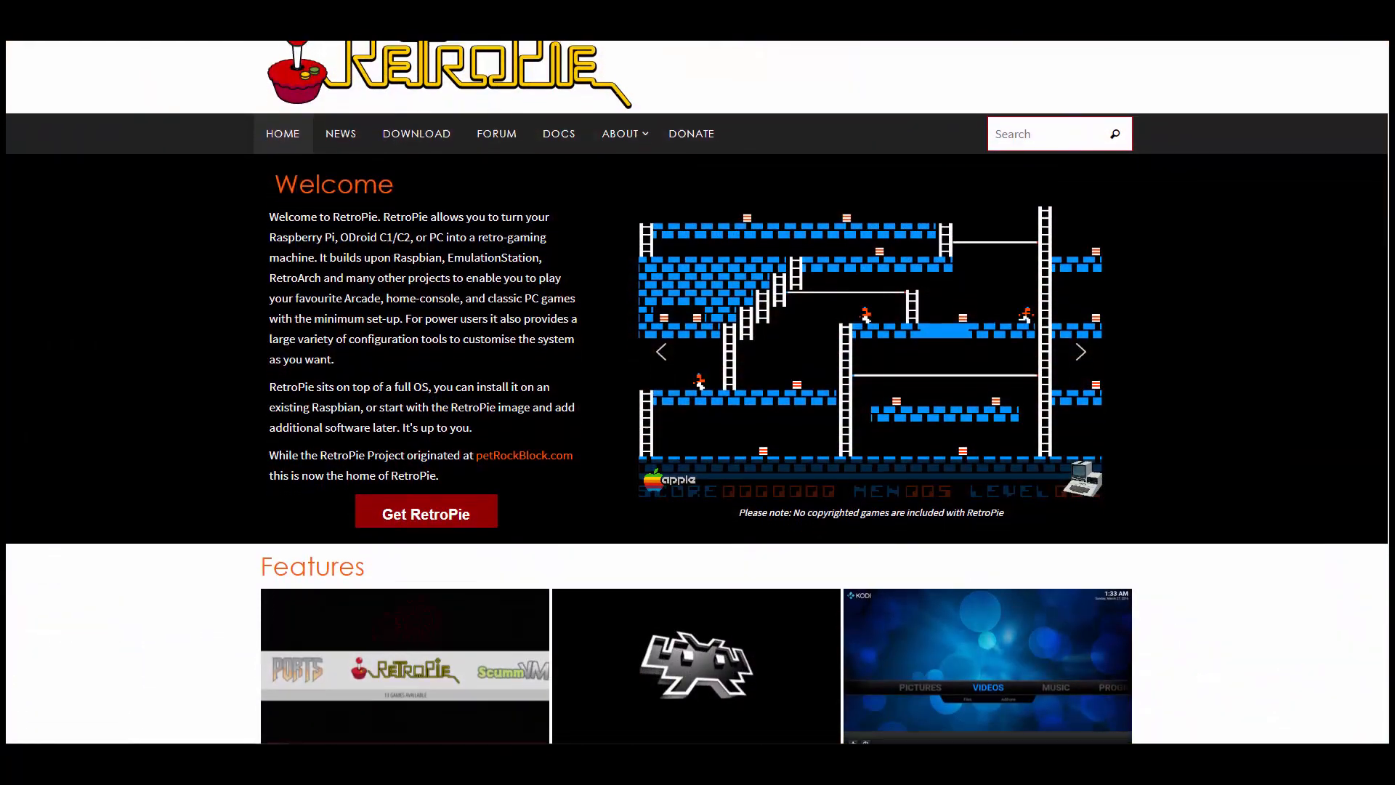
pyautogui.scroll(-3)
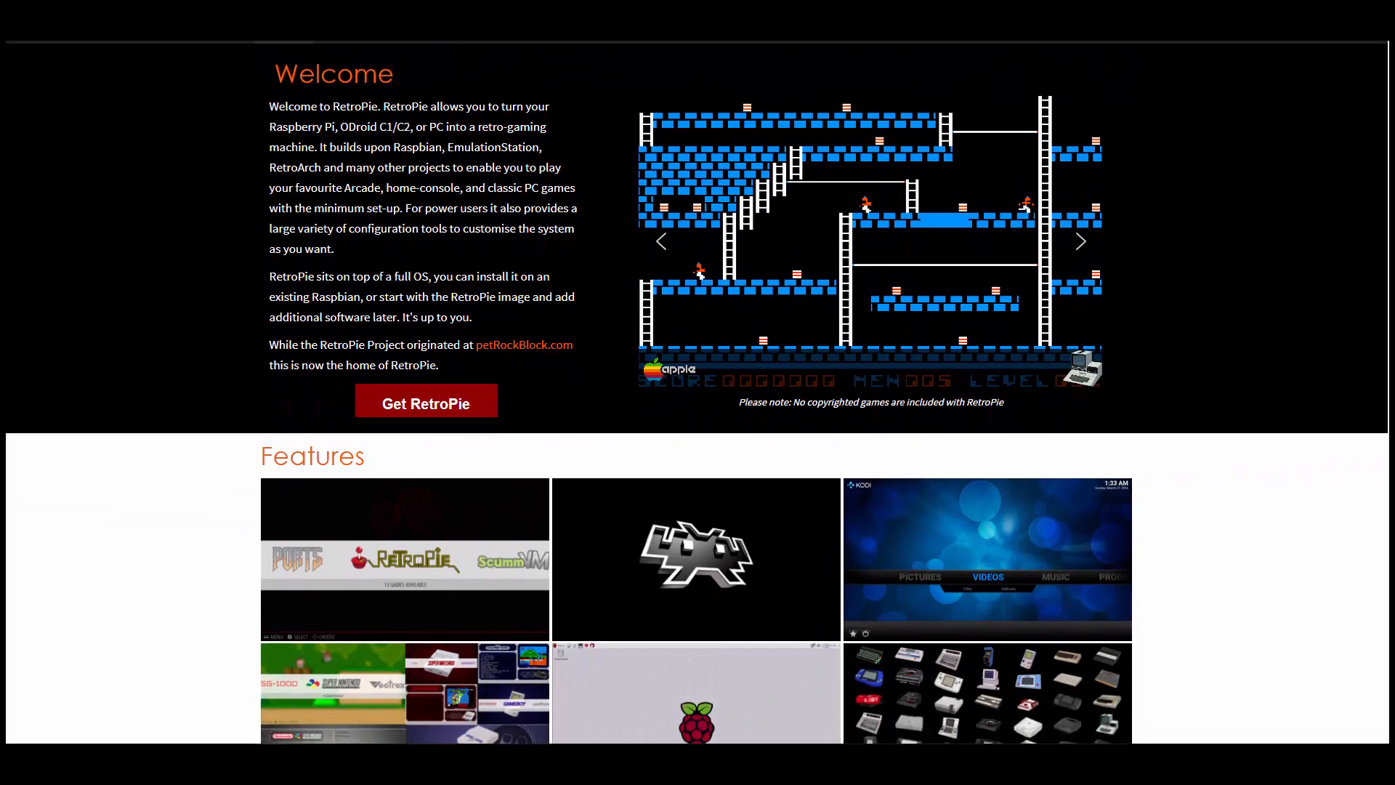
pyautogui.scroll(-3)
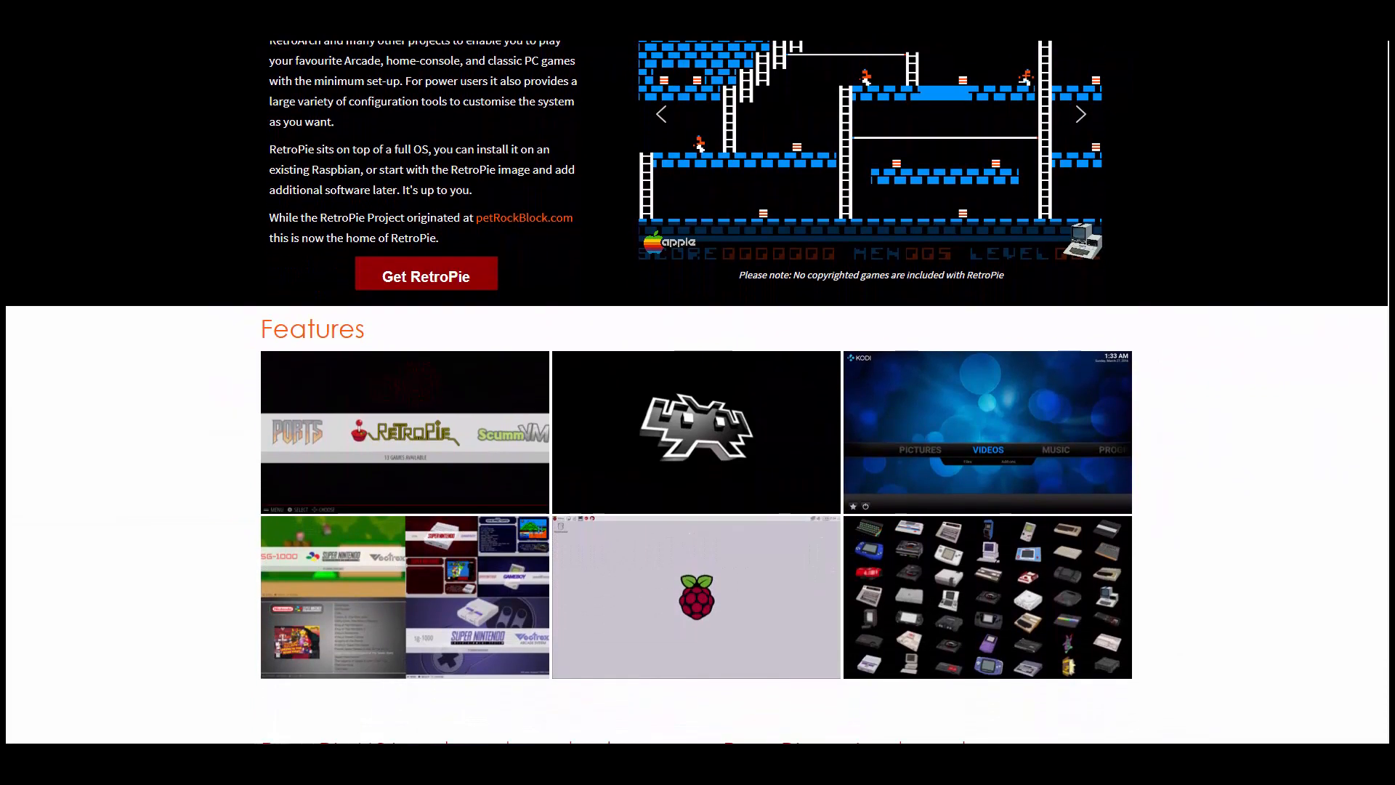
pyautogui.scroll(-3)
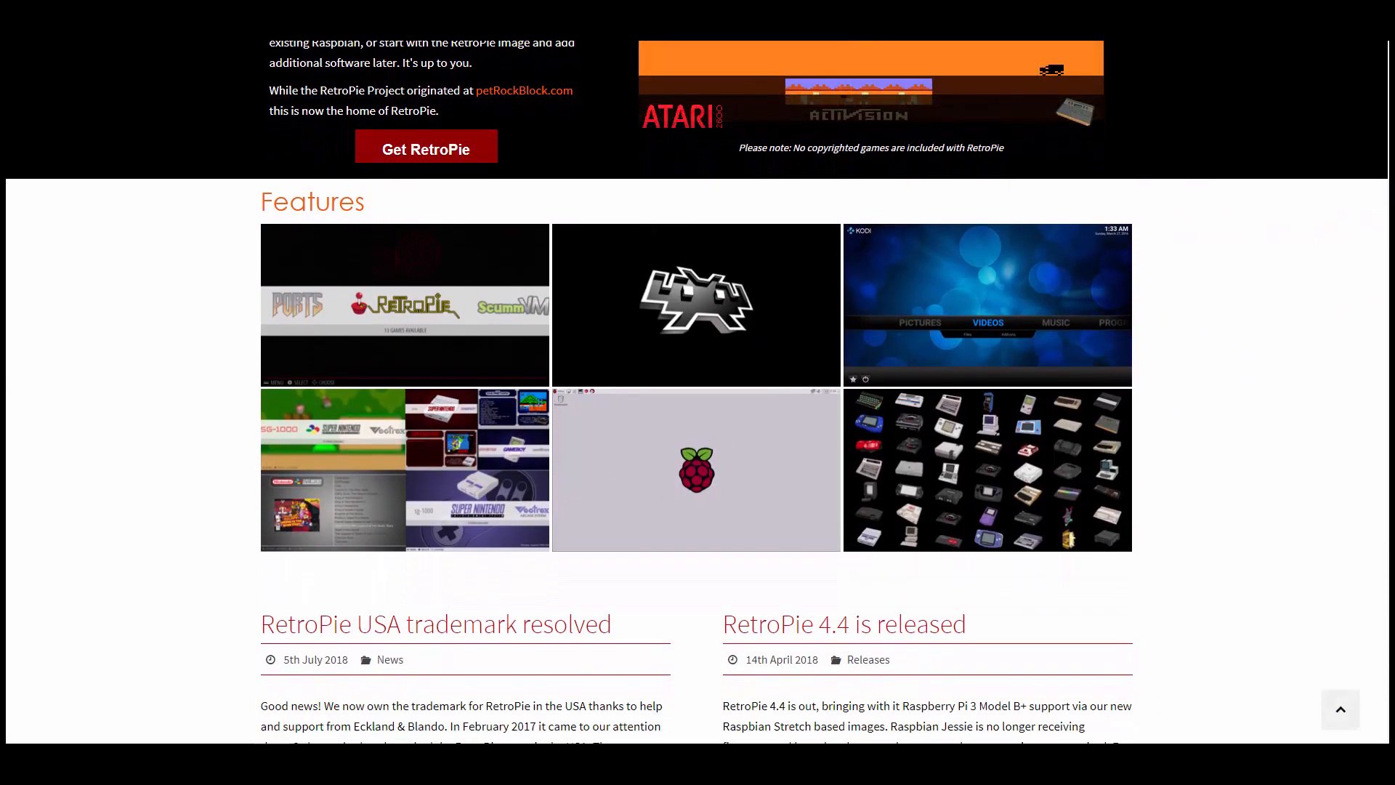
pyautogui.scroll(-3)
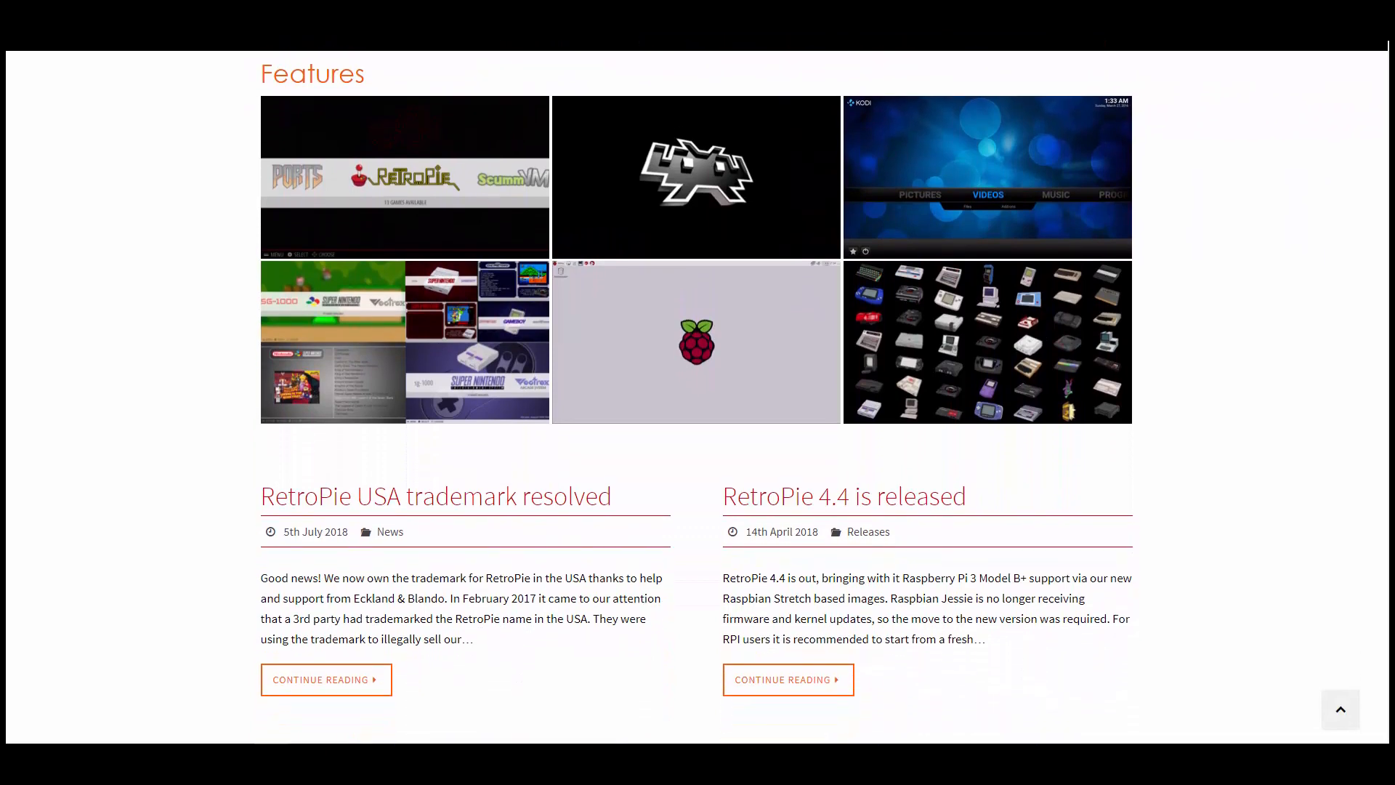
pyautogui.scroll(-3)
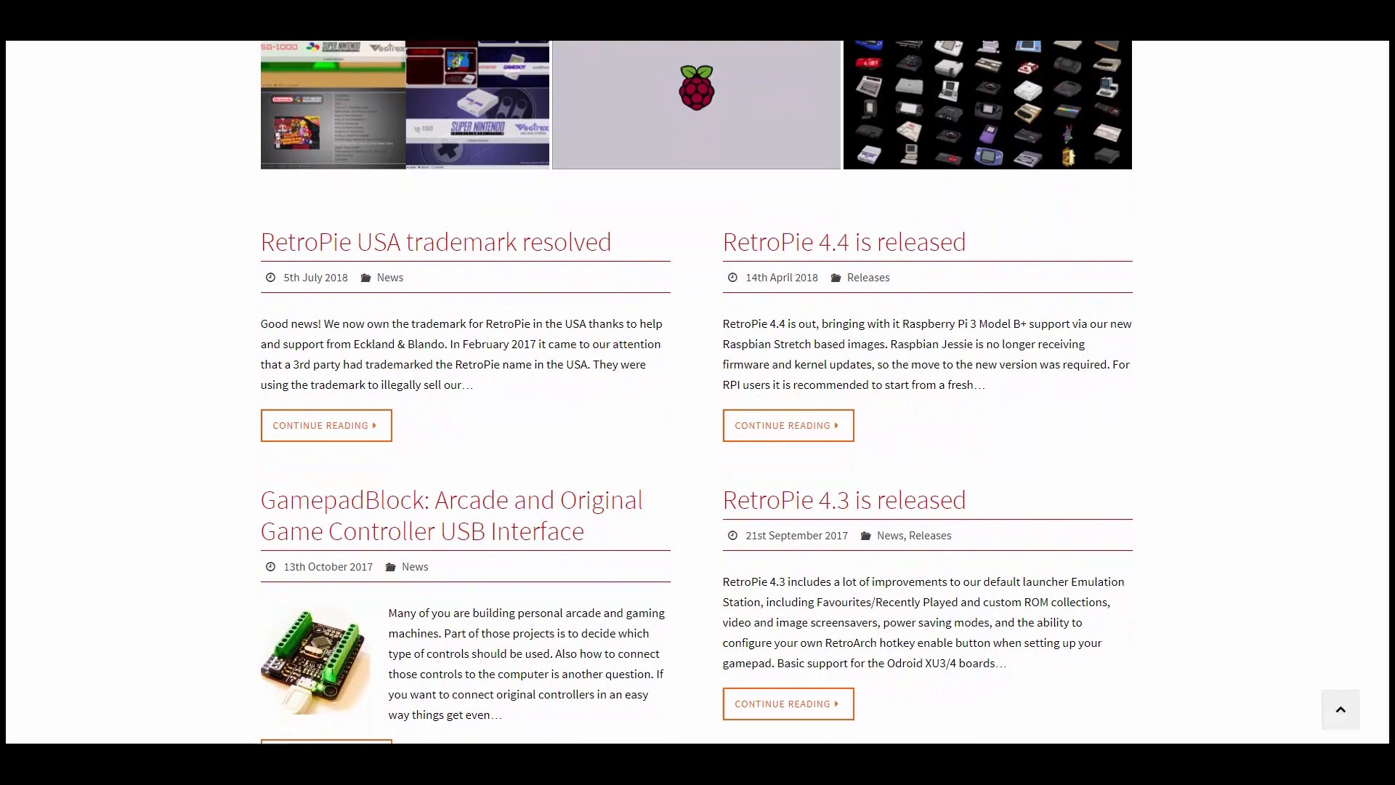
pyautogui.scroll(-3)
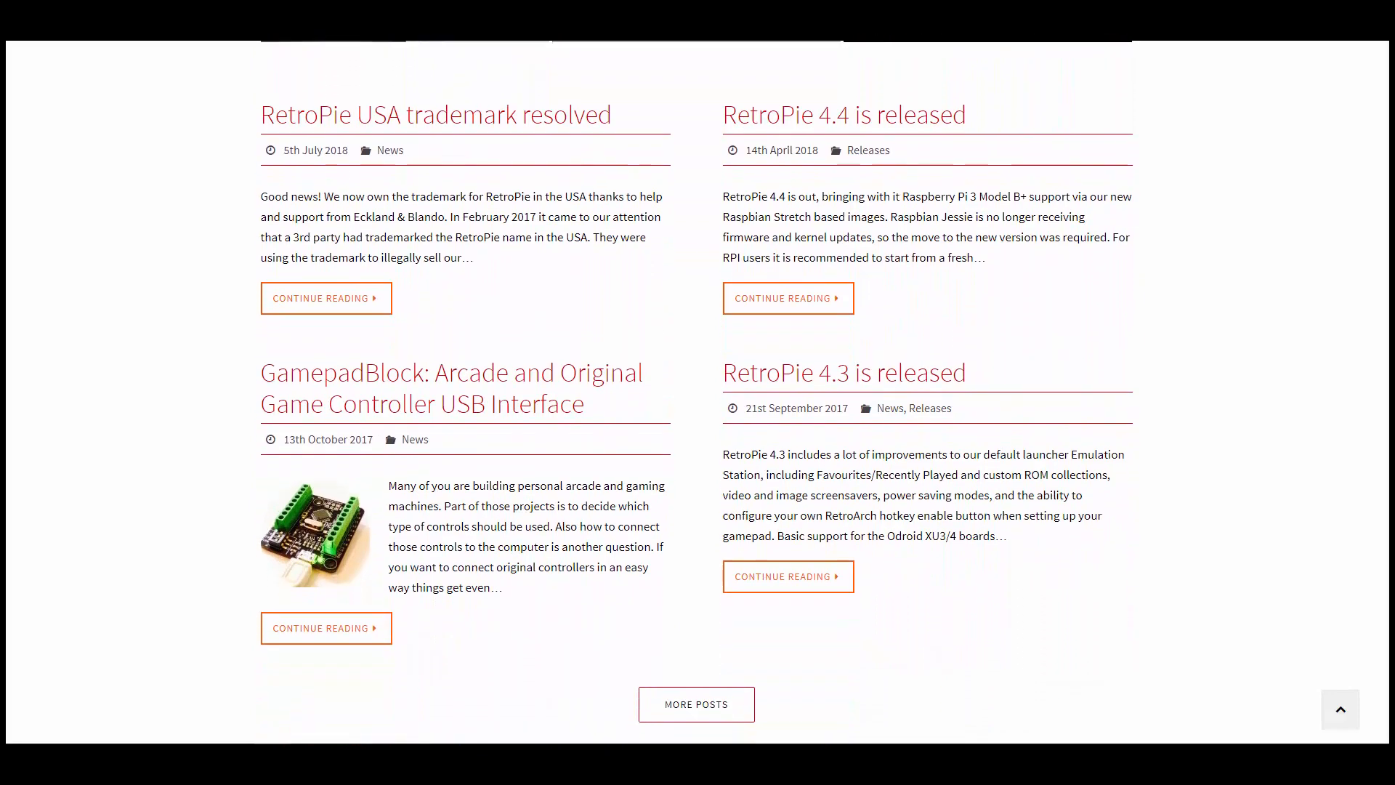
pyautogui.scroll(-3)
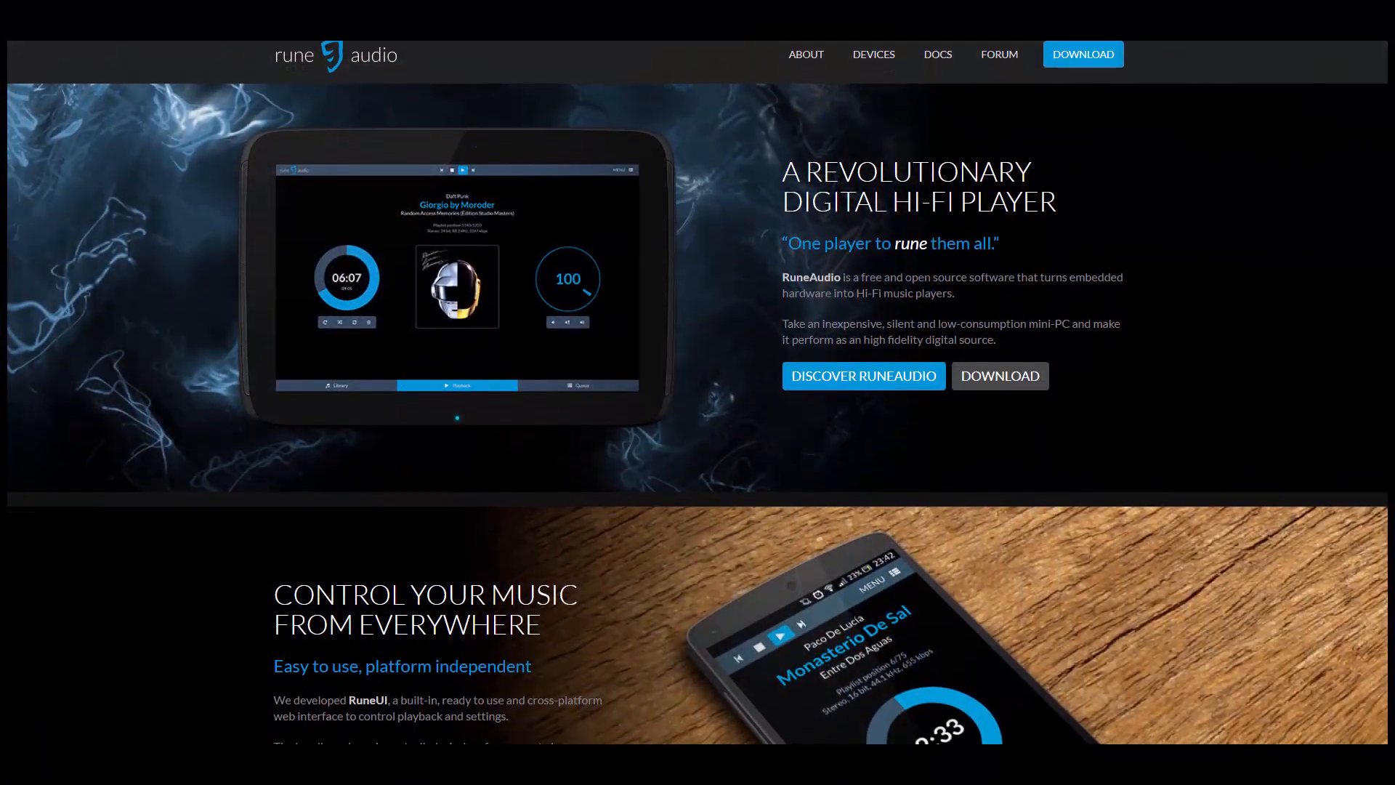
pyautogui.scroll(-3)
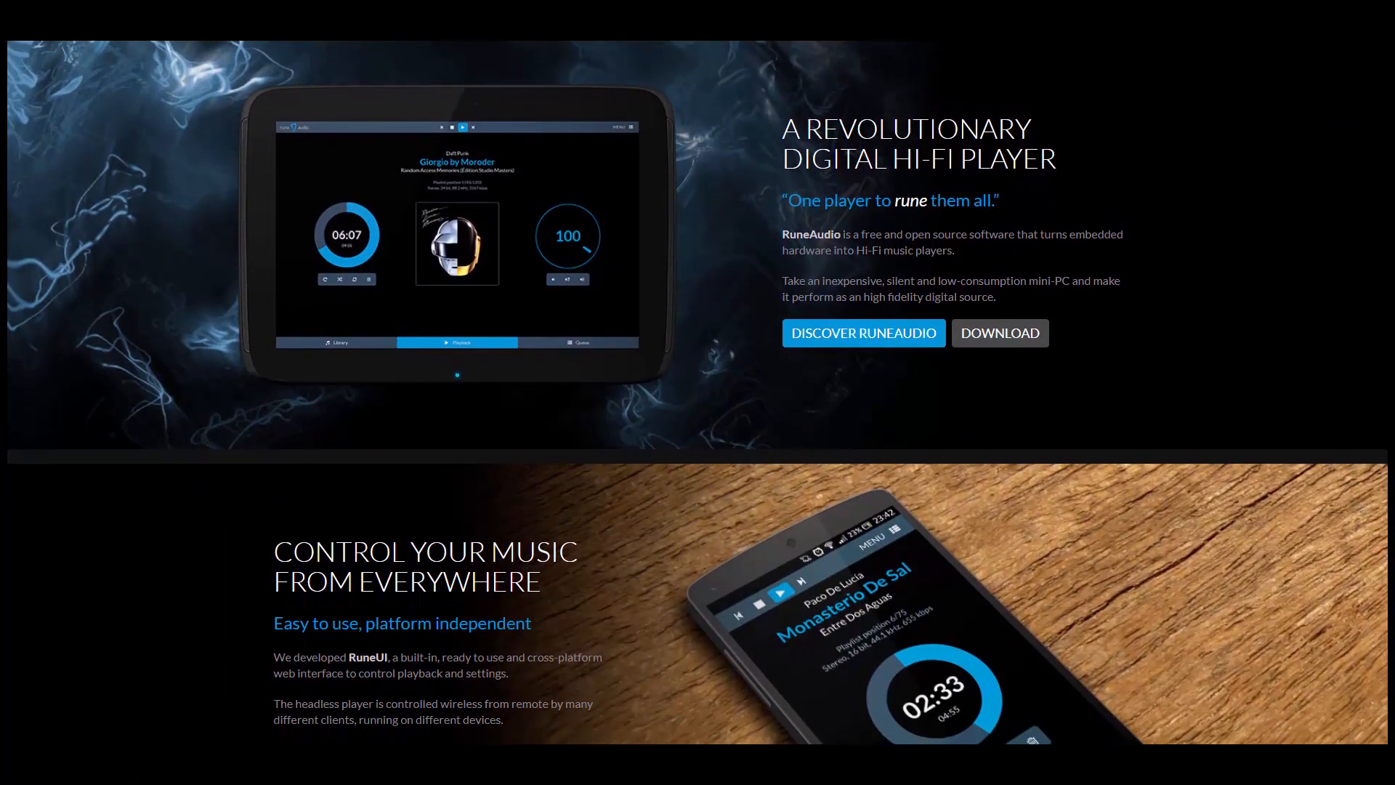
pyautogui.scroll(-3)
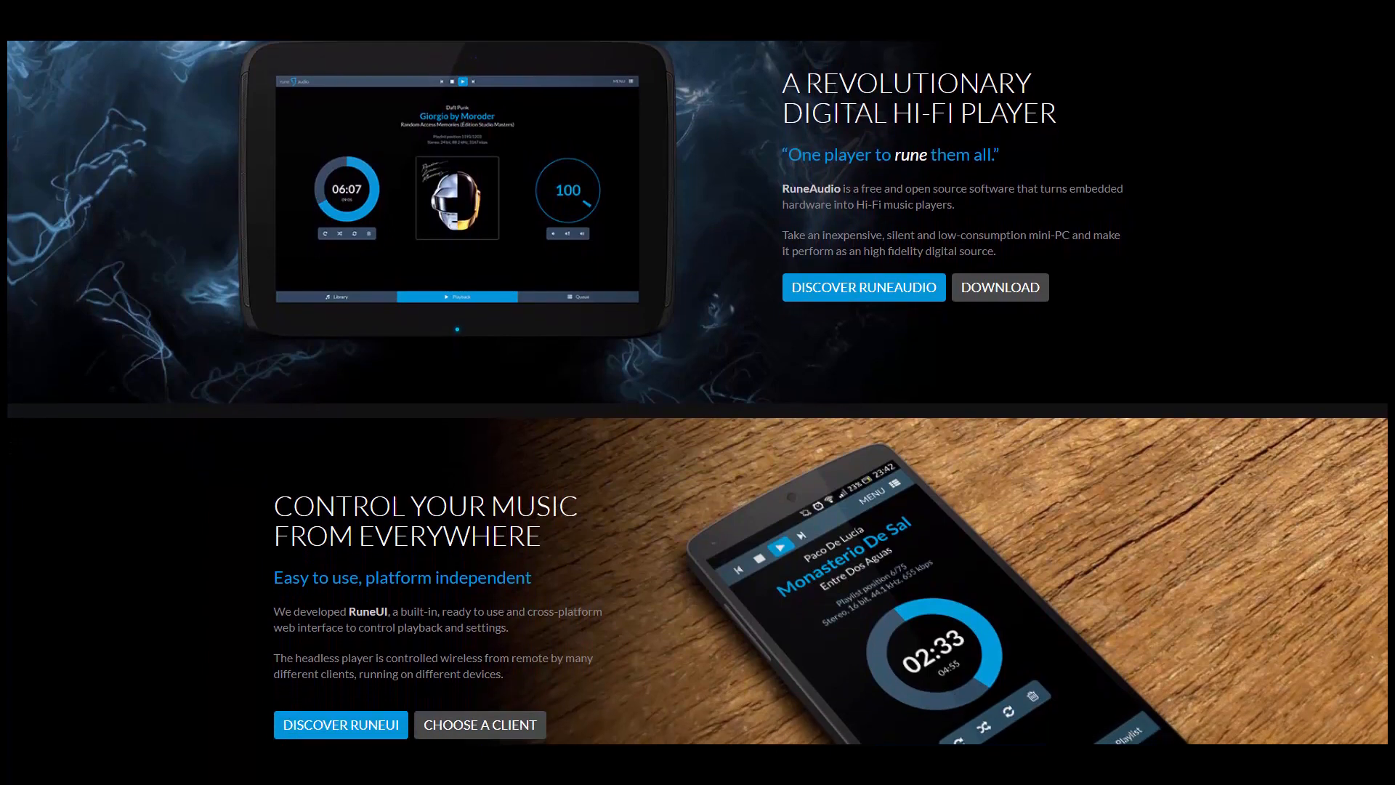
pyautogui.scroll(-3)
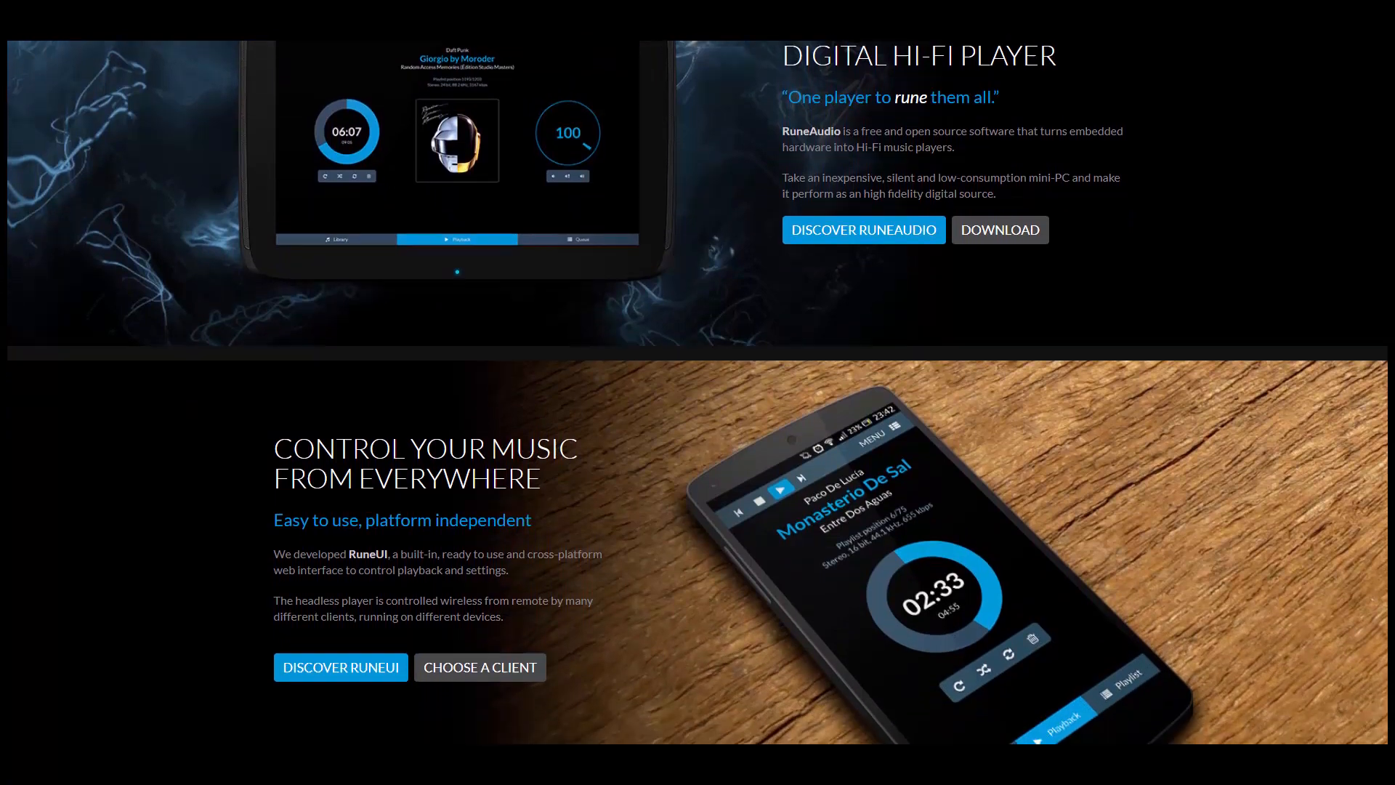
pyautogui.scroll(-3)
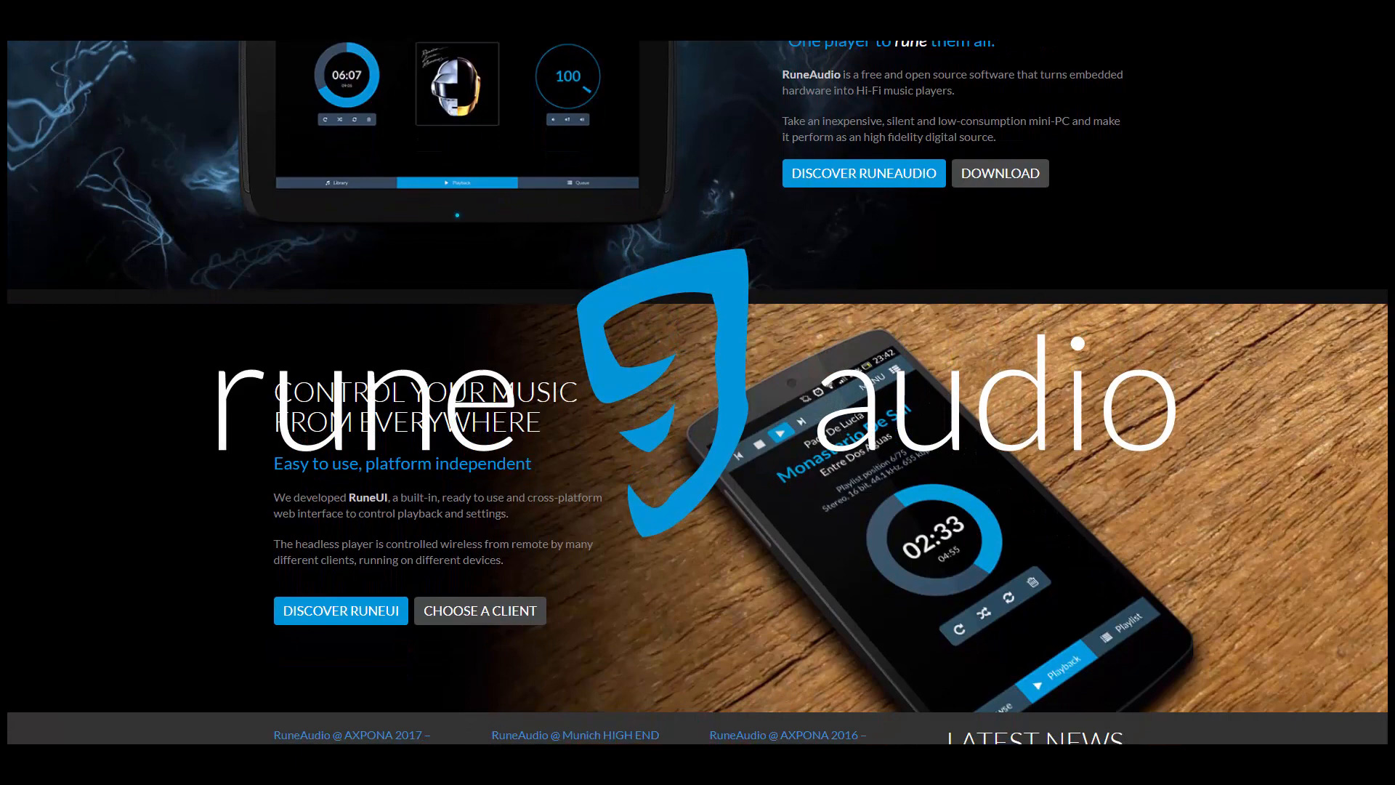
pyautogui.scroll(-3)
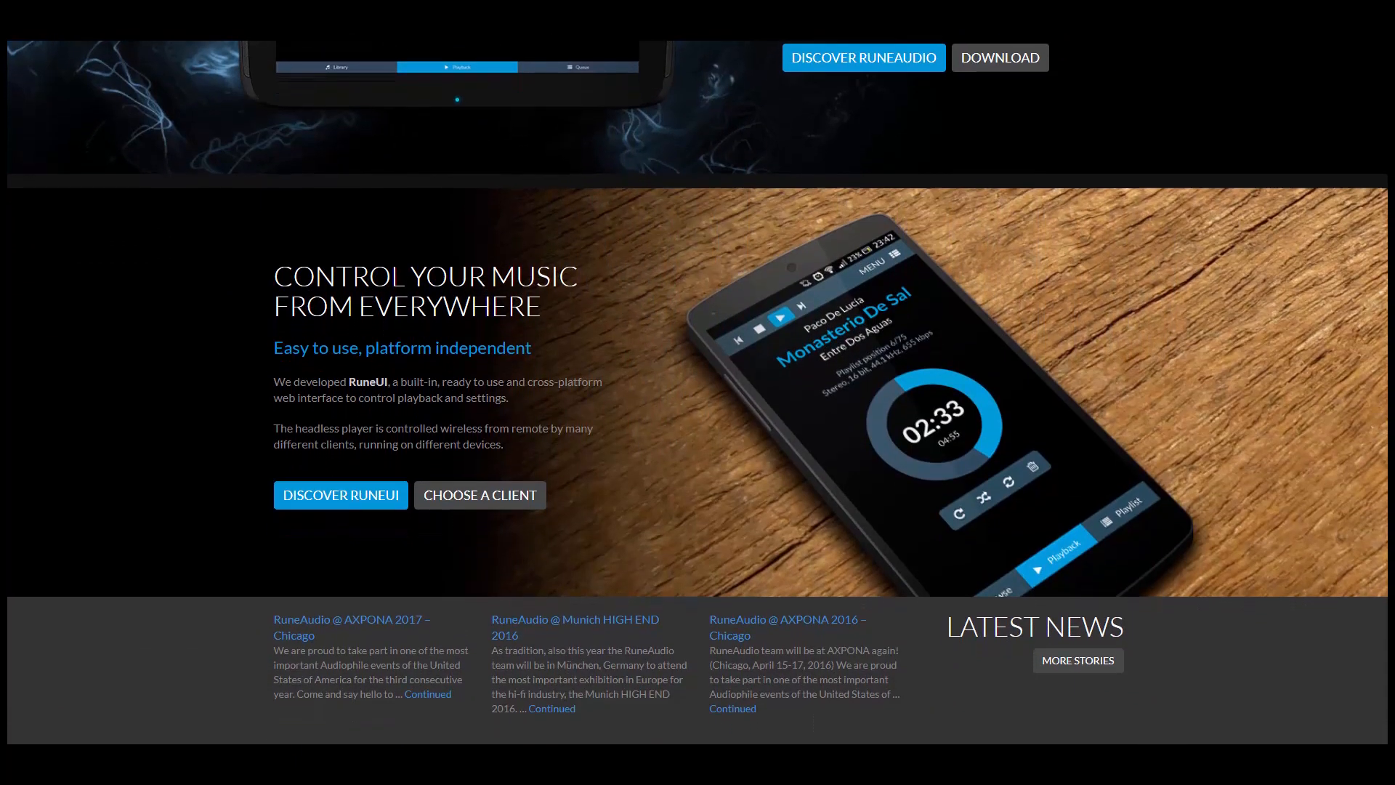
pyautogui.scroll(-3)
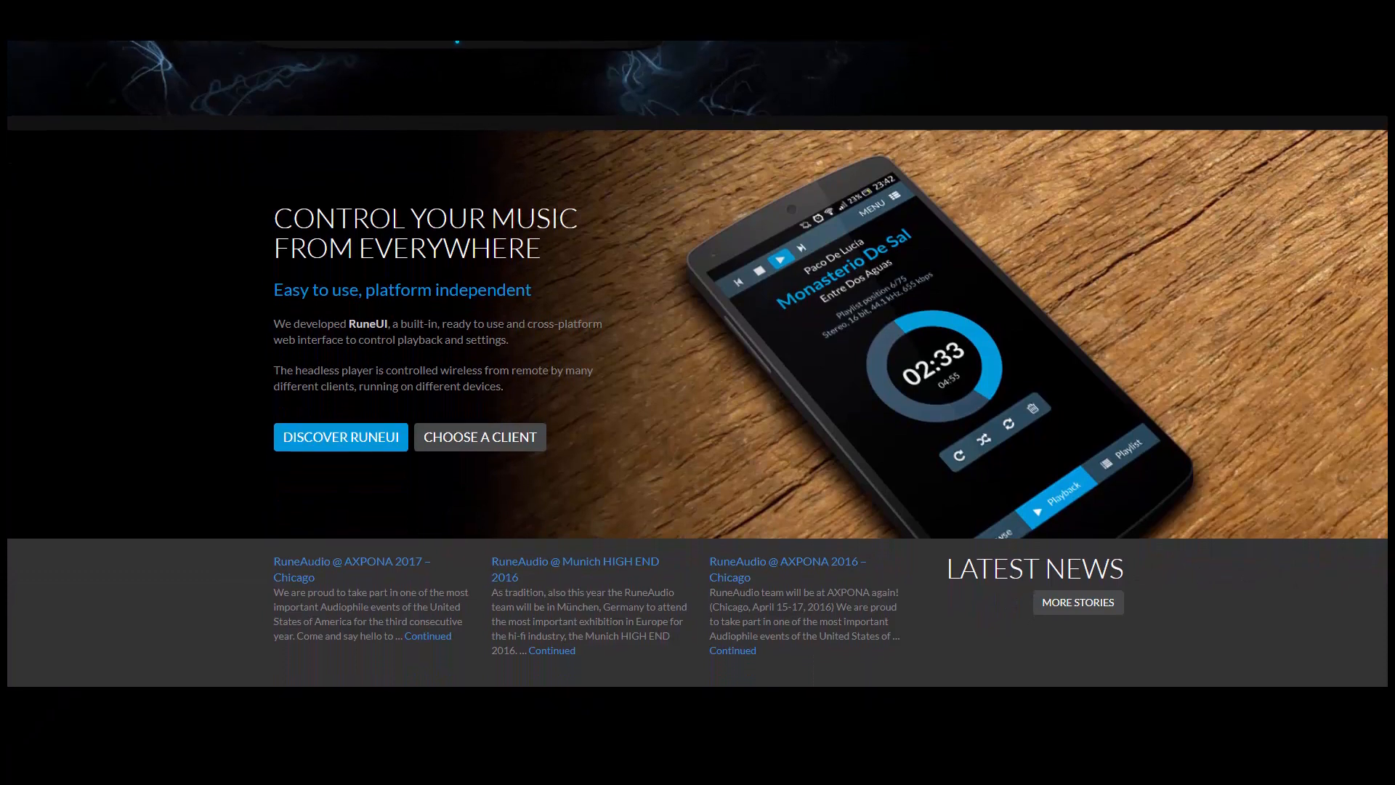
pyautogui.scroll(-3)
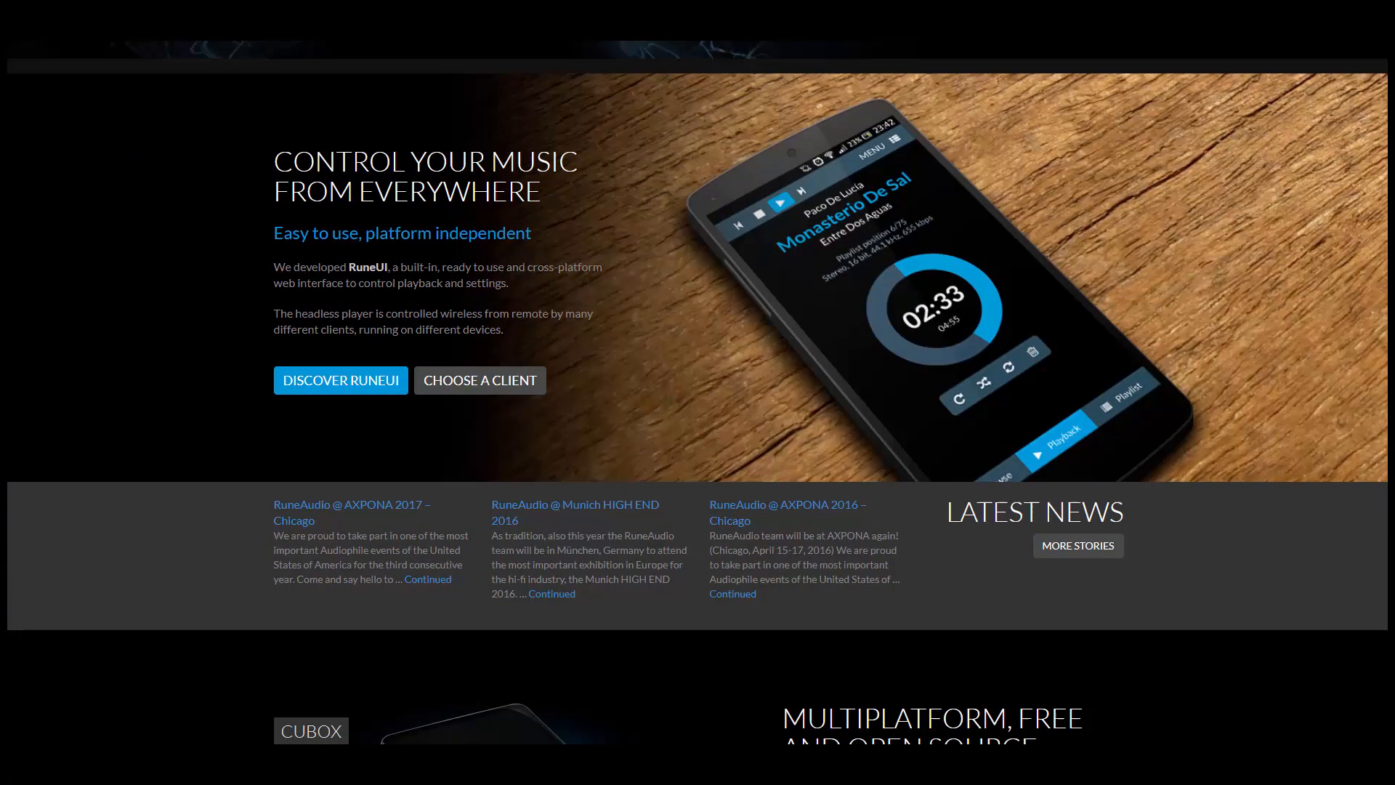
pyautogui.scroll(-3)
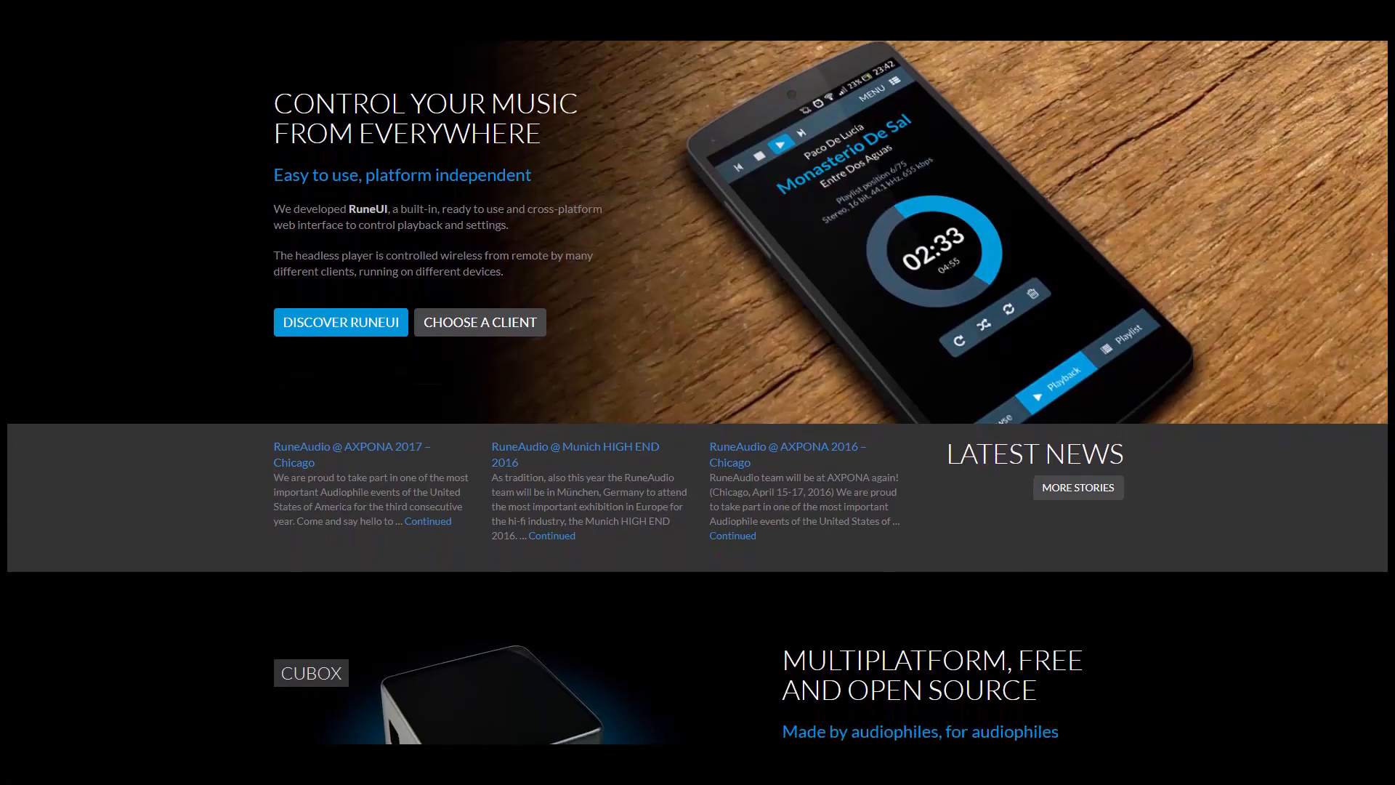
pyautogui.scroll(-3)
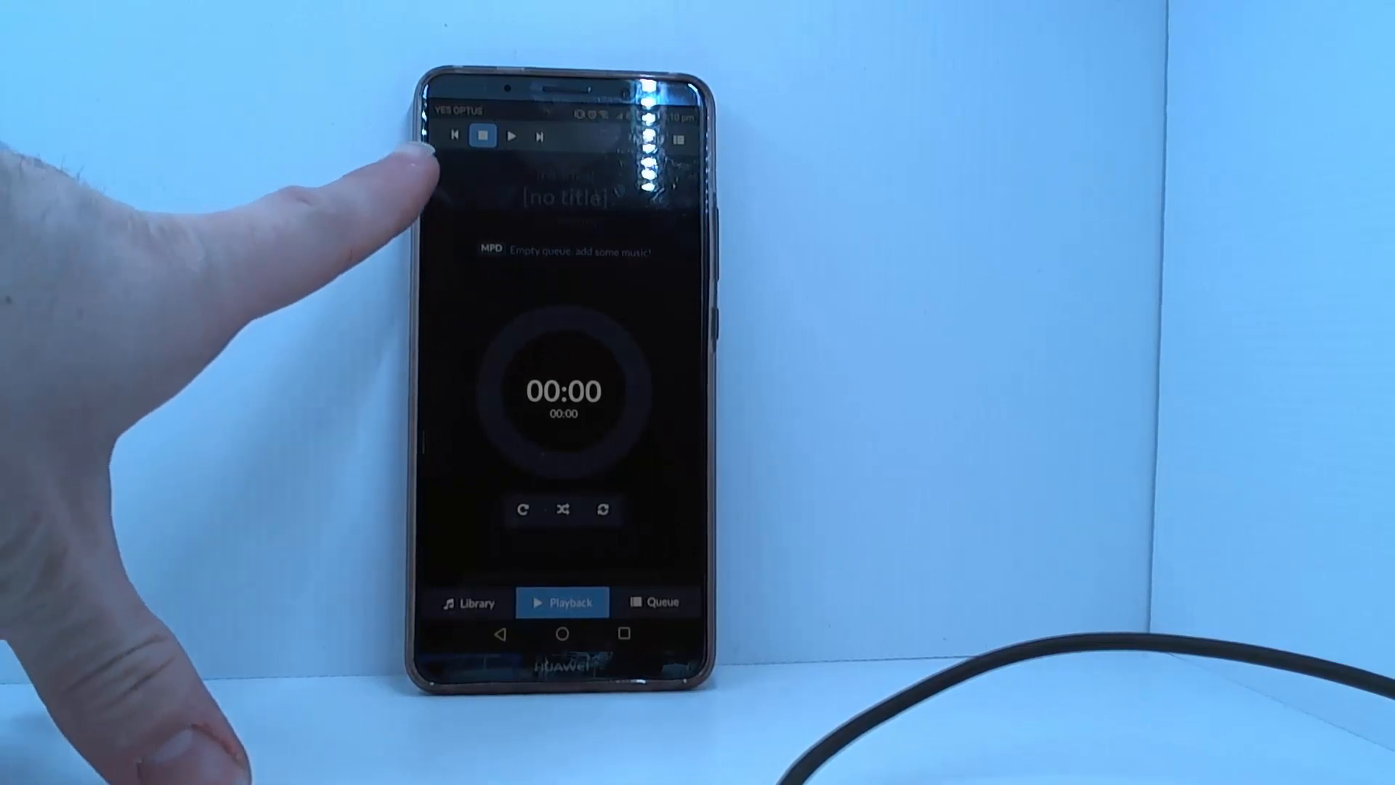
pyautogui.moveTo(356, 187)
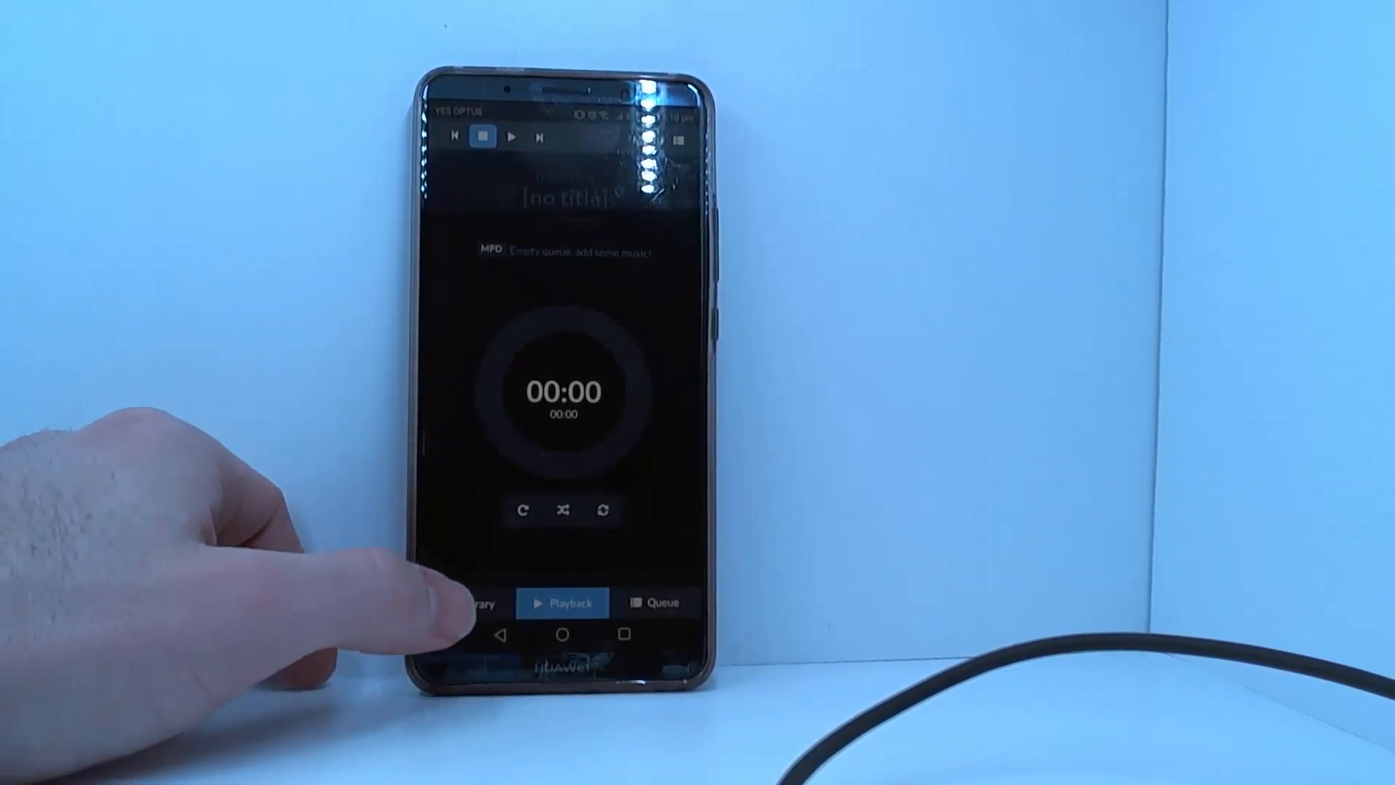
# Browse Library > NAS > Lentendo, add Audio1.mp3 to the playlist and show the now-playing view
pyautogui.click(467, 601)
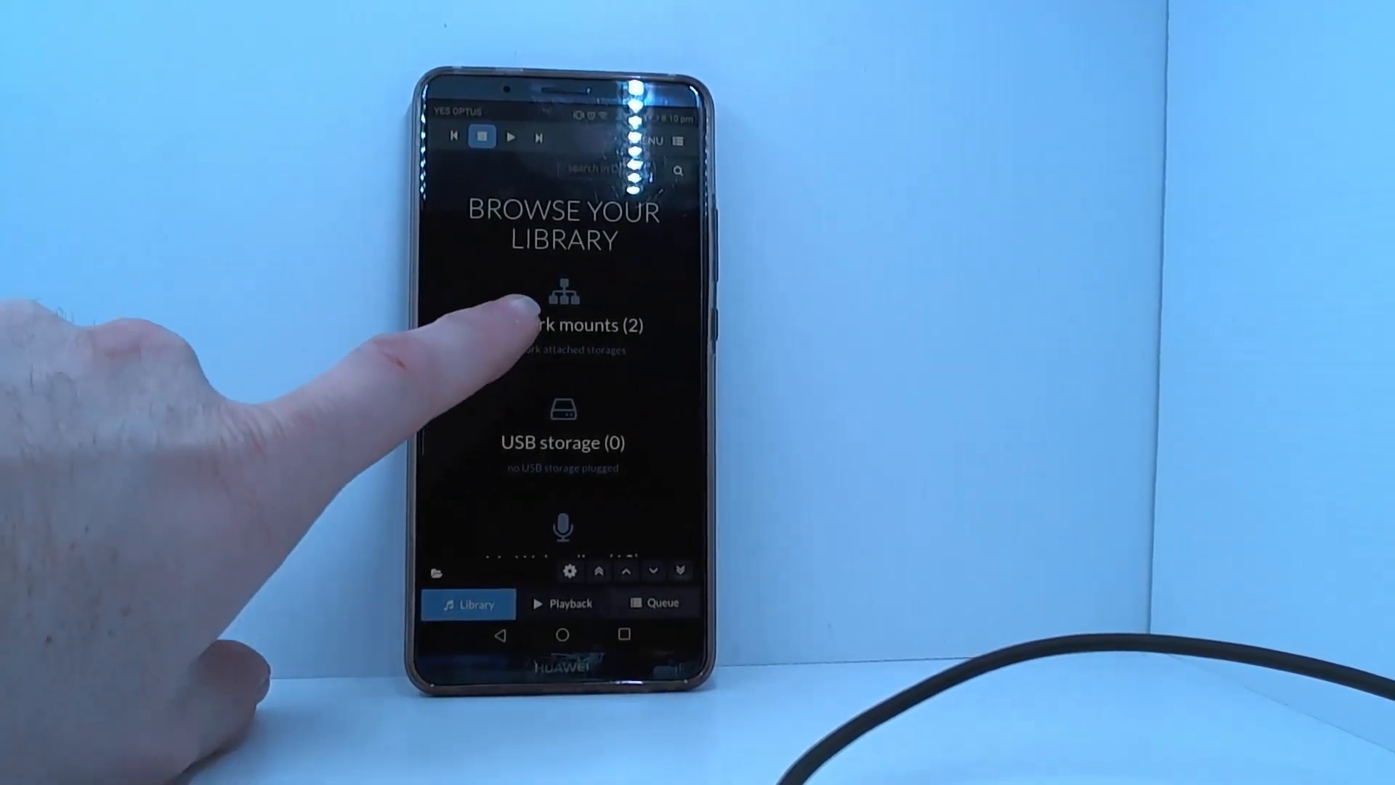
pyautogui.click(562, 324)
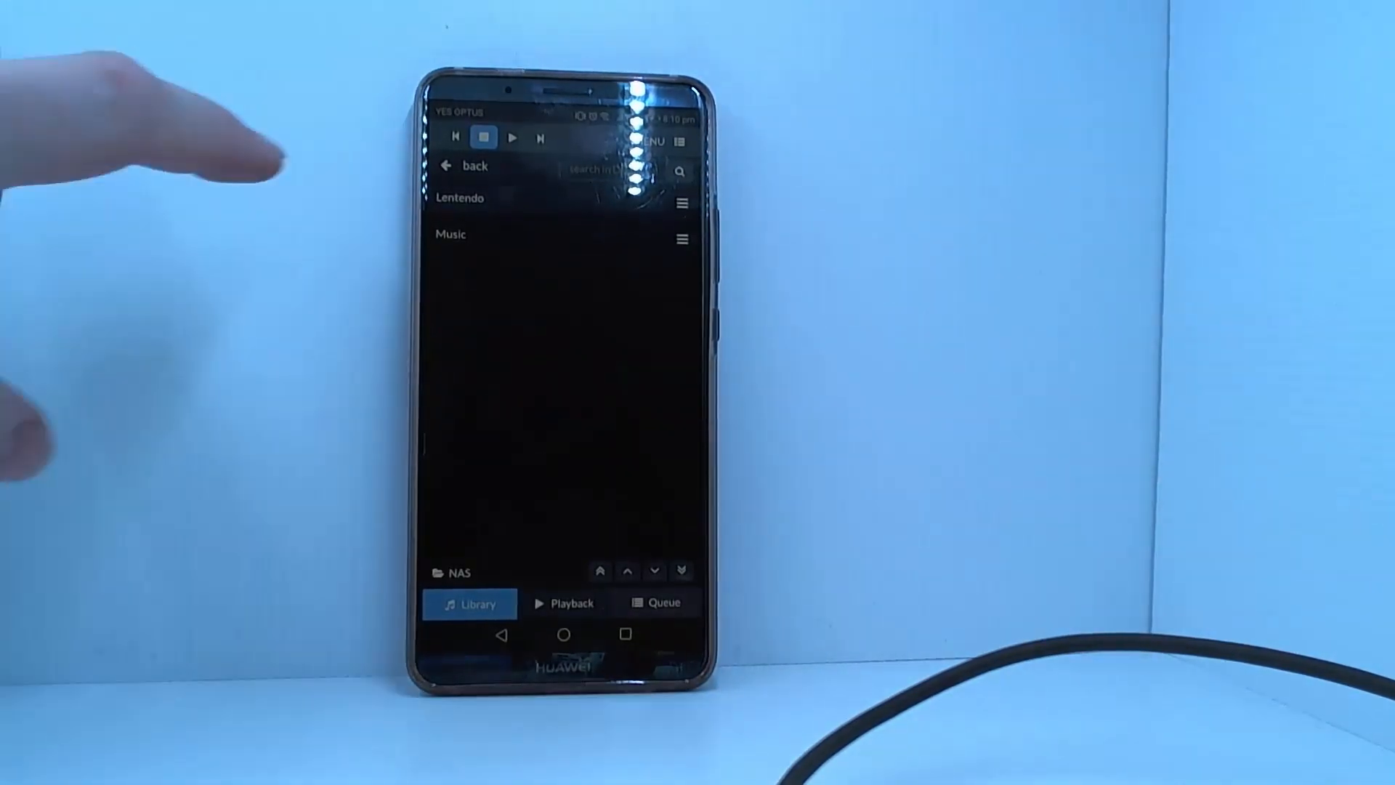
pyautogui.click(461, 197)
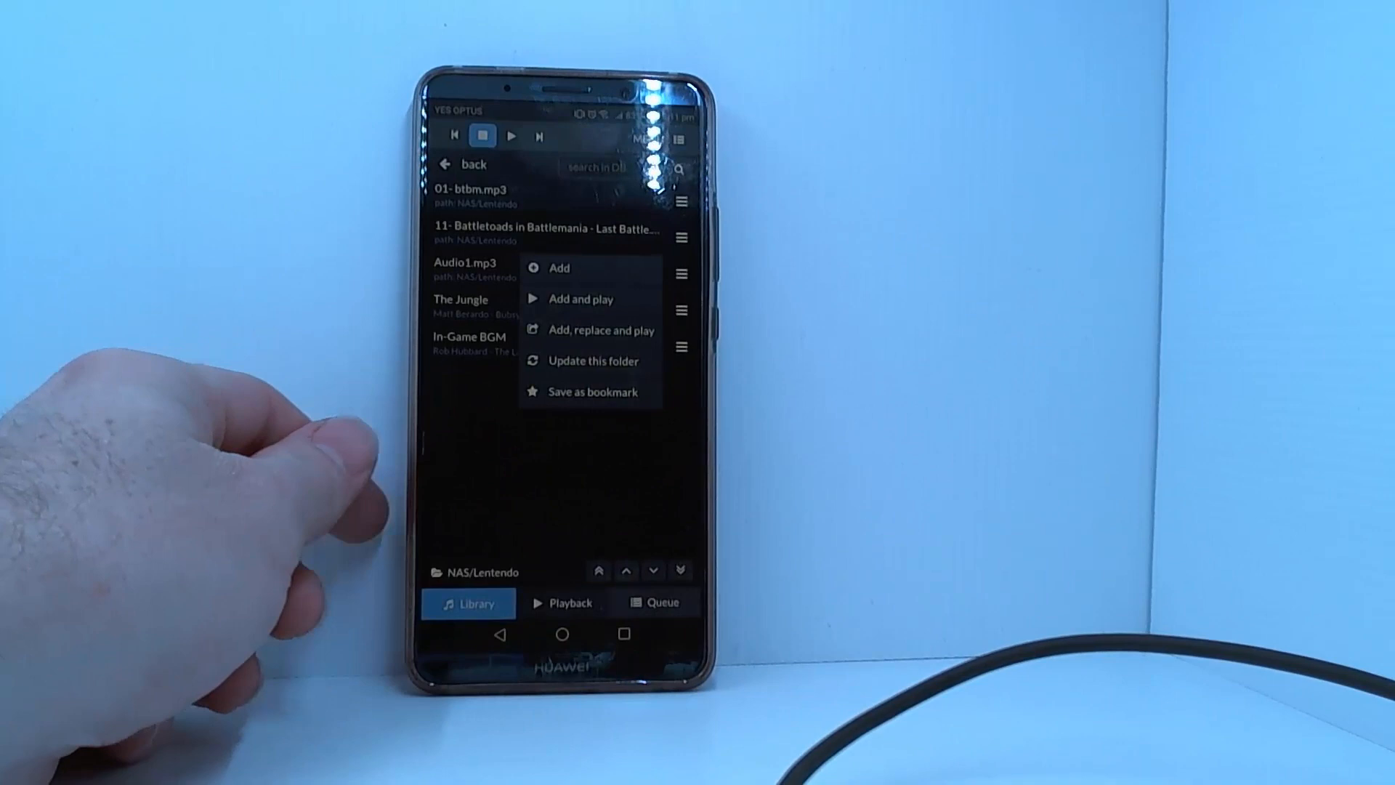
pyautogui.moveTo(267, 445)
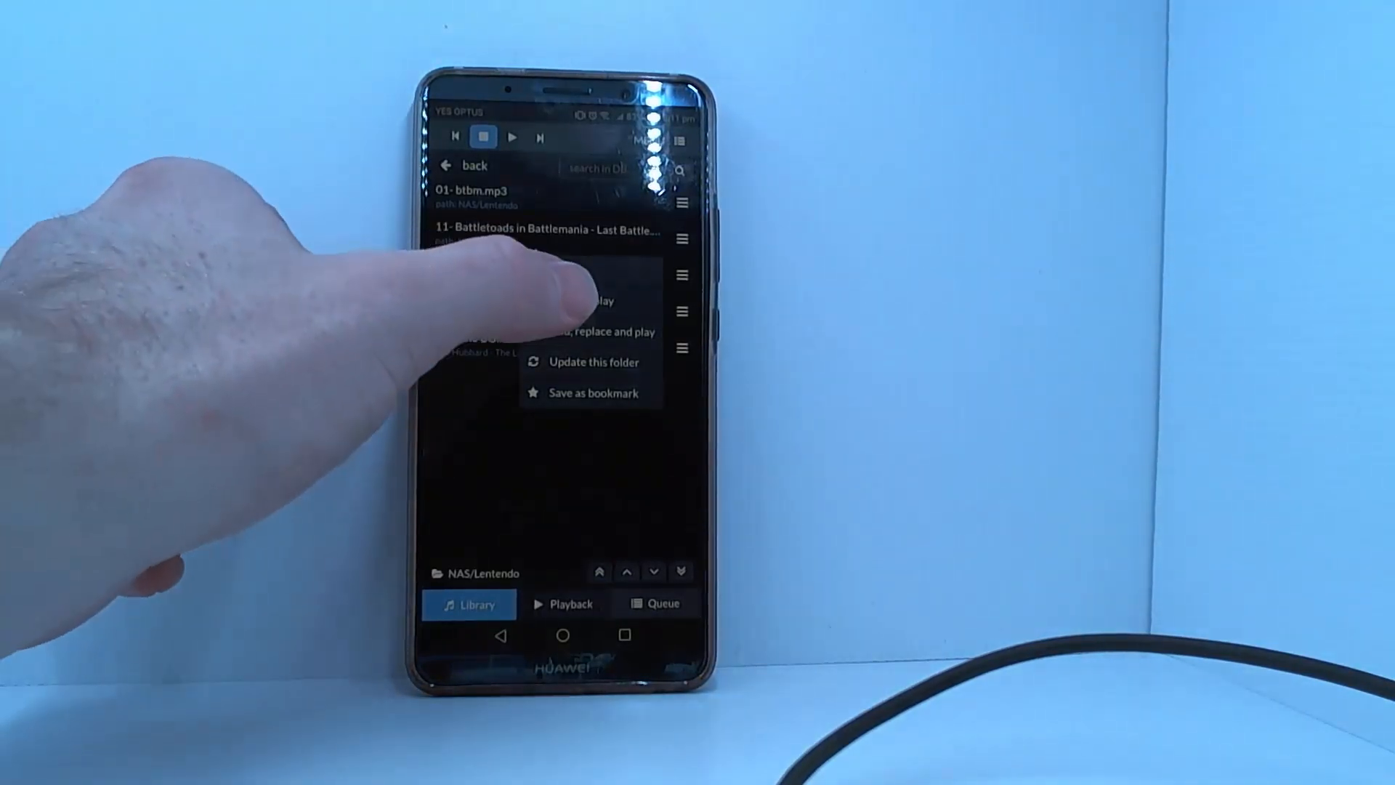
pyautogui.click(588, 302)
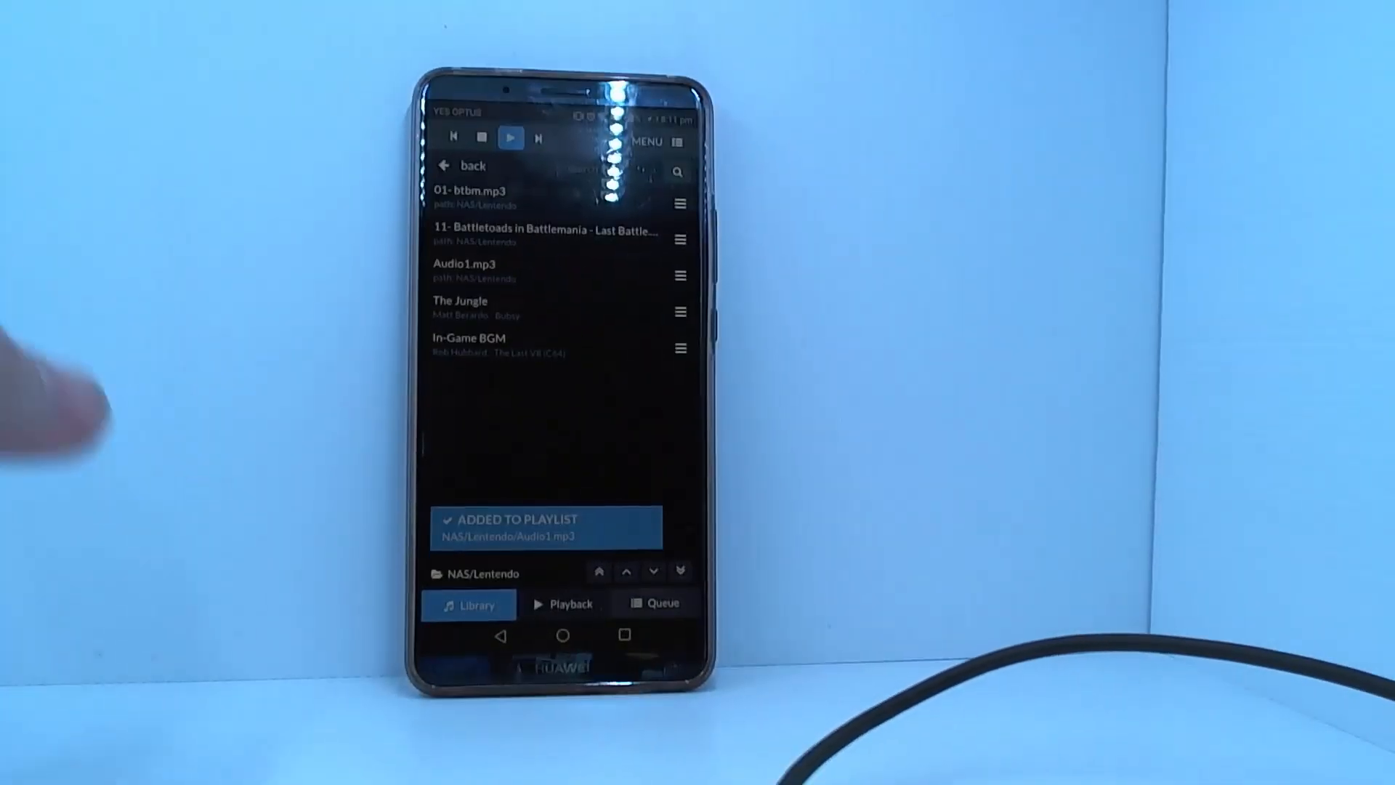
pyautogui.click(562, 603)
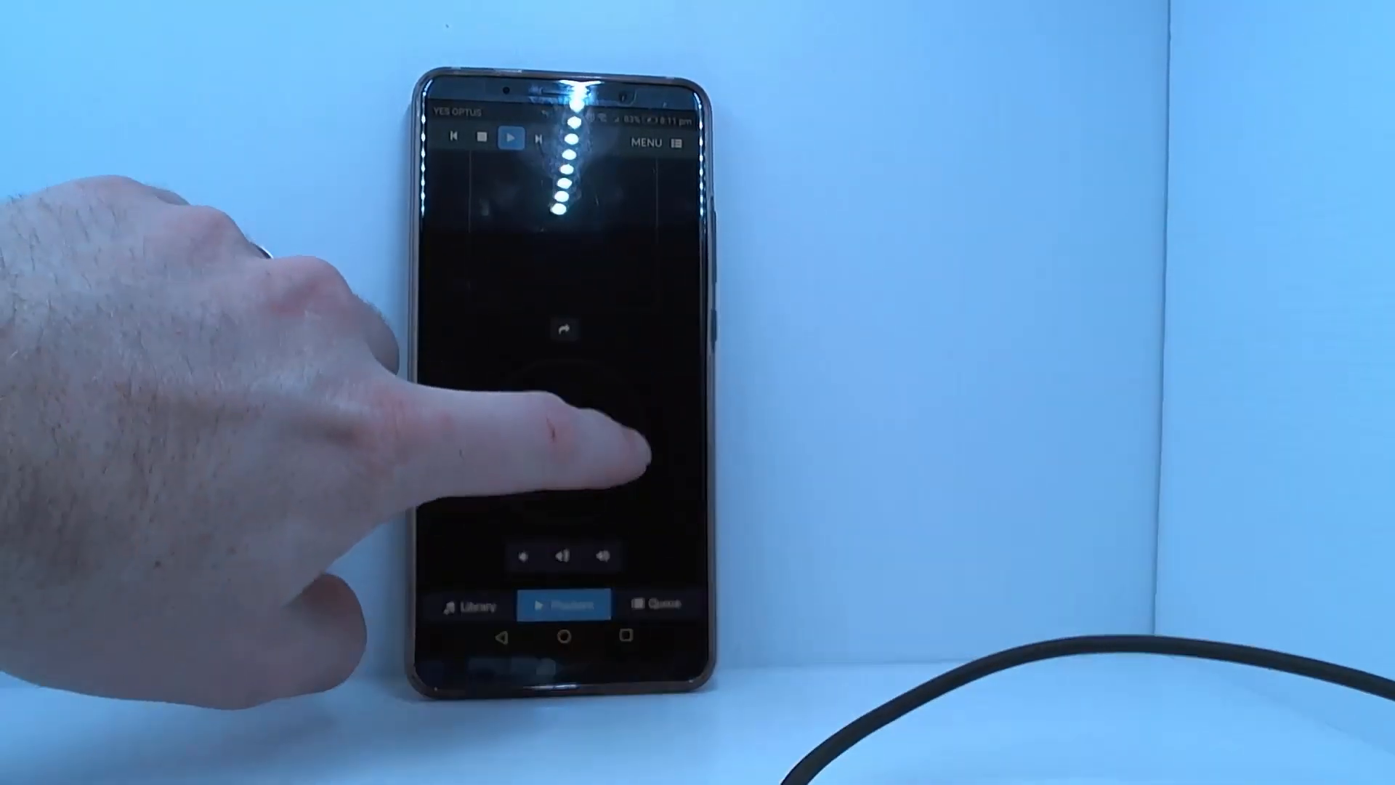
# Let Audio1.mp3 play out so 01- btbm.mp3 starts as track 2 of 4
pyautogui.click(564, 443)
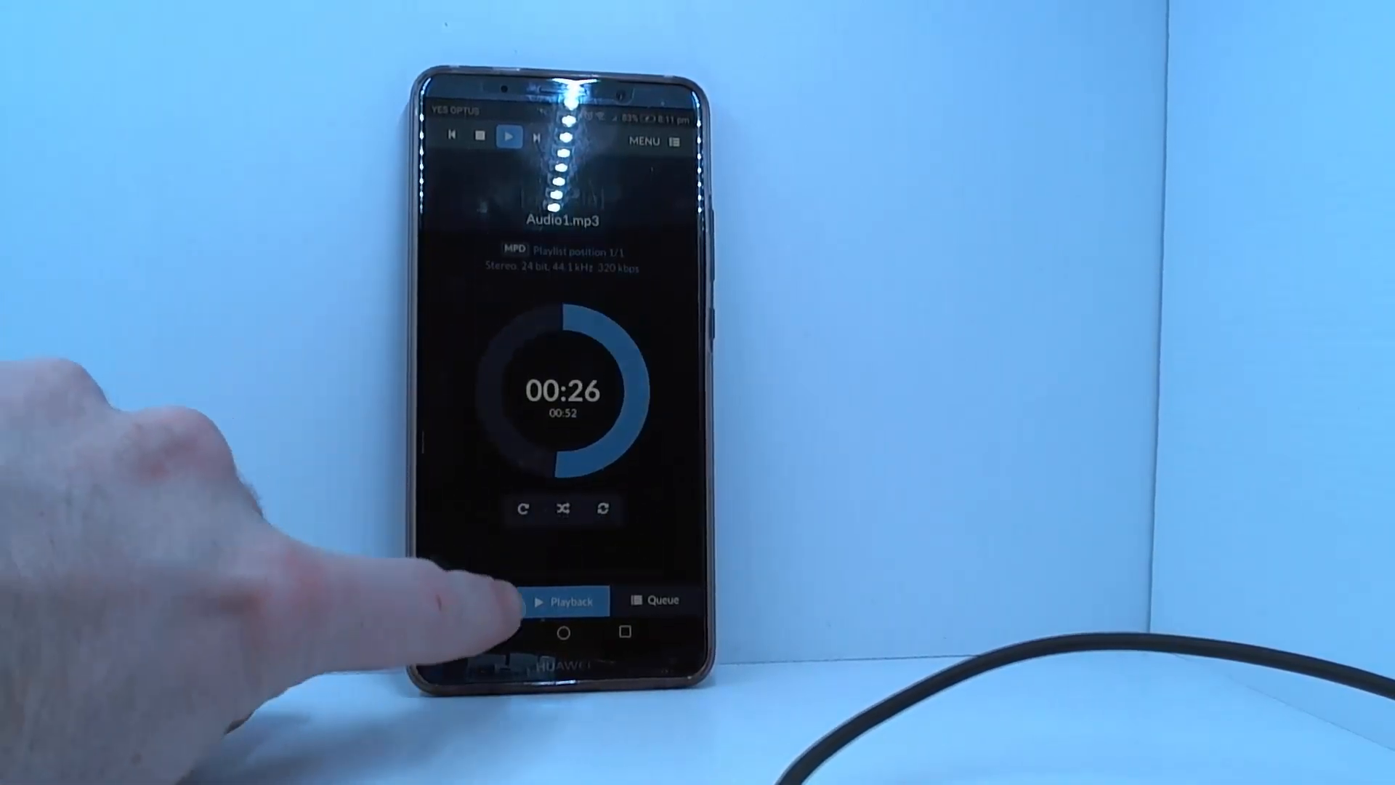
pyautogui.click(468, 600)
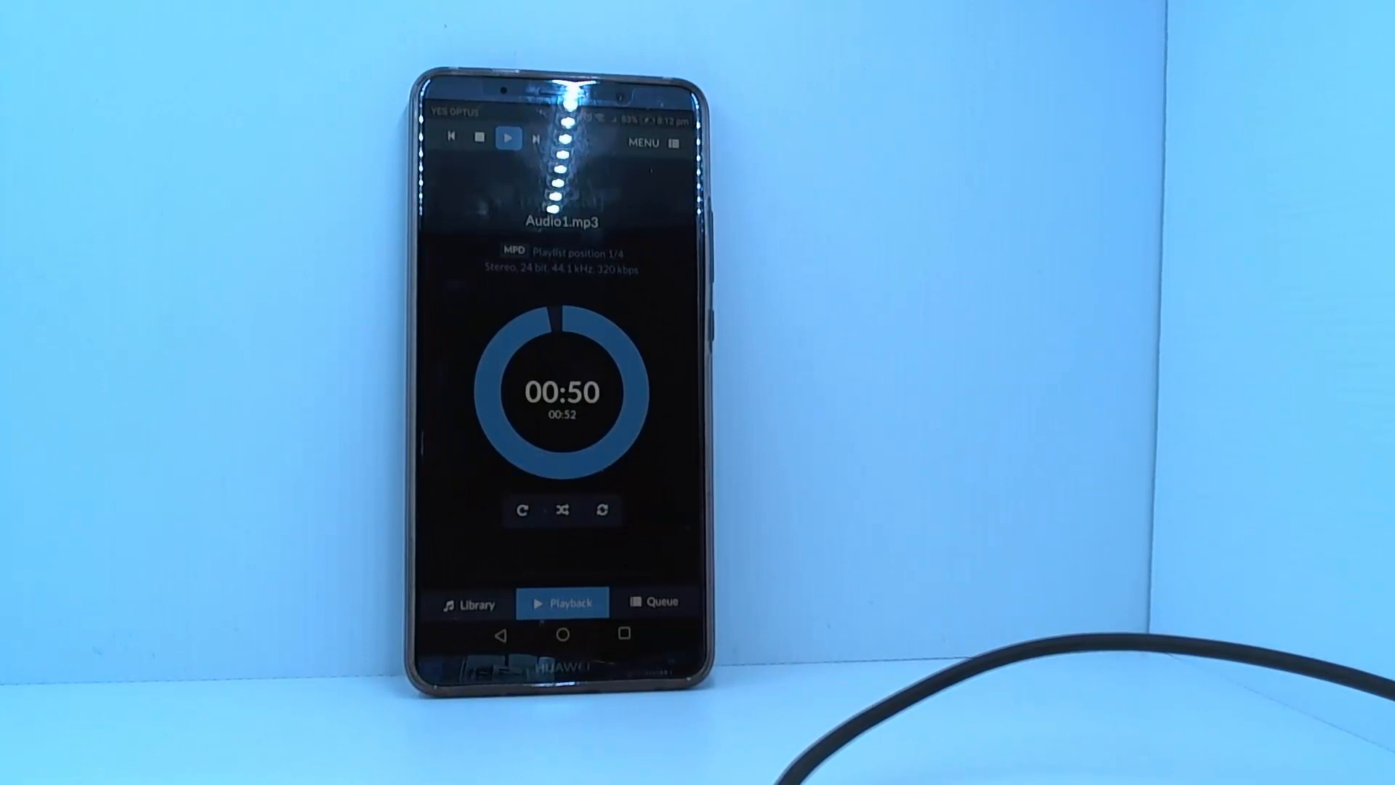
pyautogui.click(536, 140)
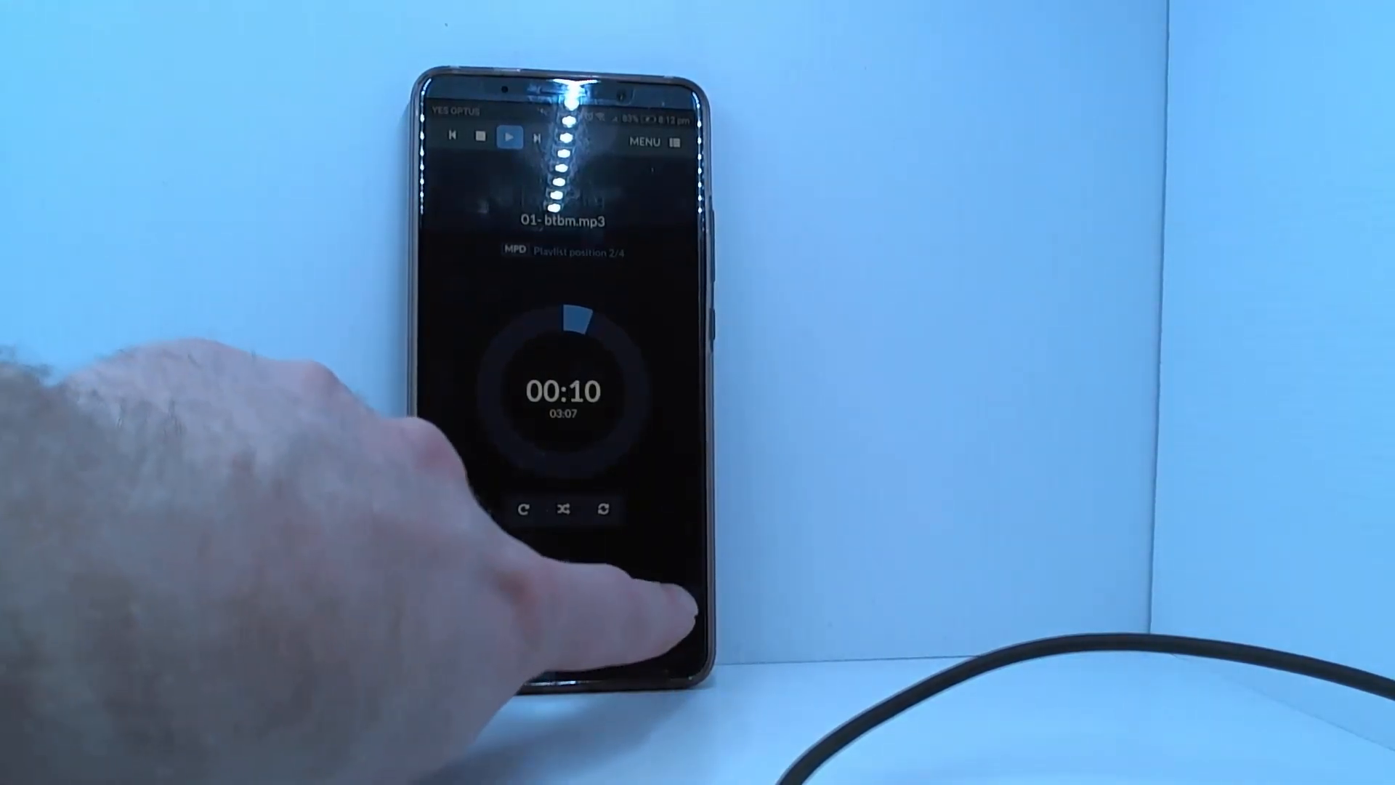
# From the Queue, skip ahead through Battletoads until The Jungle, track 3 of 3, is playing
pyautogui.click(654, 602)
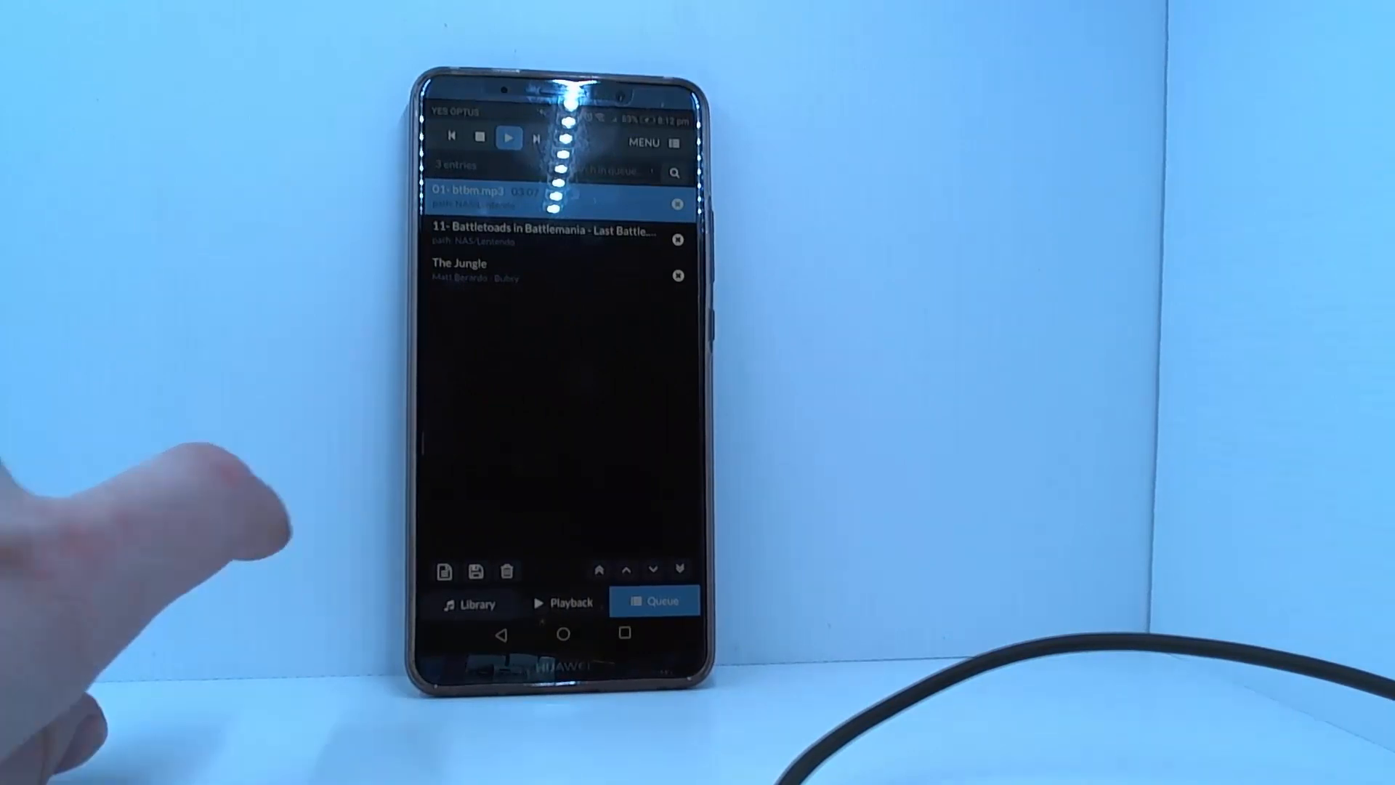
pyautogui.click(561, 601)
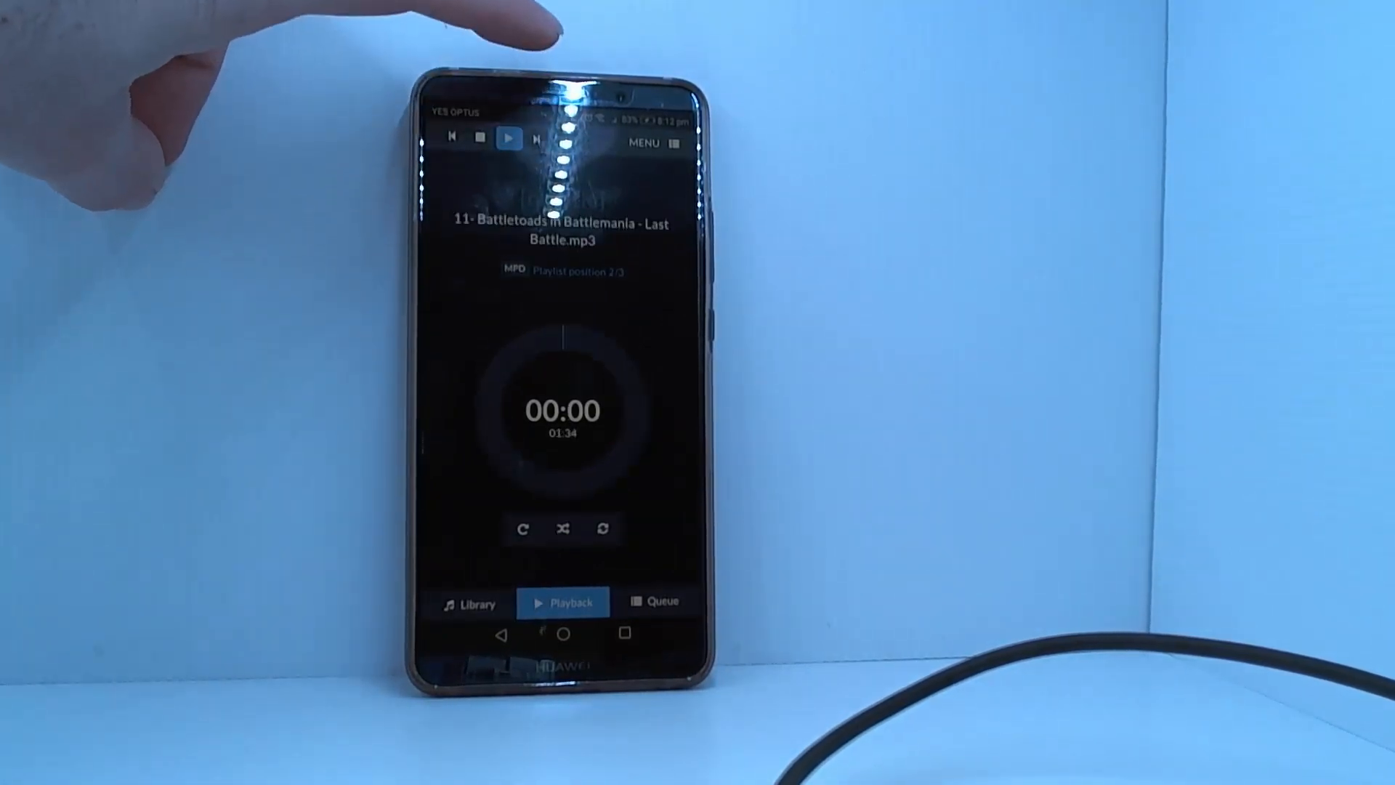
pyautogui.click(509, 139)
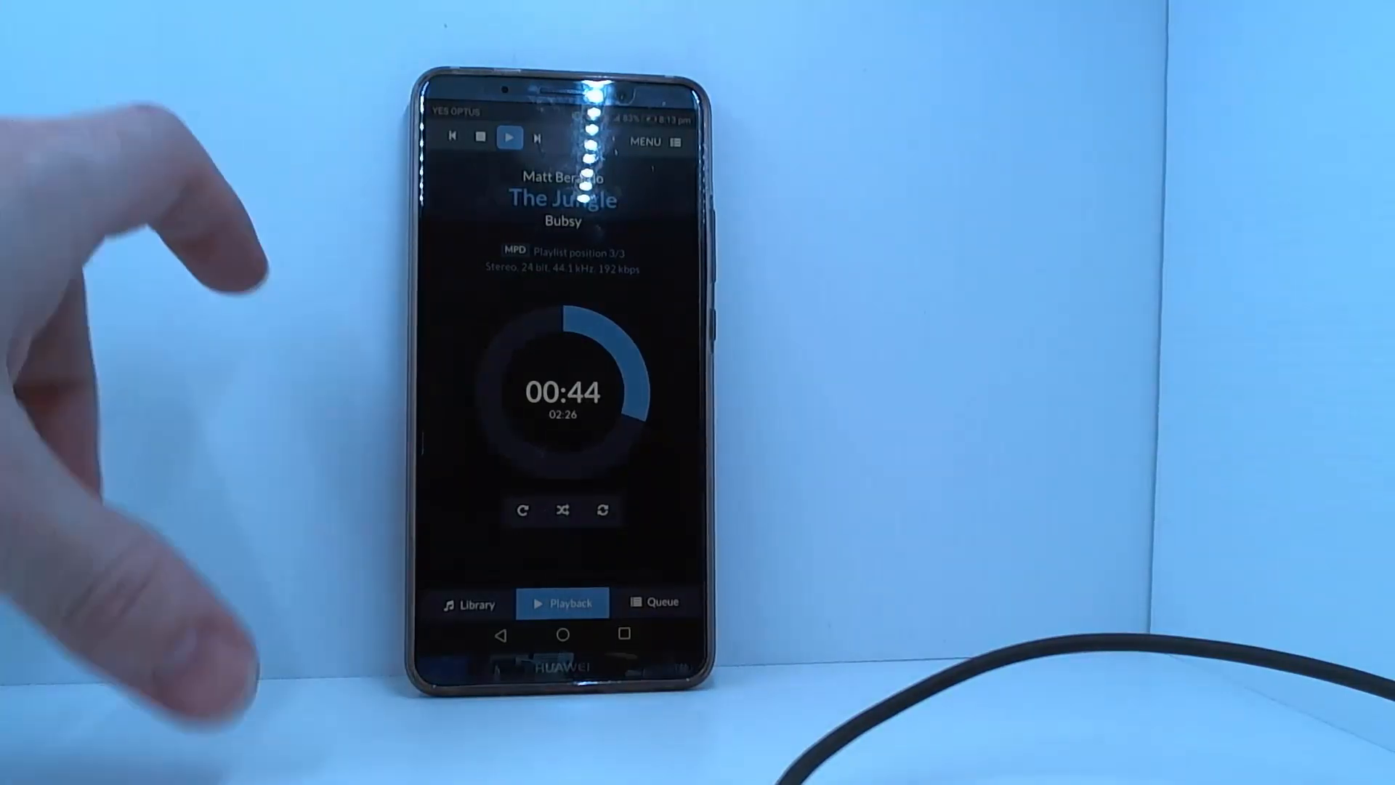
# Add SLAY Radio from My Webradios as the fourth queue entry, then check the queue and Playback
pyautogui.click(469, 602)
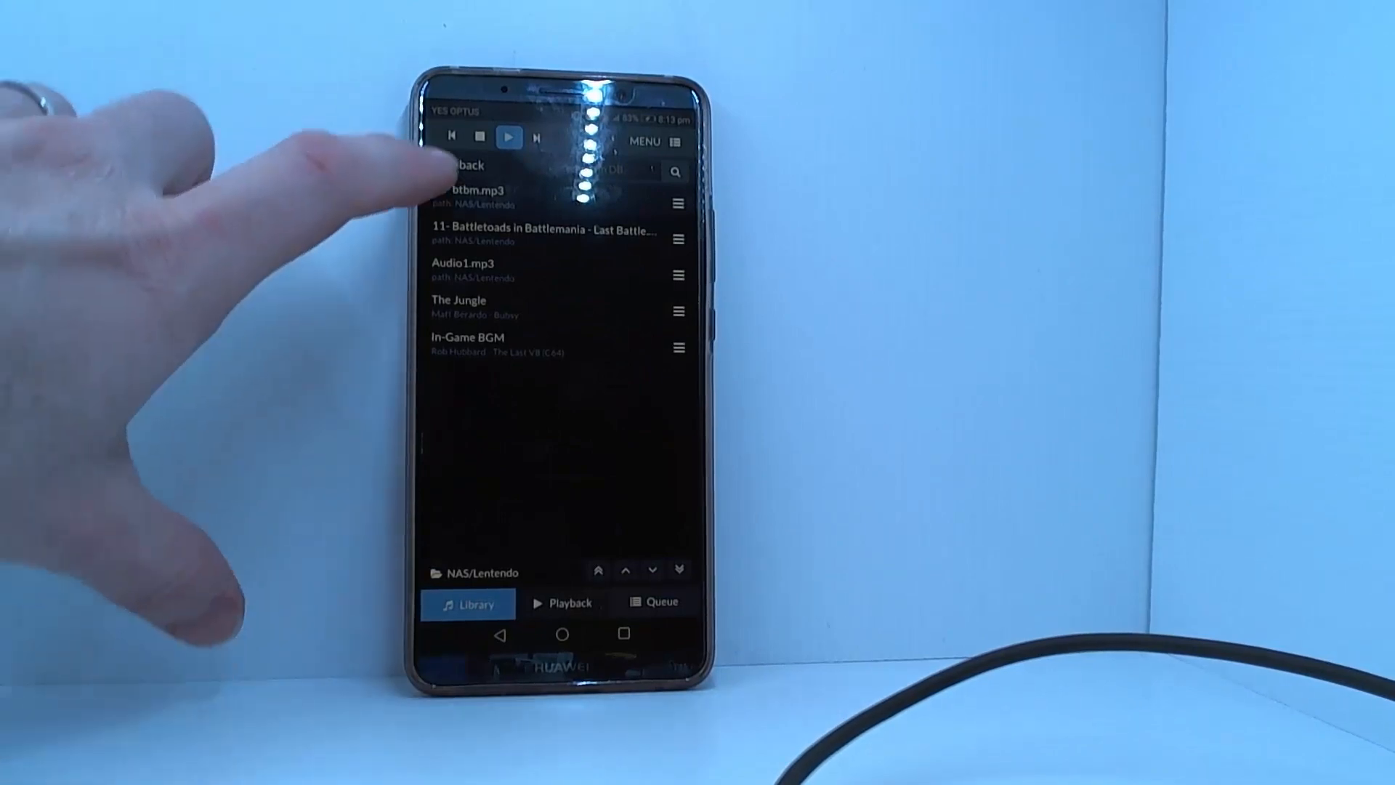
pyautogui.click(462, 166)
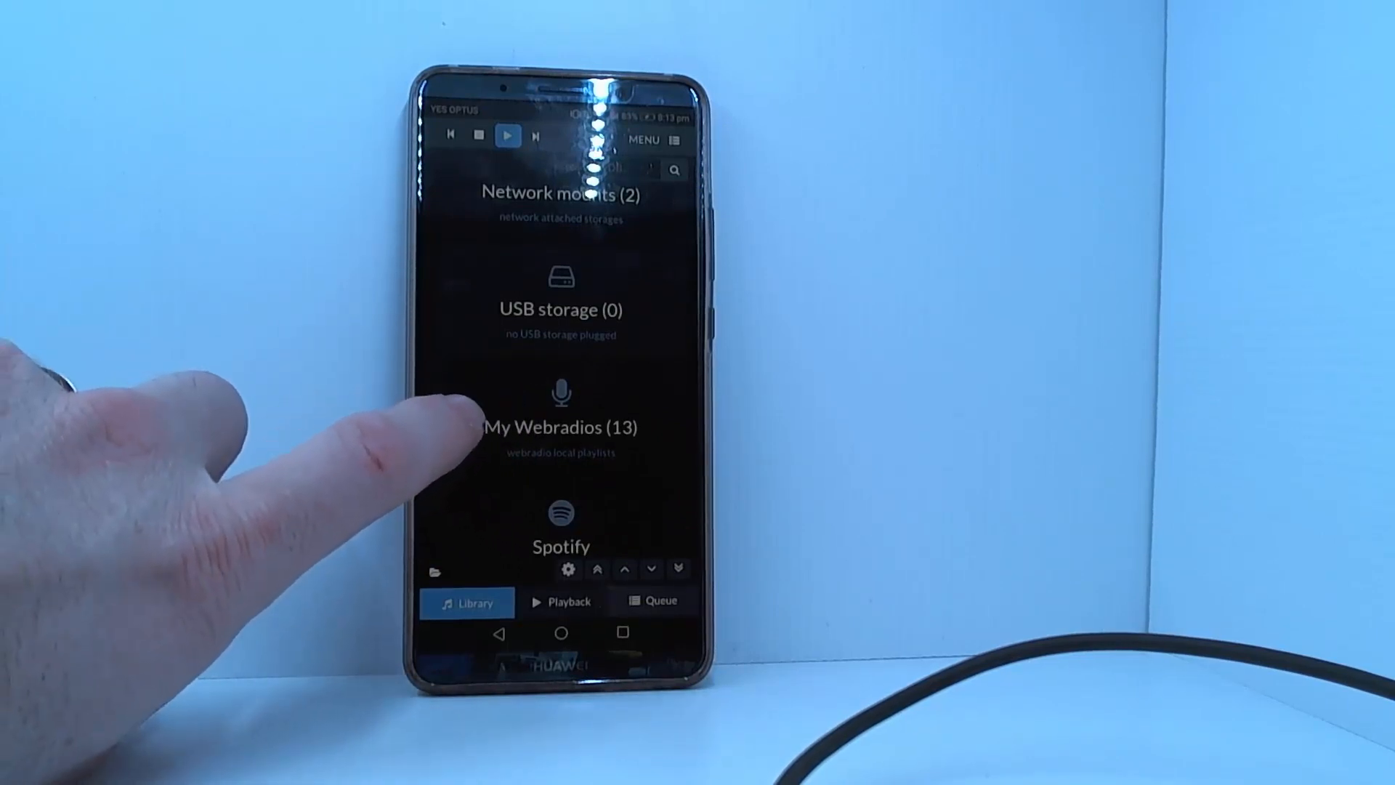
pyautogui.click(558, 428)
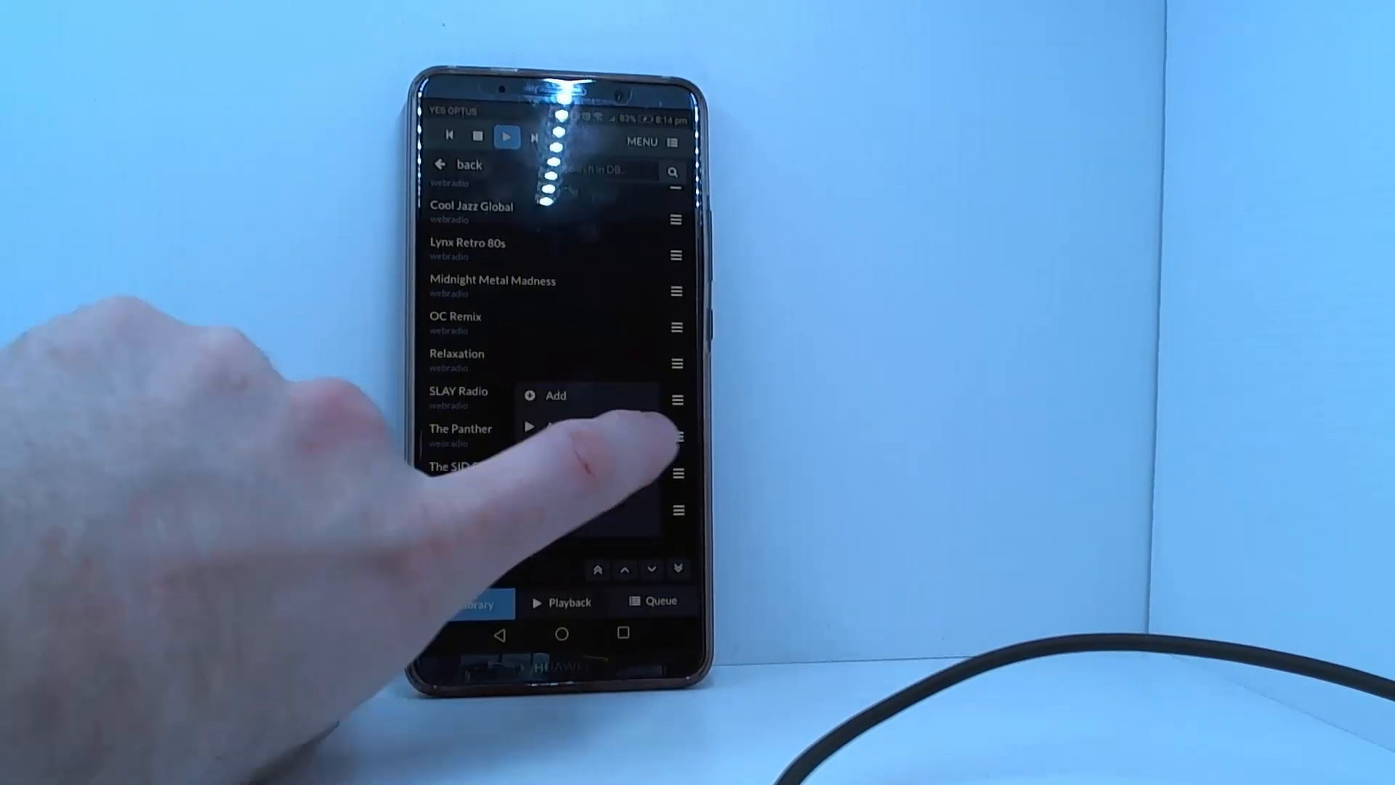
pyautogui.click(553, 396)
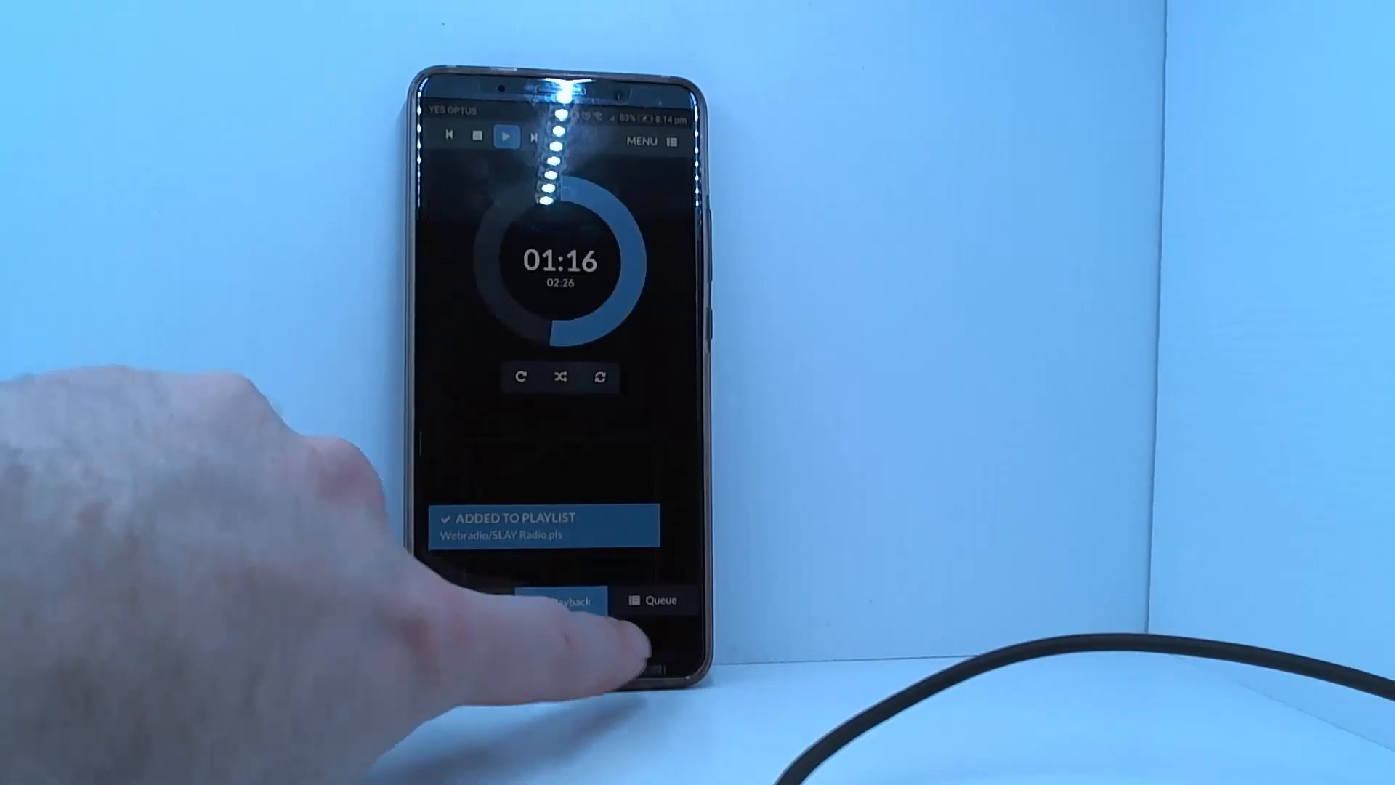
pyautogui.click(653, 600)
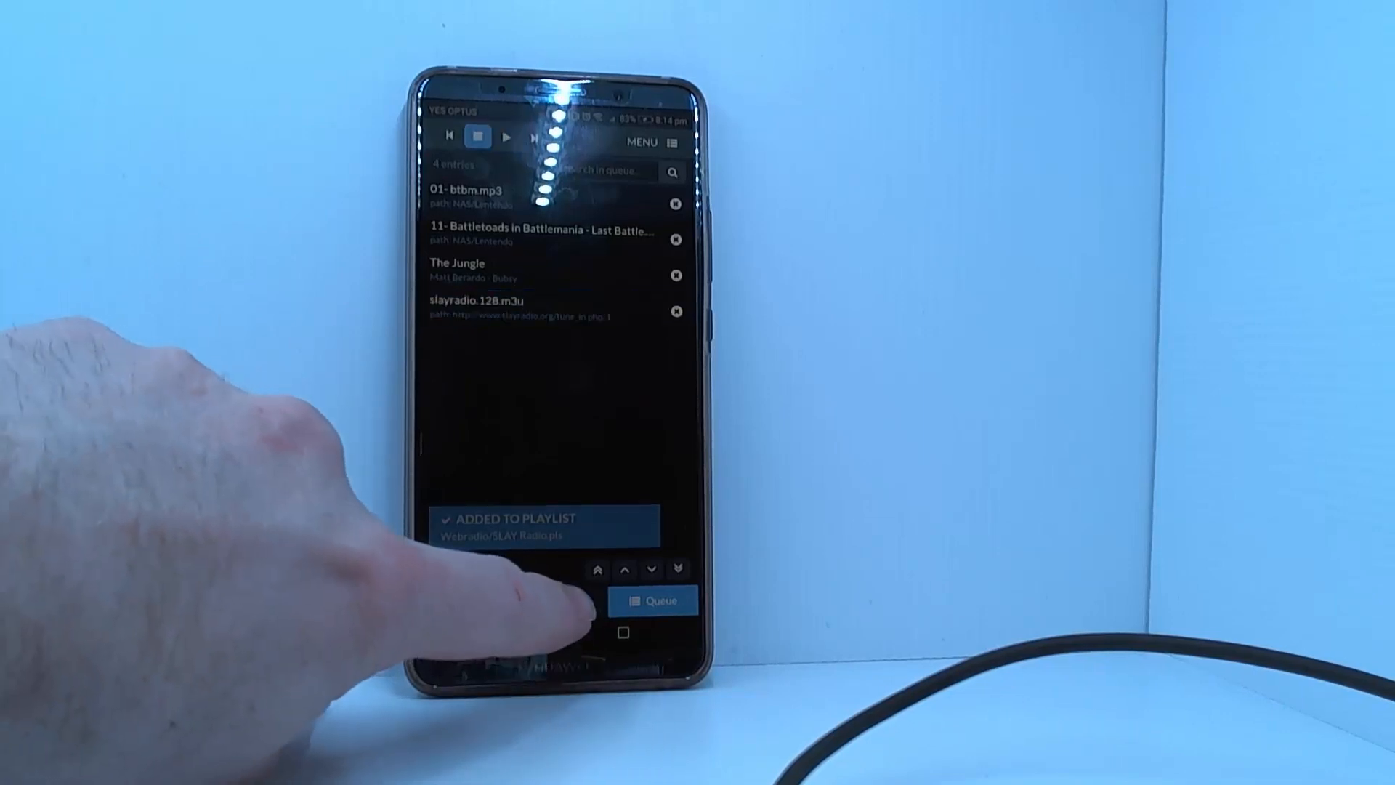
pyautogui.click(561, 603)
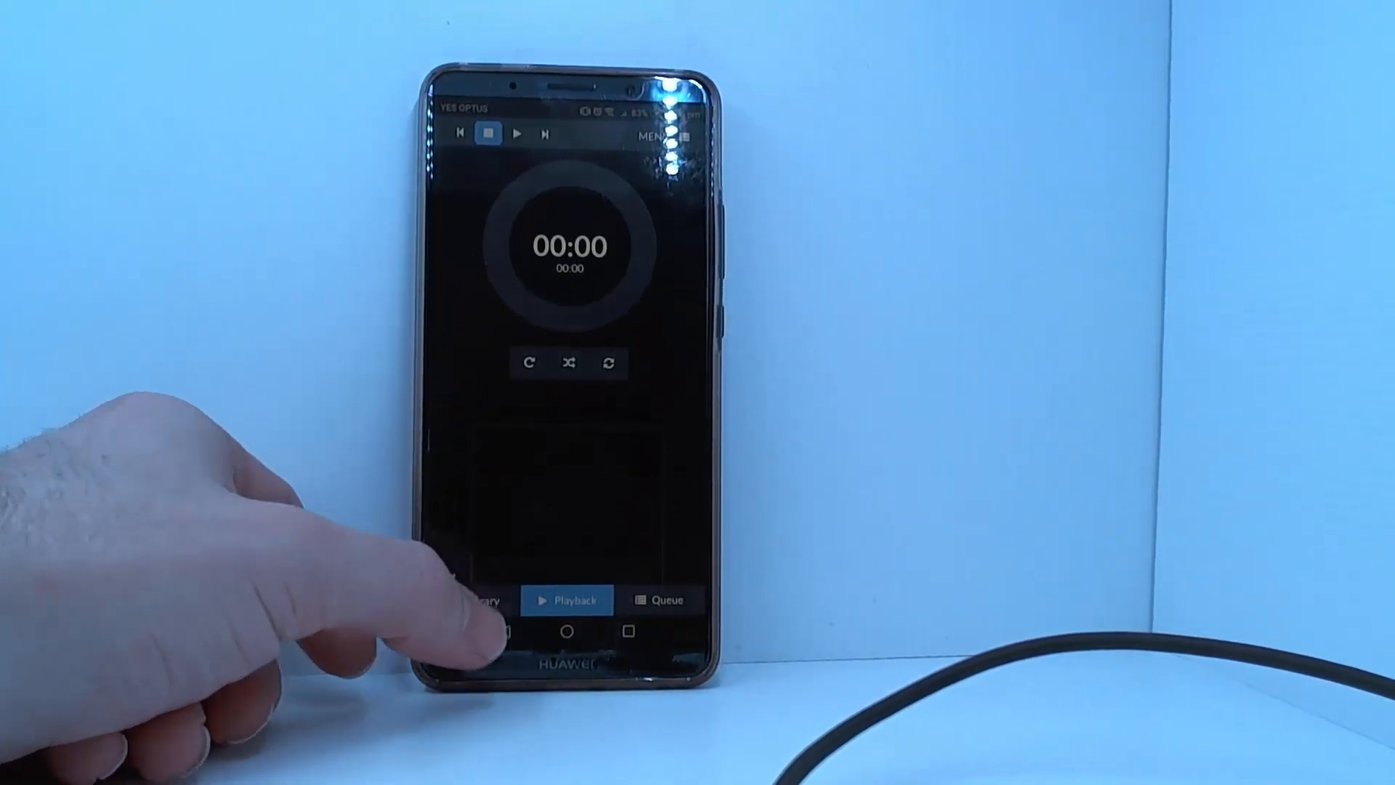
# Start In-Game BGM from The Last V8 playing from the Library after the queue stopped
pyautogui.click(476, 599)
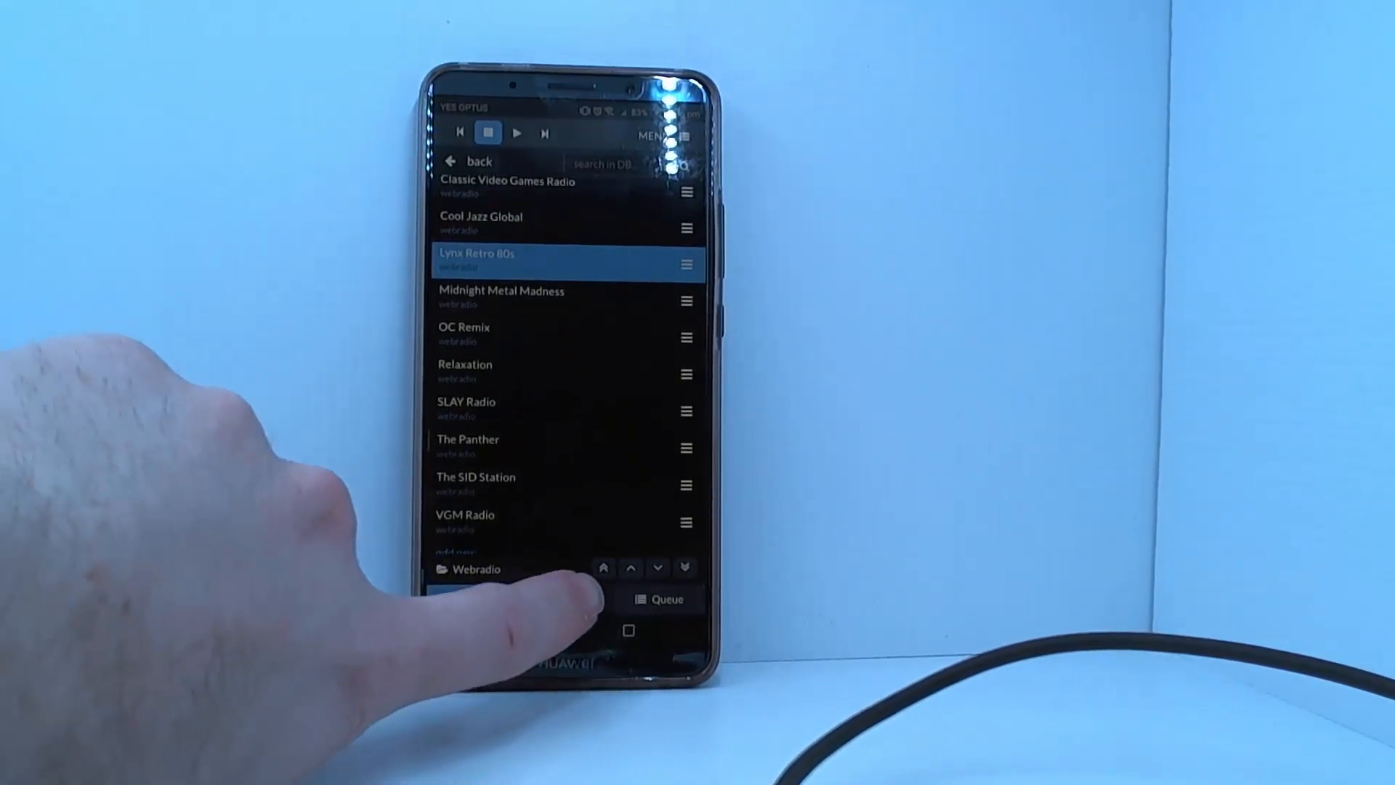
pyautogui.click(567, 597)
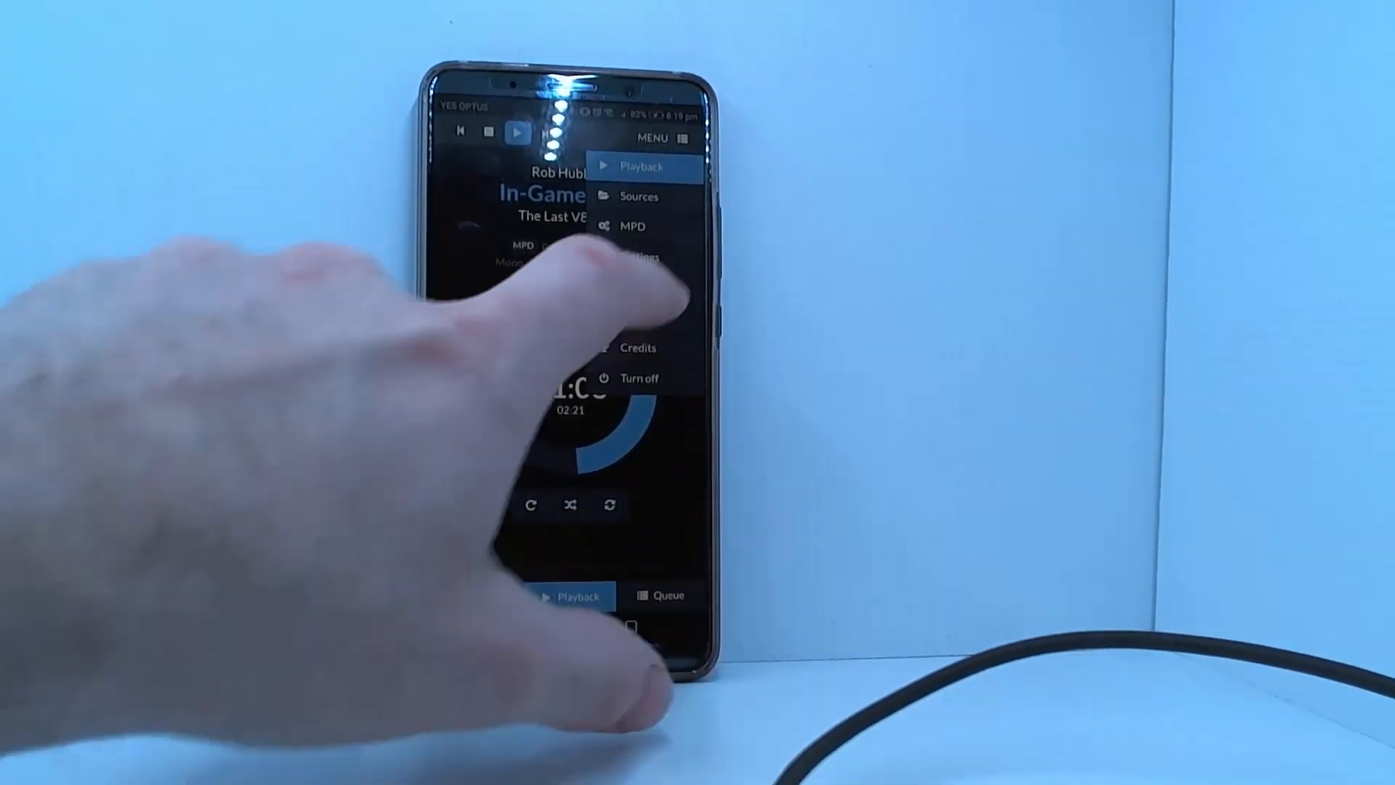
# Review the Sources and network mounts page, then scroll through the MPD configuration options
pyautogui.click(638, 197)
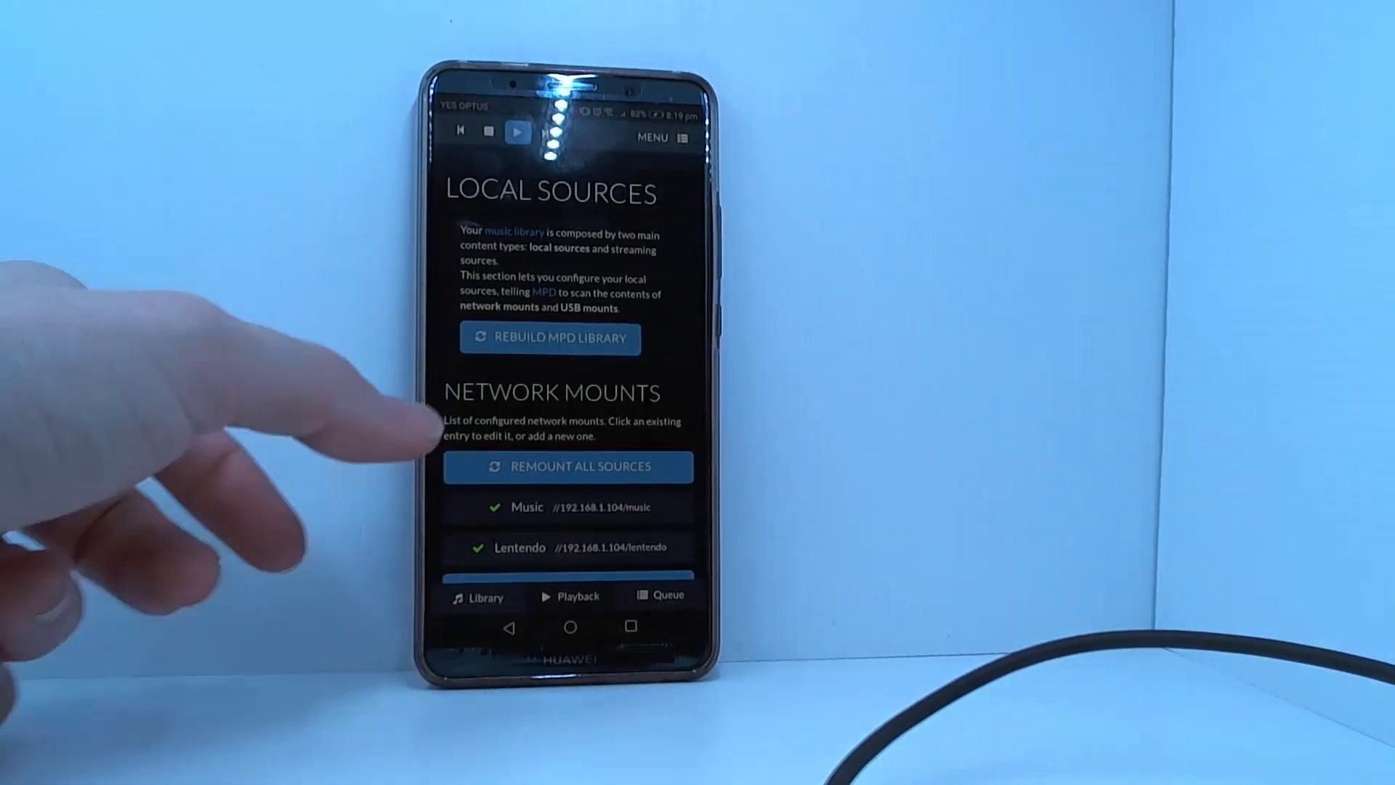
pyautogui.scroll(-3)
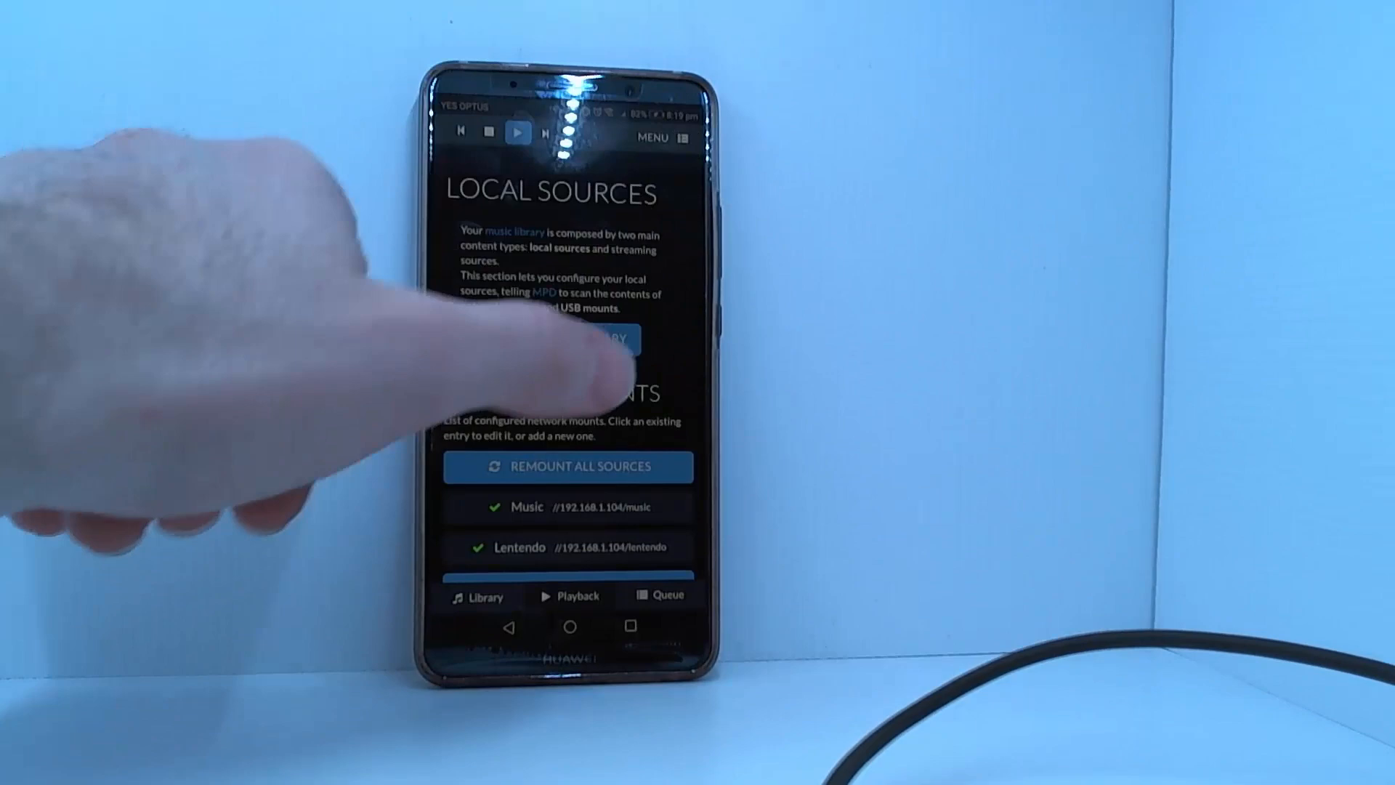
pyautogui.click(654, 138)
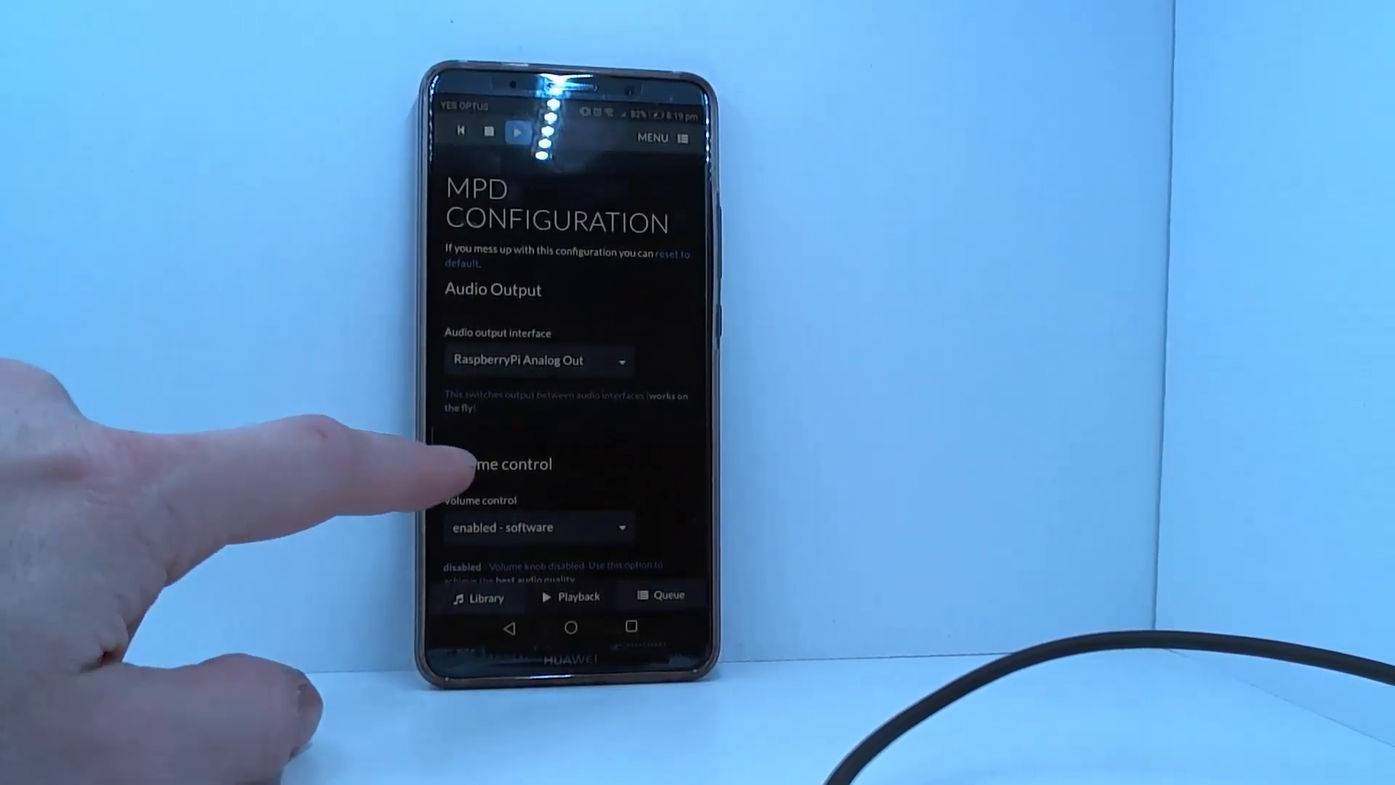
pyautogui.scroll(-3)
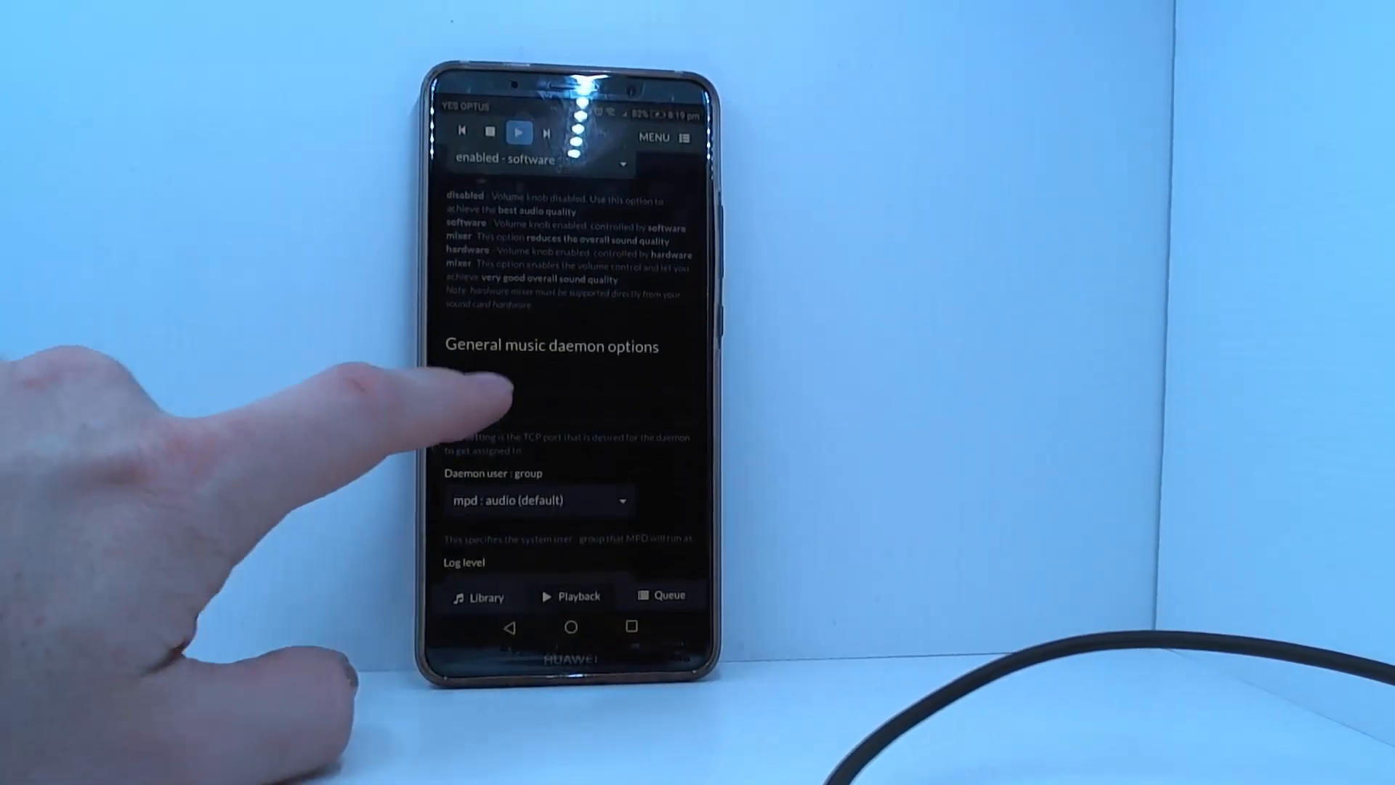
pyautogui.scroll(-3)
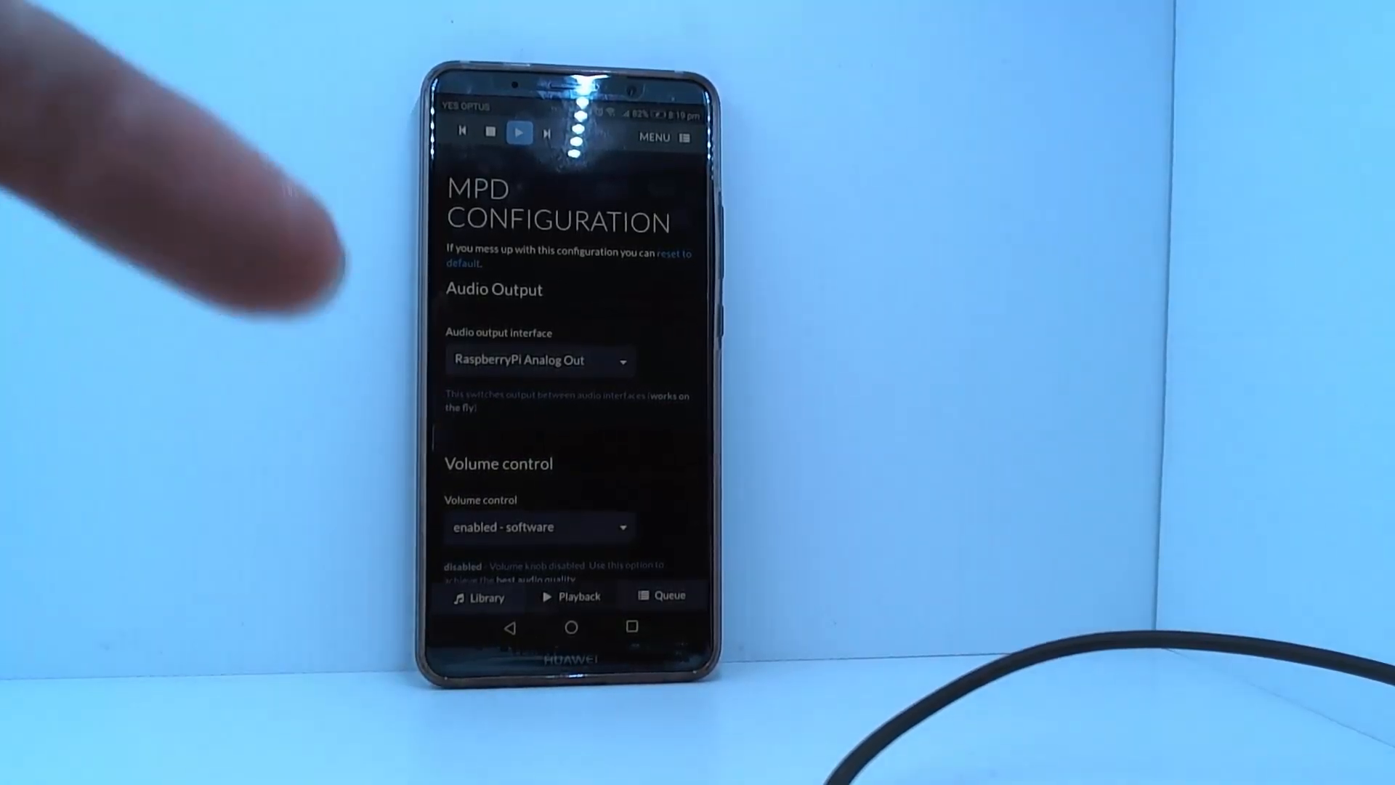
# Review the Settings page down to the RuneOS kernel options for hostname, NTP and timezone
pyautogui.click(658, 138)
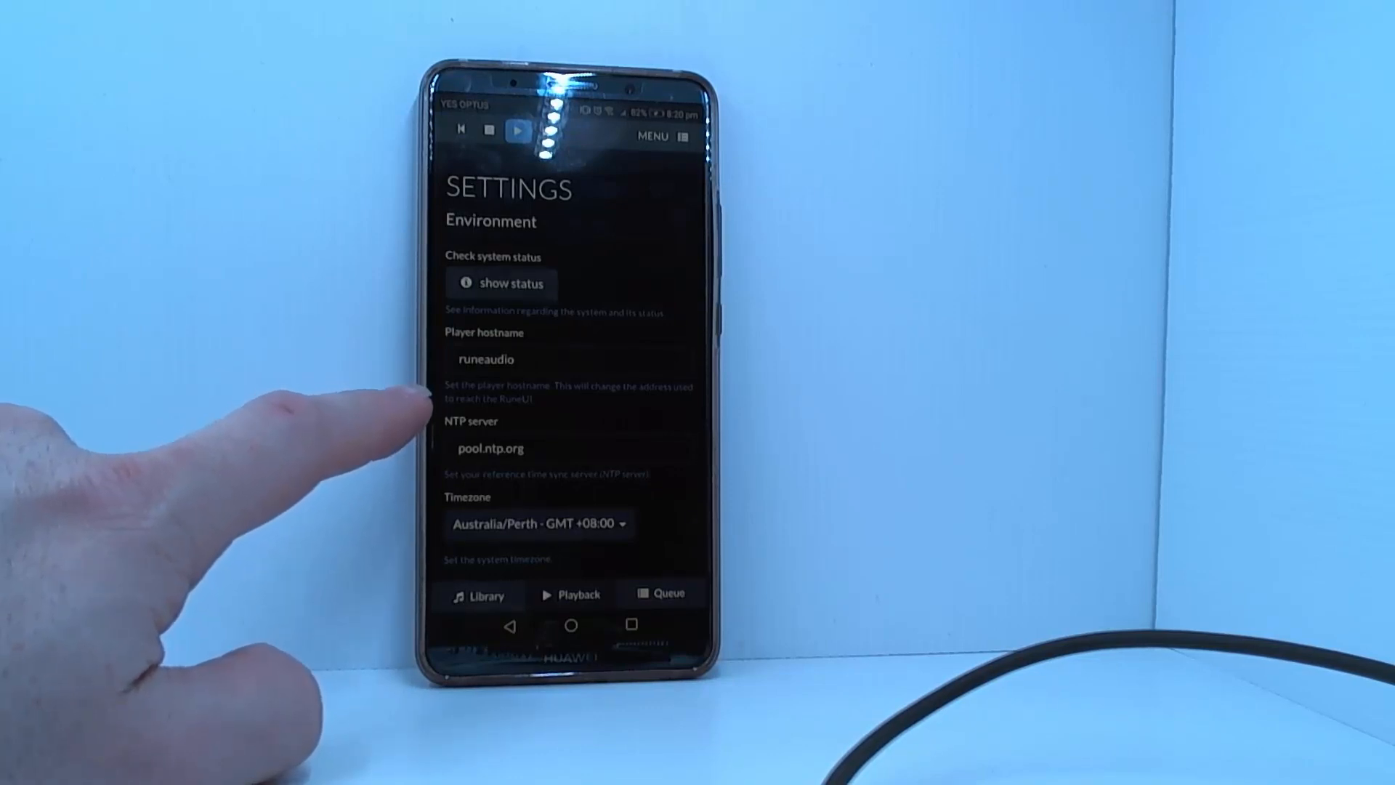
pyautogui.scroll(-3)
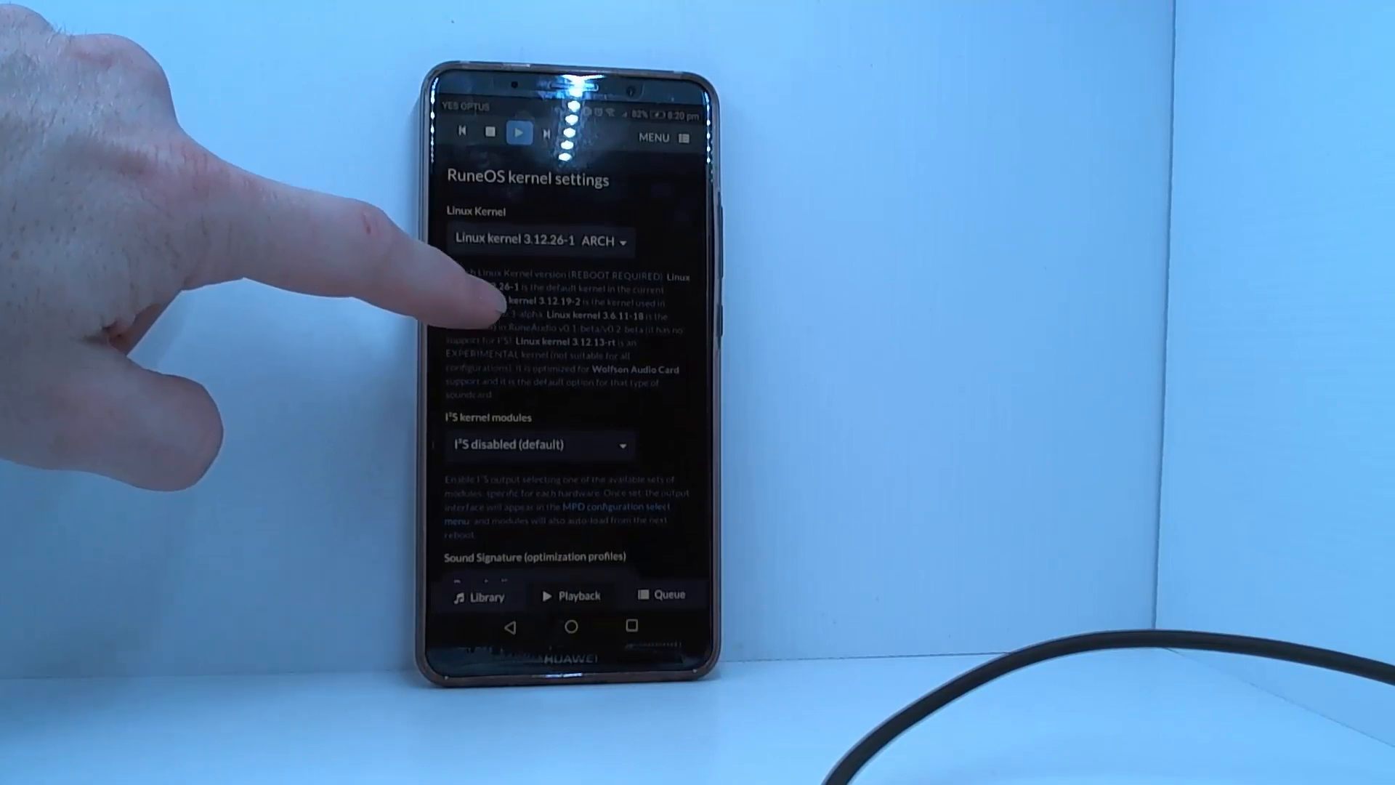
pyautogui.scroll(-3)
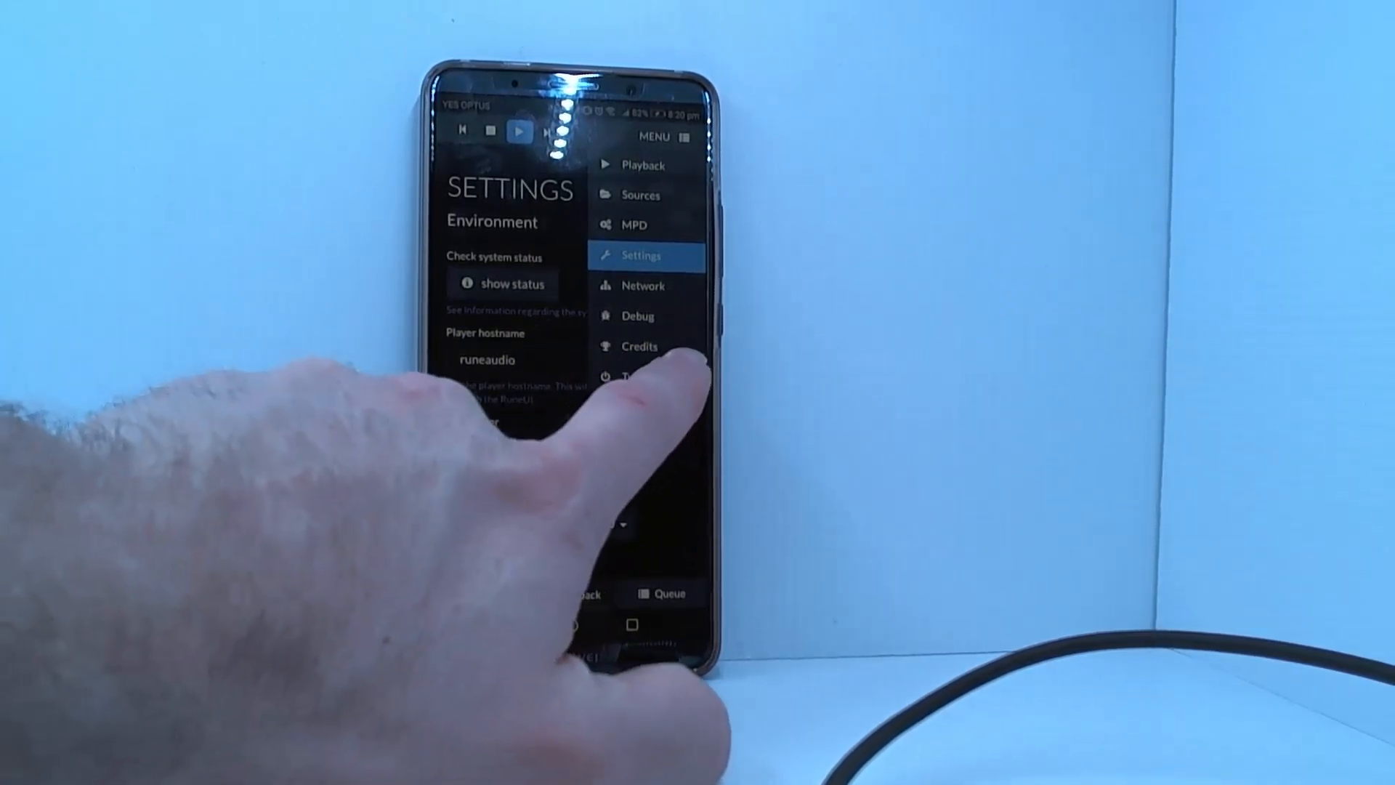
pyautogui.click(641, 373)
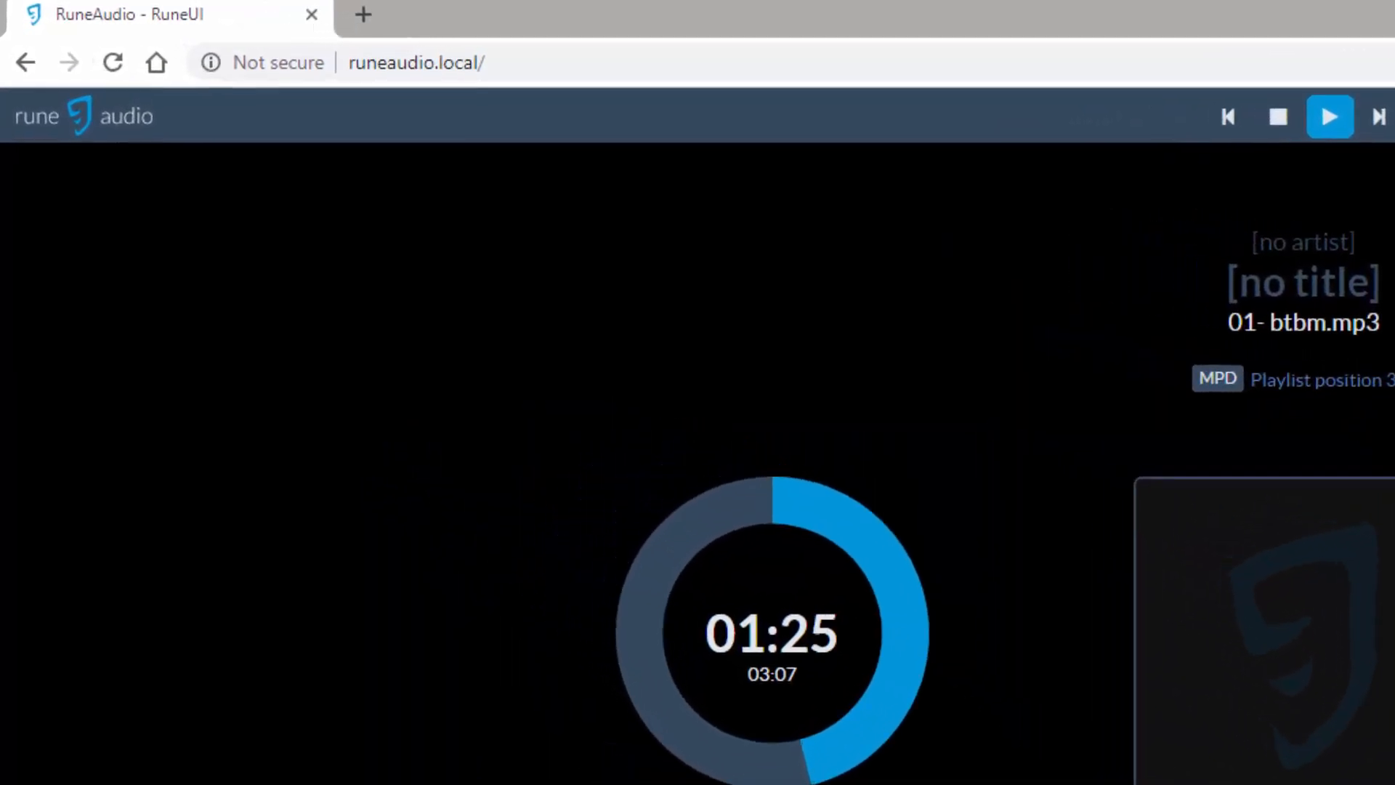
pyautogui.click(417, 63)
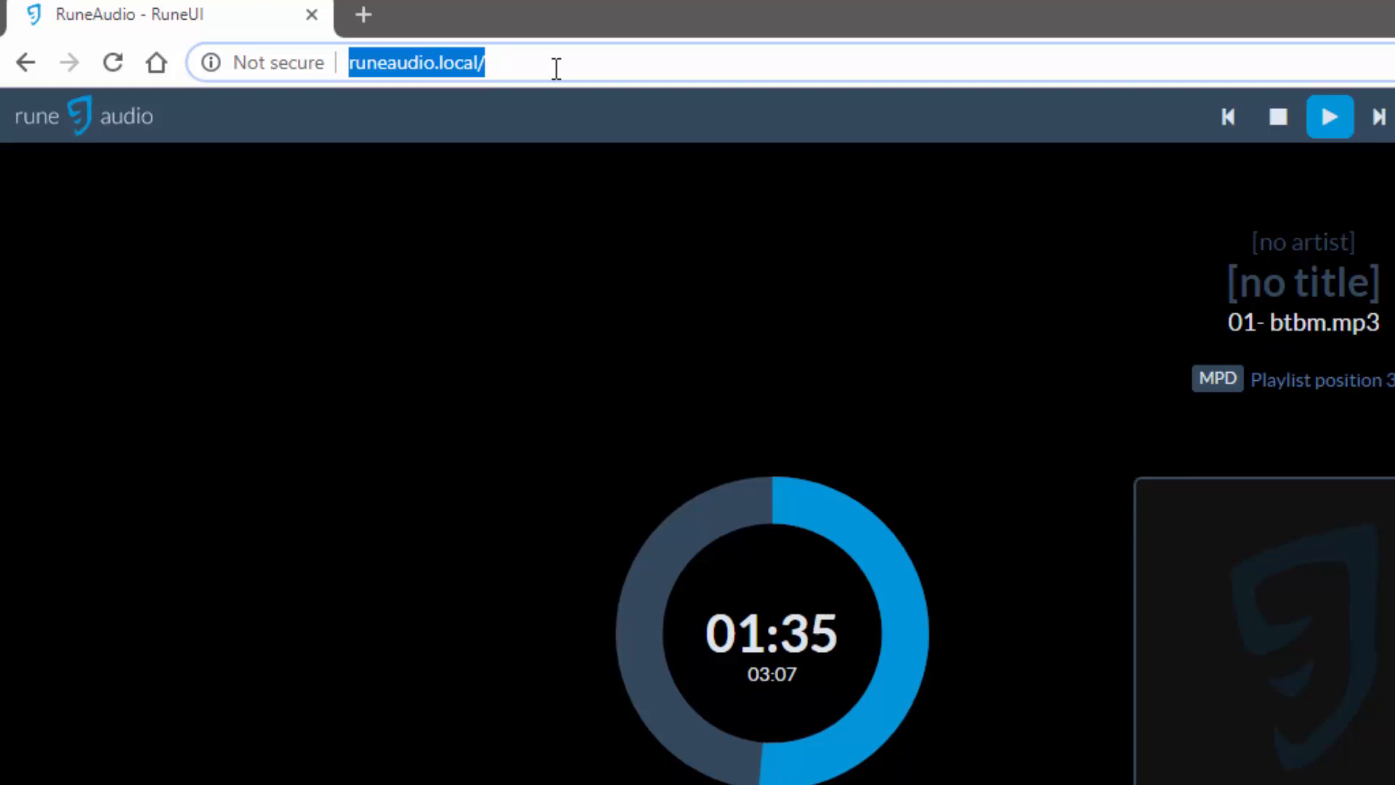
pyautogui.write('http://192.168.1.102')
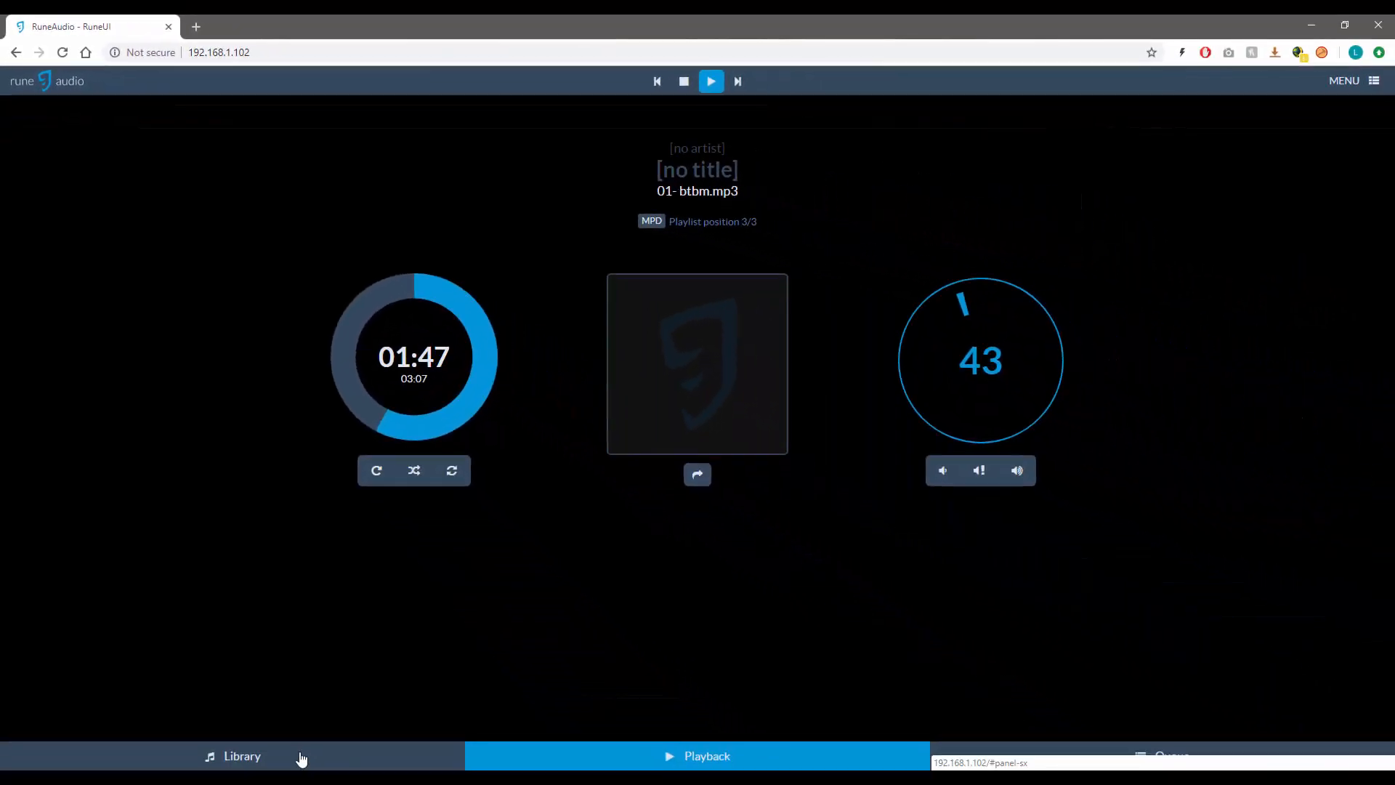
pyautogui.click(241, 756)
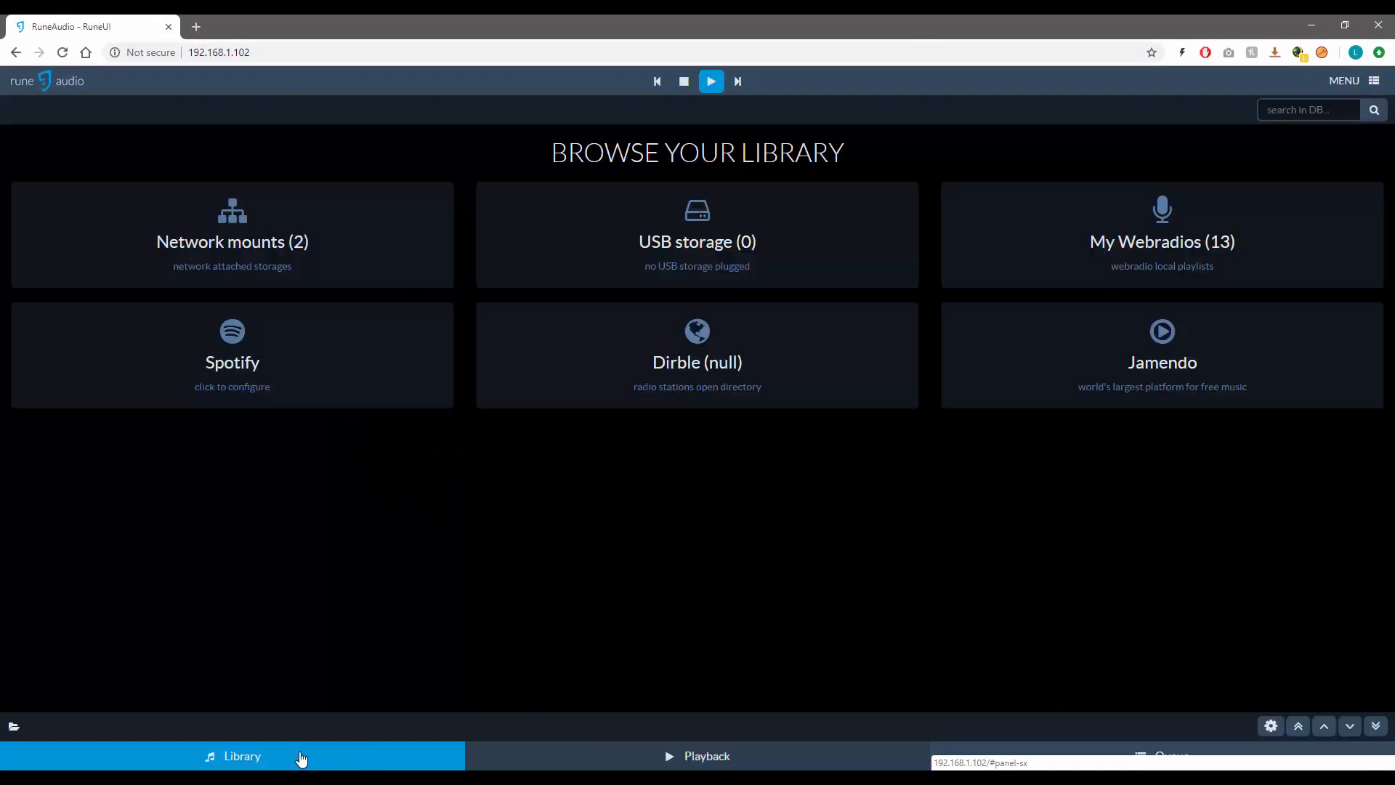
pyautogui.click(232, 236)
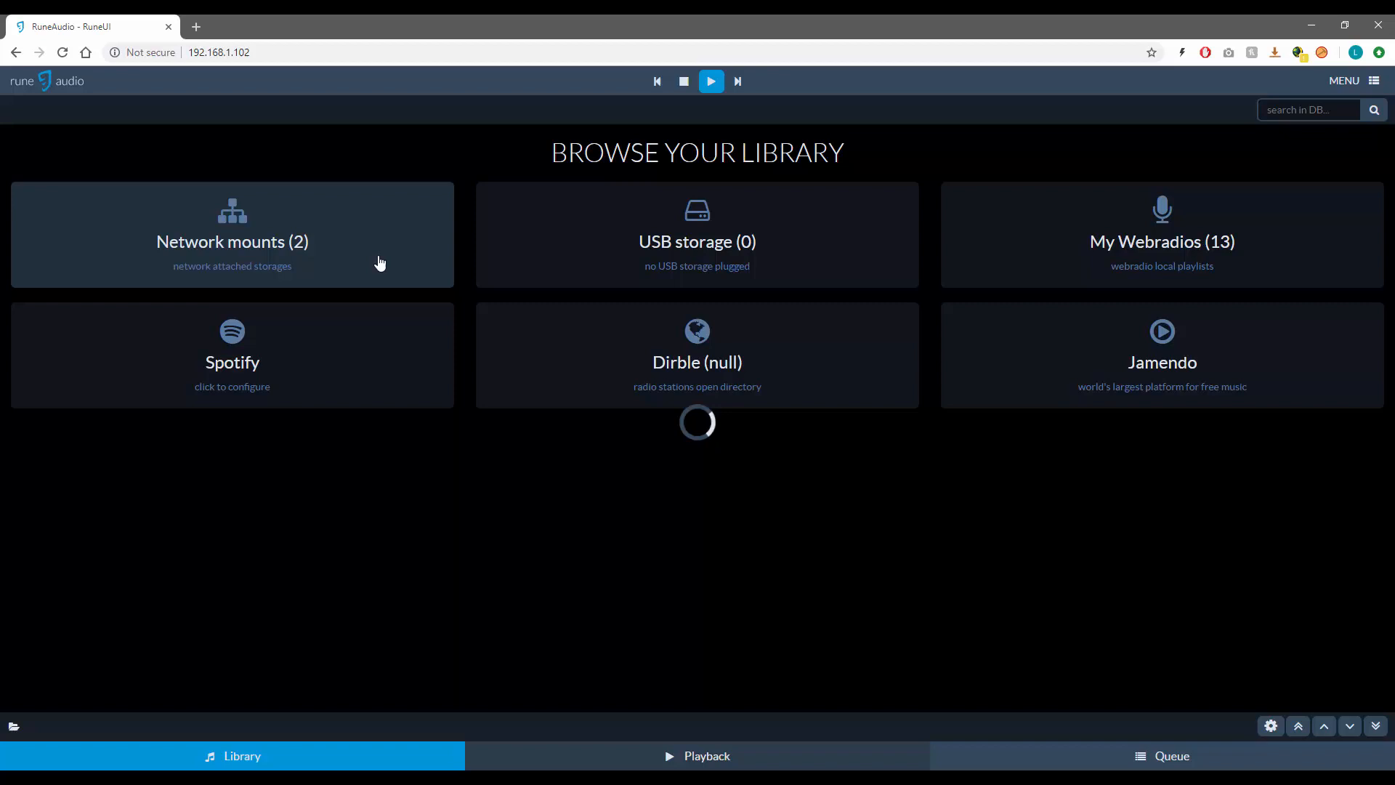
pyautogui.click(232, 236)
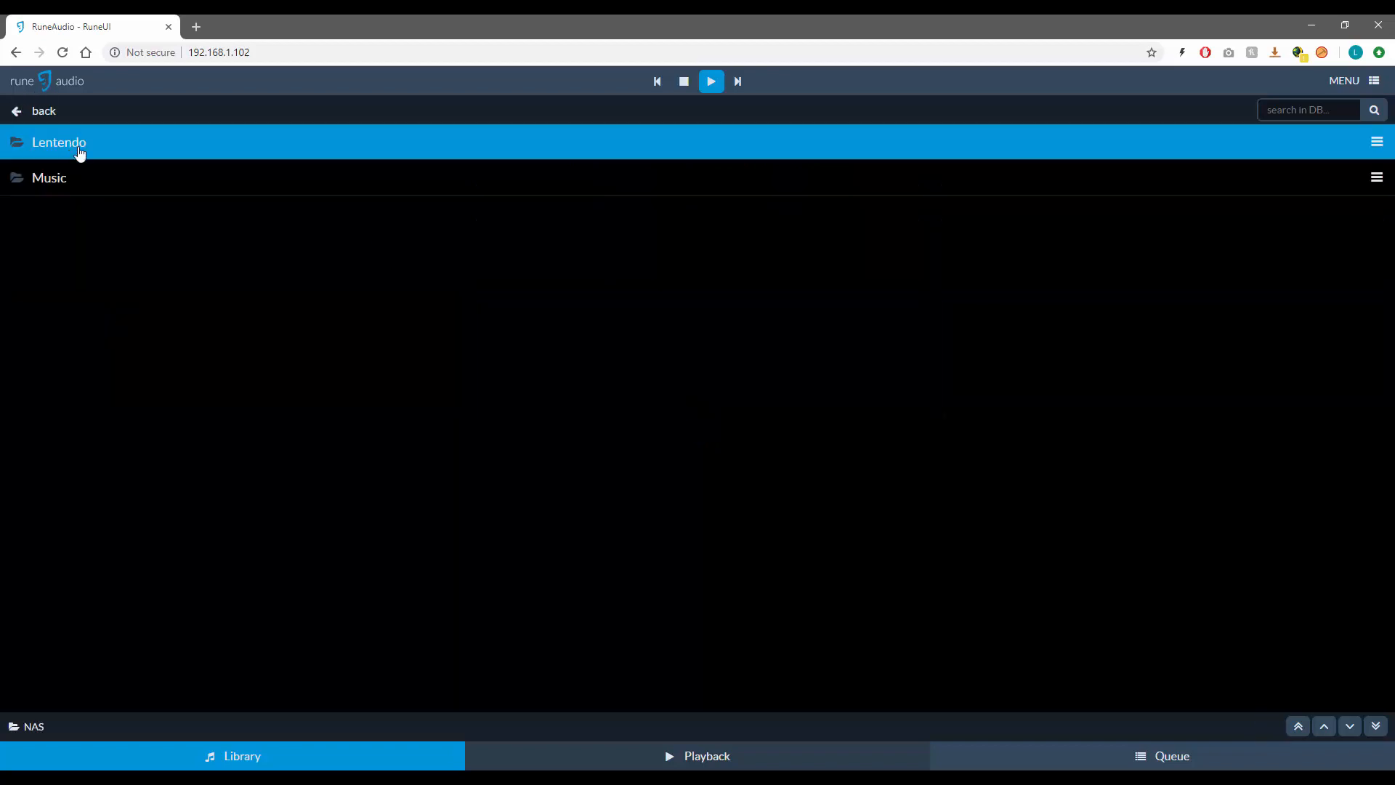
pyautogui.click(58, 143)
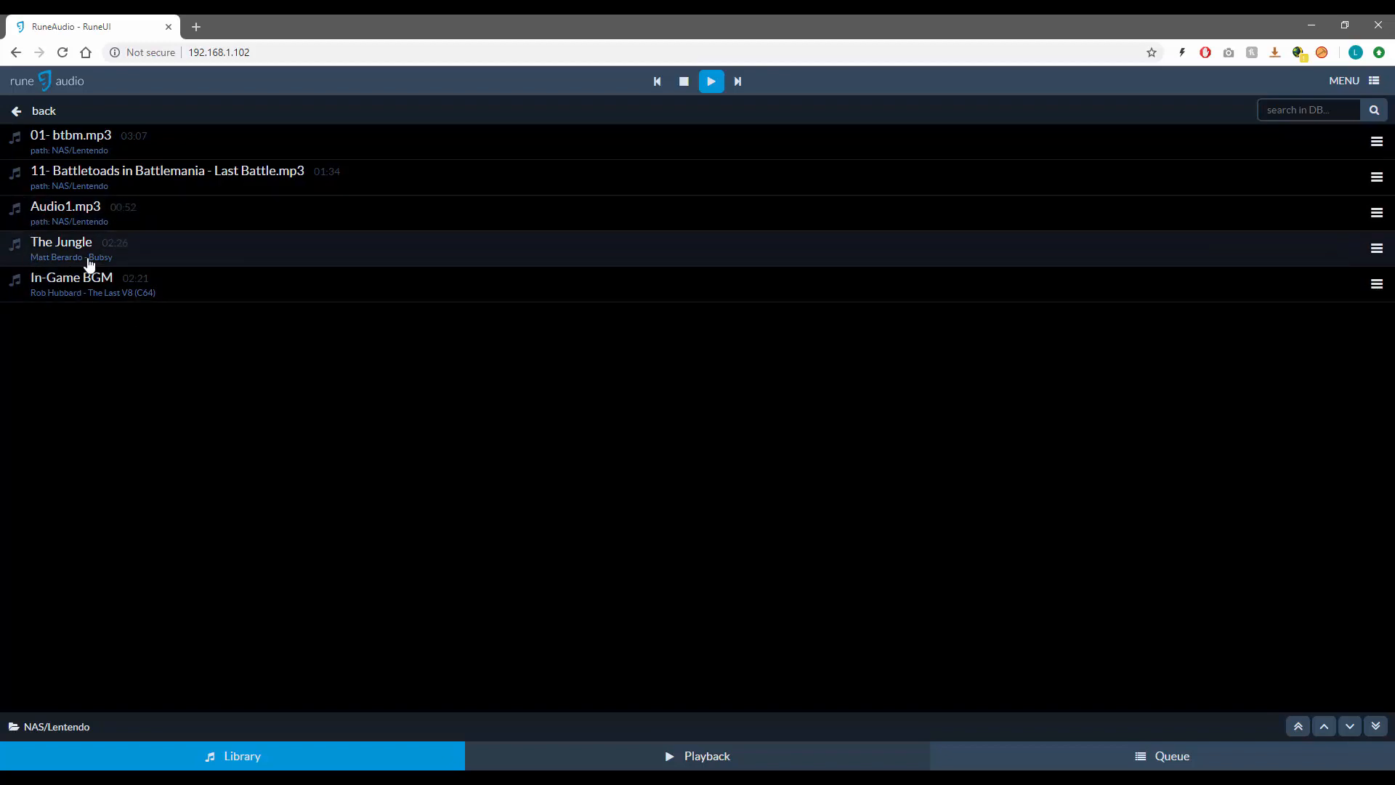
# Add and play The Jungle, then add Audio1.mp3 to the playlist
pyautogui.rightClick(87, 264)
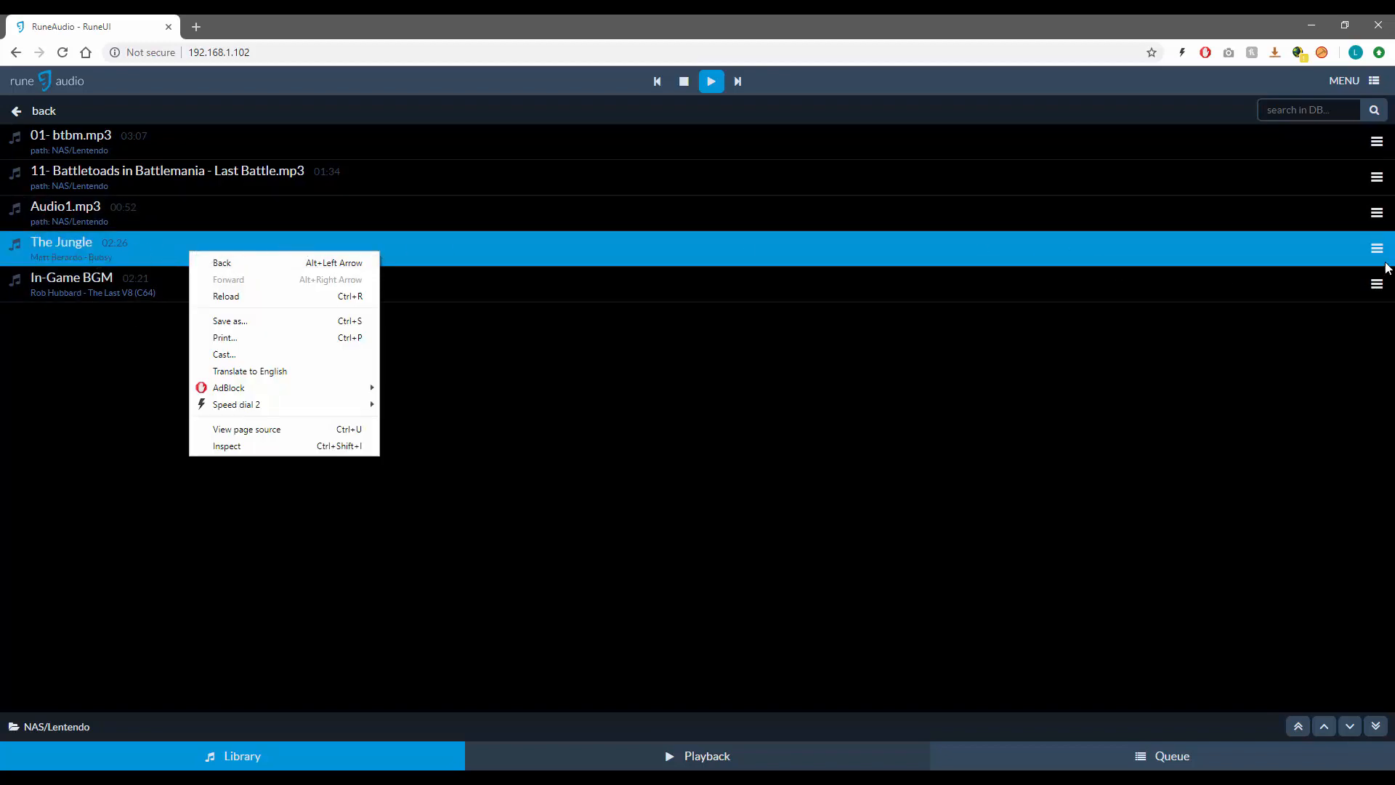
pyautogui.click(1378, 248)
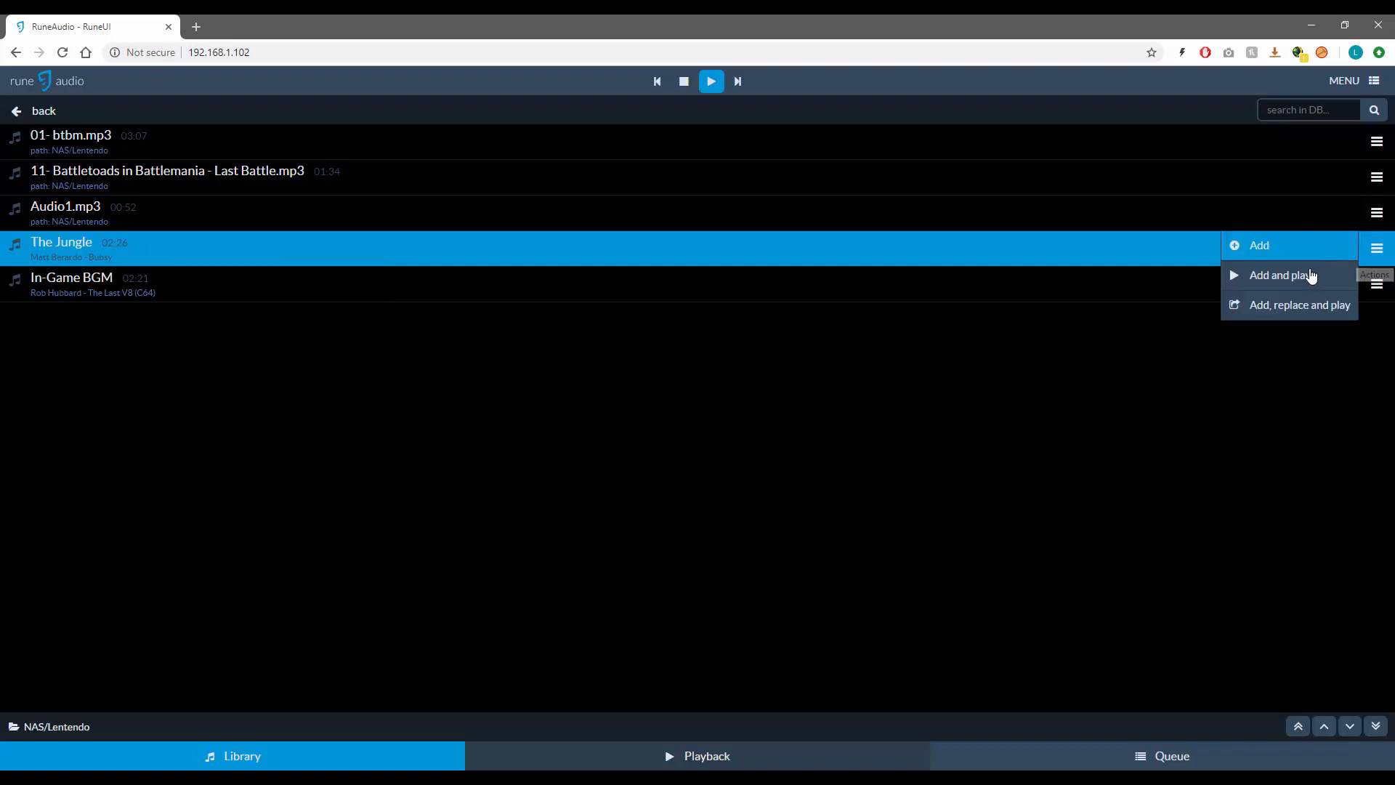
pyautogui.click(1259, 246)
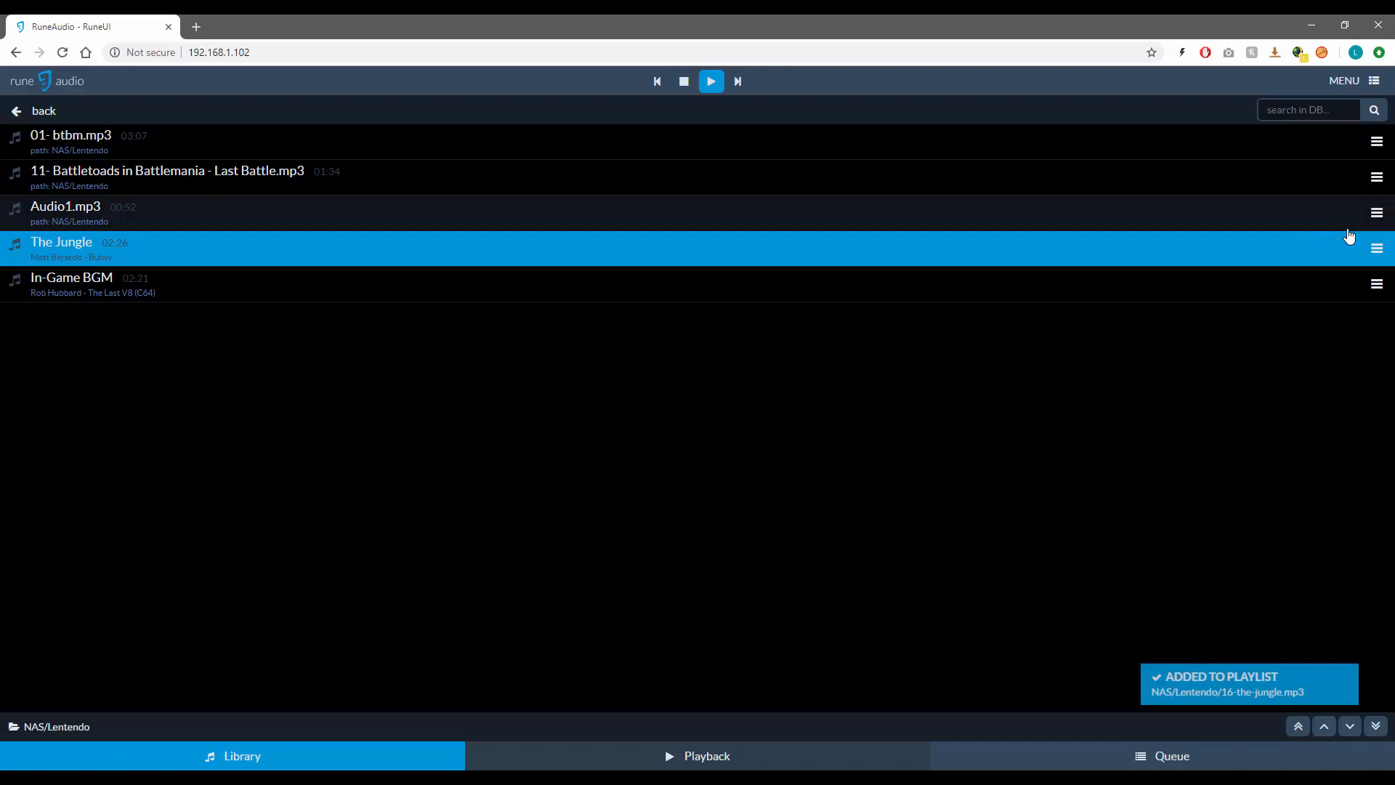
pyautogui.click(1378, 212)
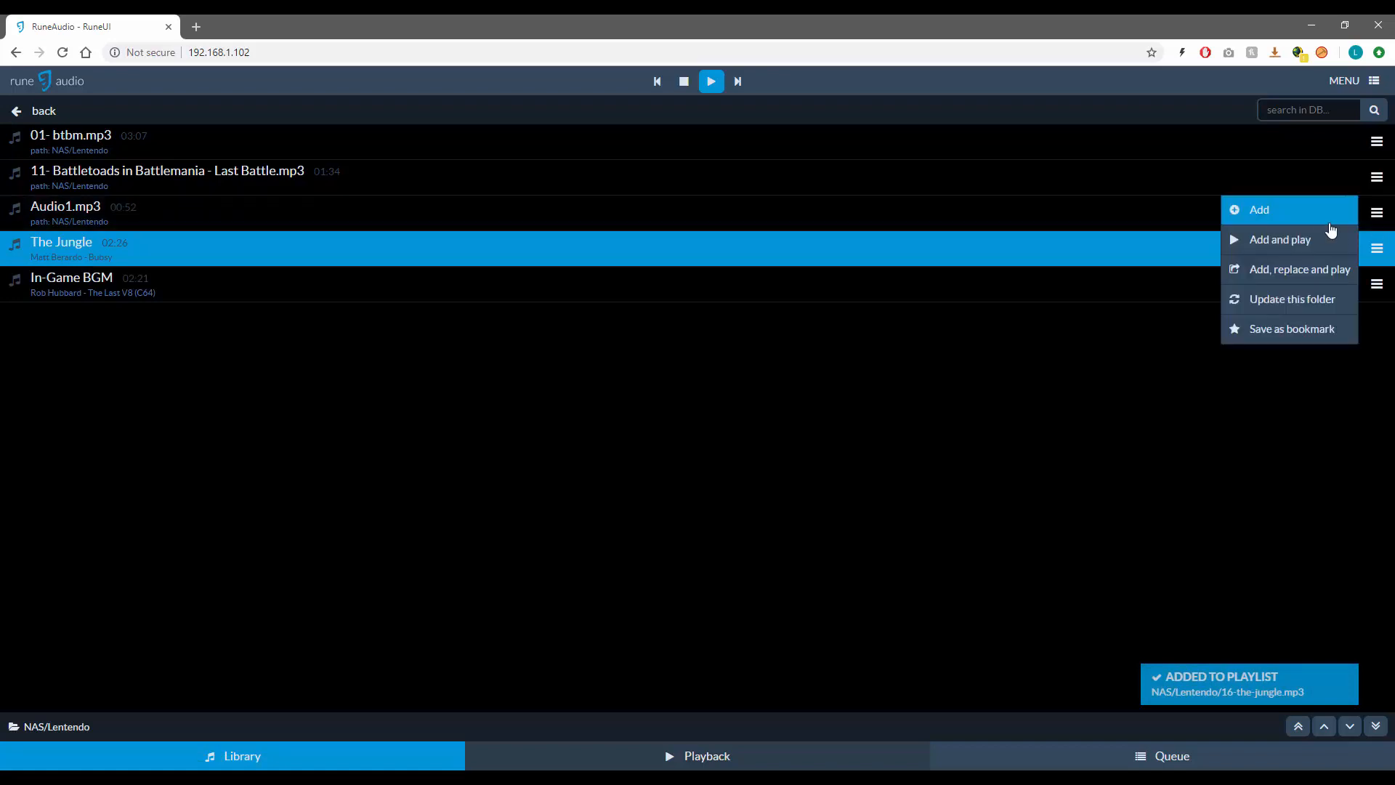
pyautogui.click(696, 755)
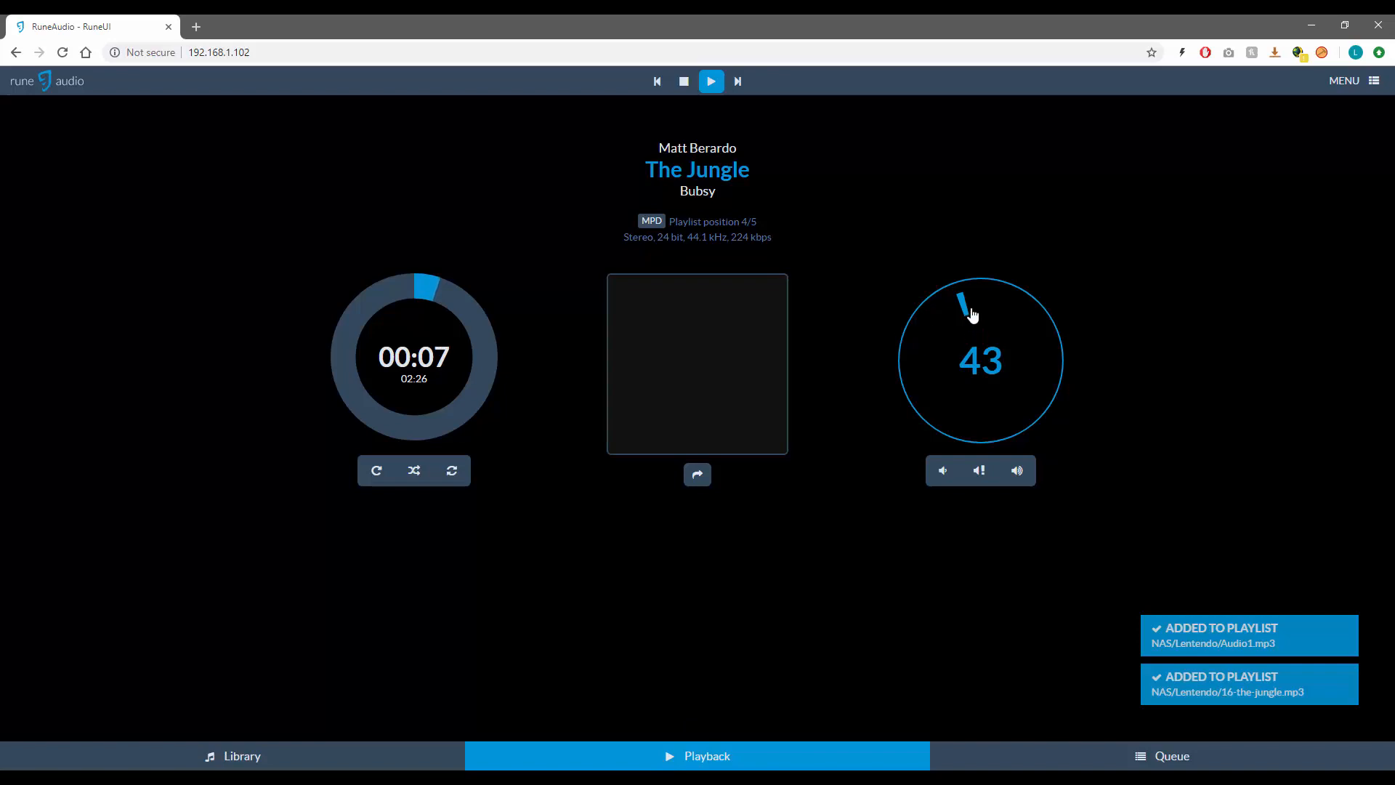
# Raise the volume to 94 and back to about 40, skip to Audio1.mp3, and return to the Library
pyautogui.moveTo(970, 311); pyautogui.dragTo(1036, 378)
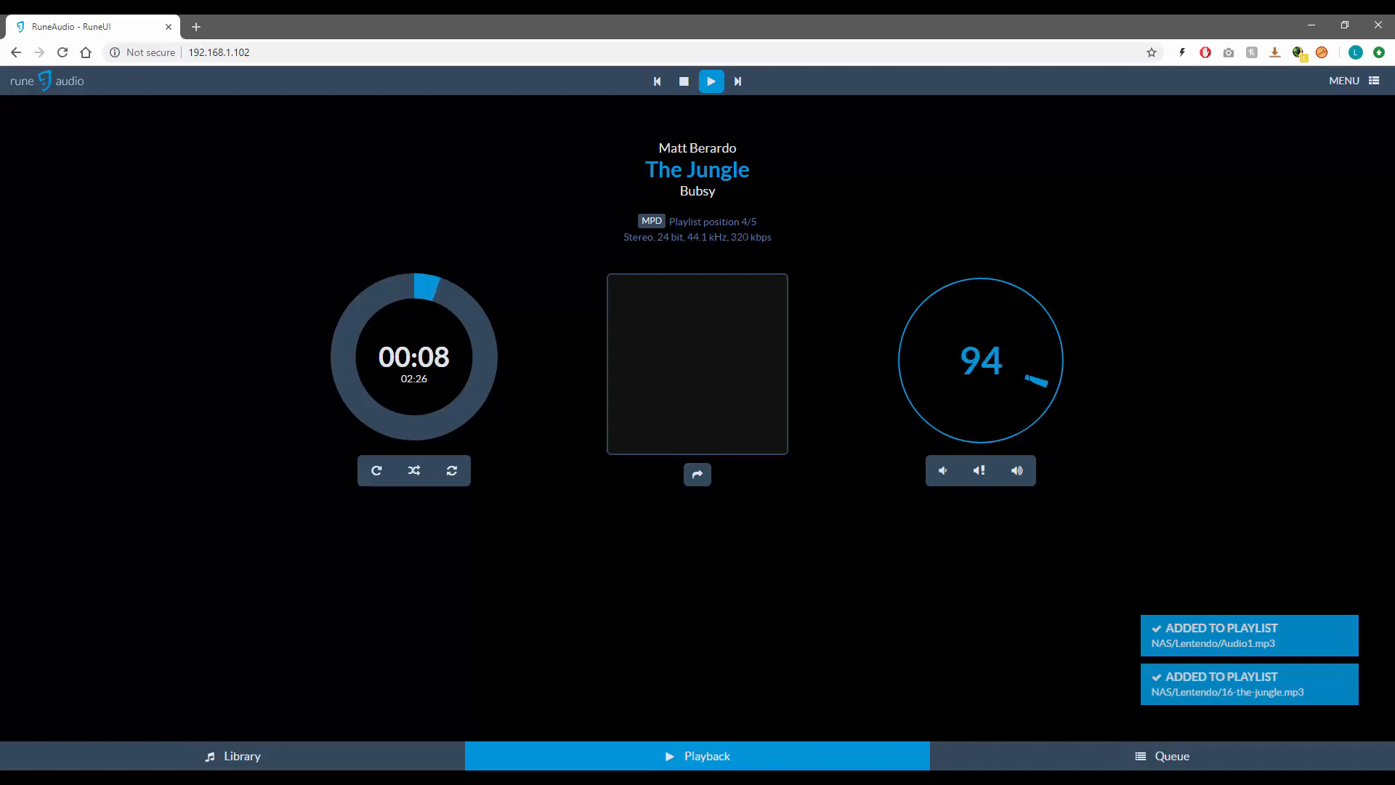
pyautogui.click(1002, 411)
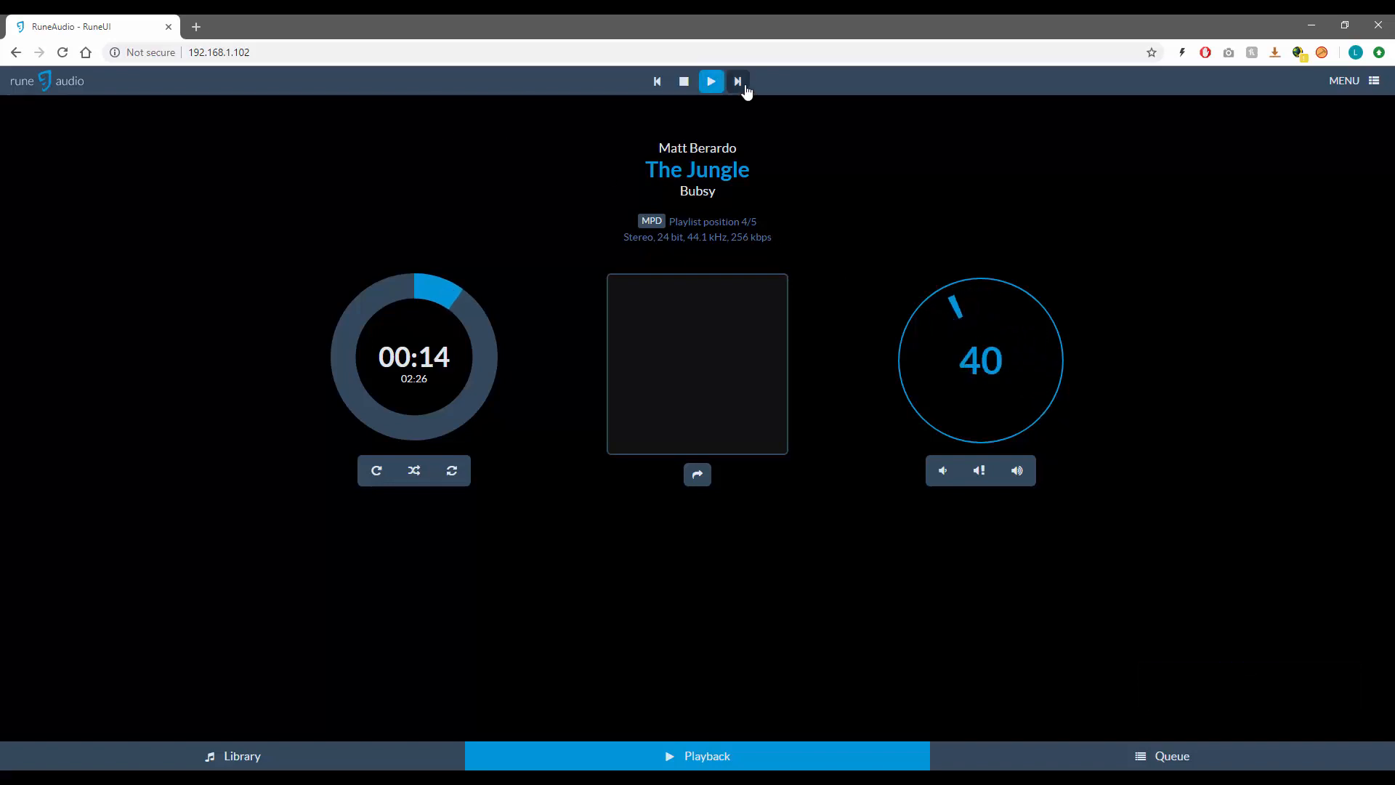
pyautogui.click(738, 81)
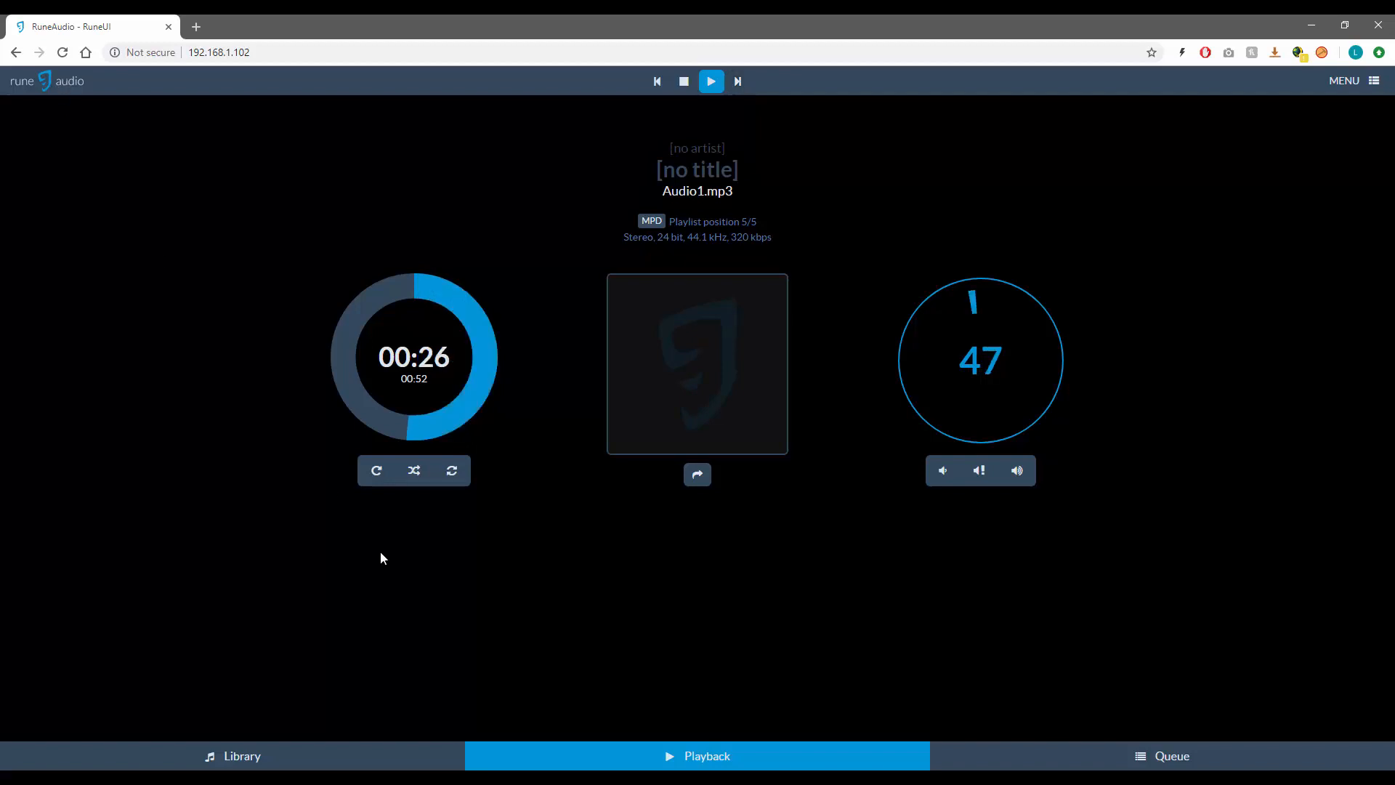
pyautogui.click(232, 755)
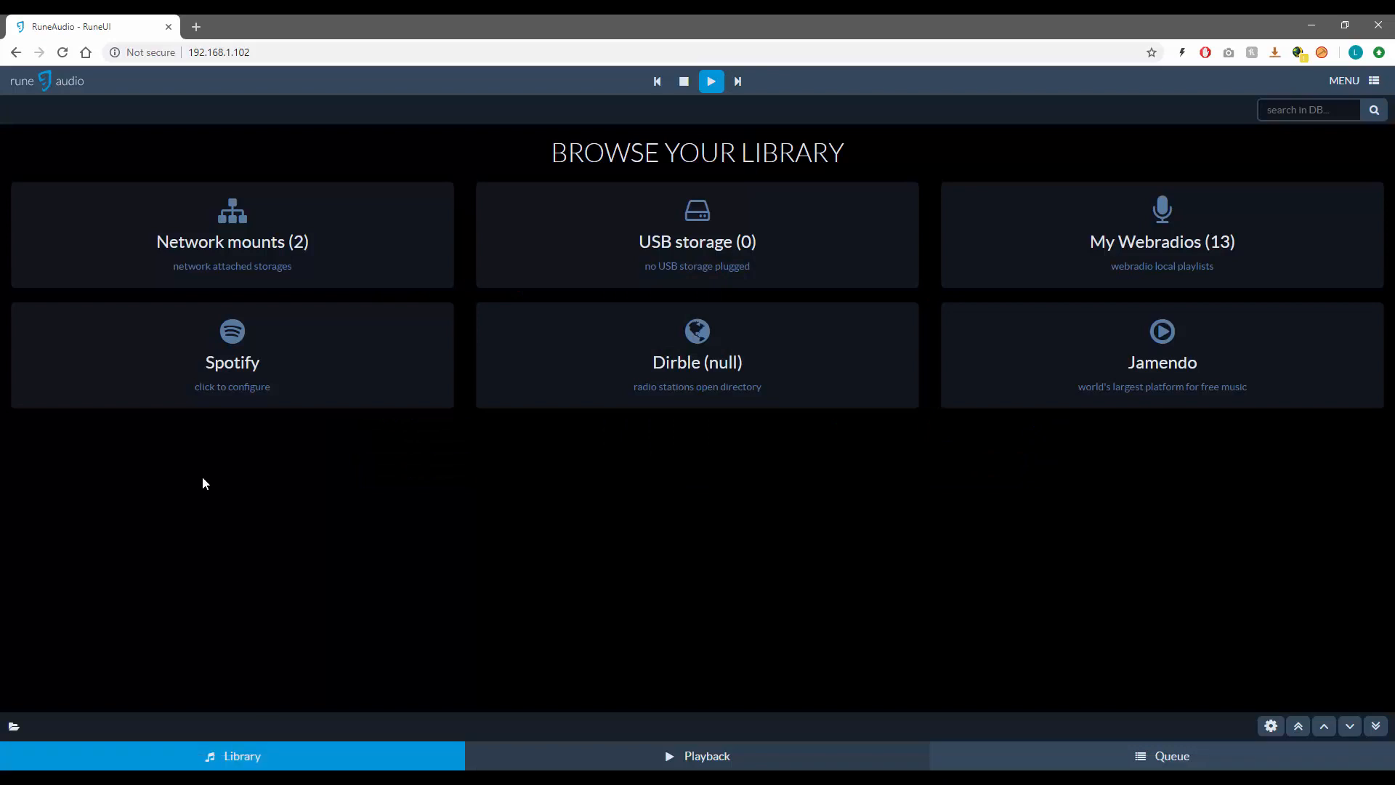
pyautogui.moveTo(195, 477)
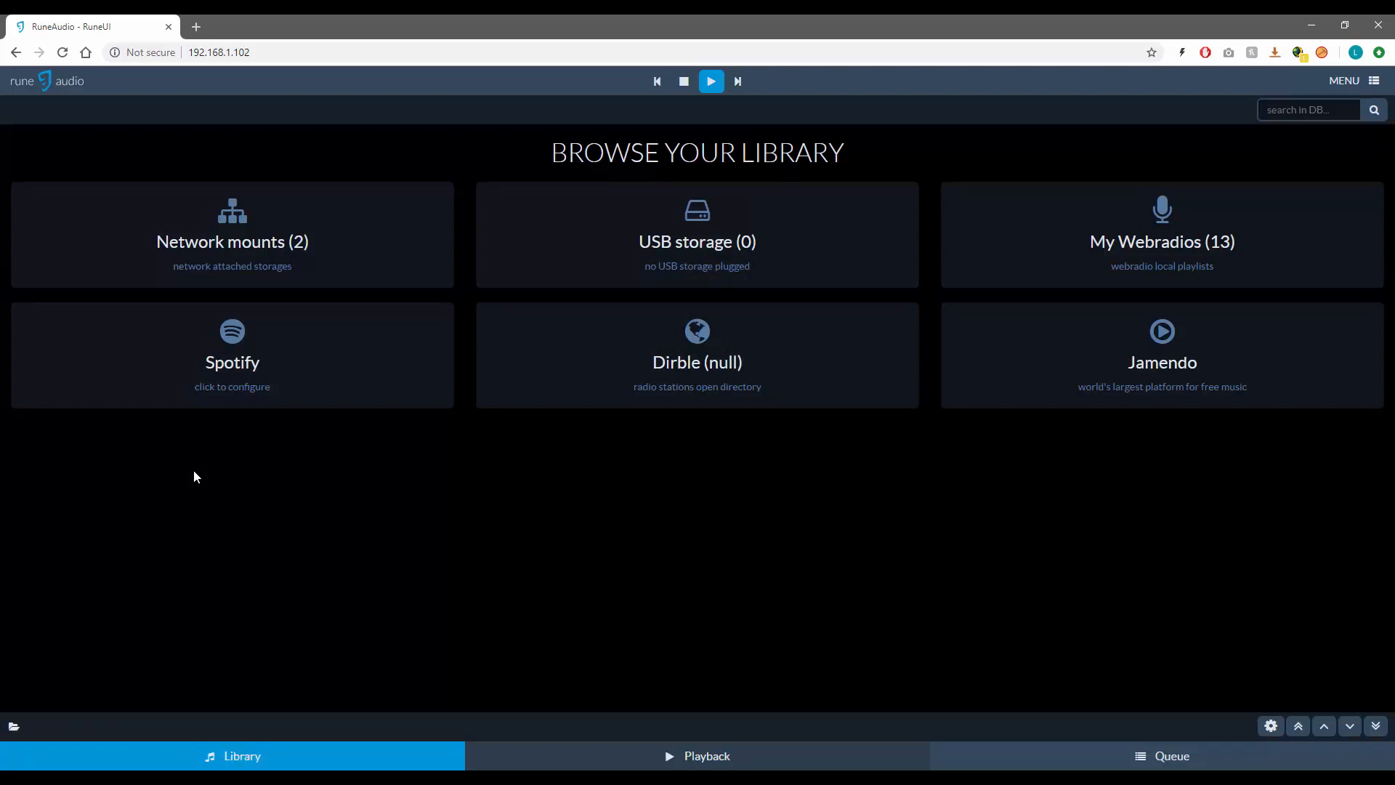
pyautogui.moveTo(194, 472)
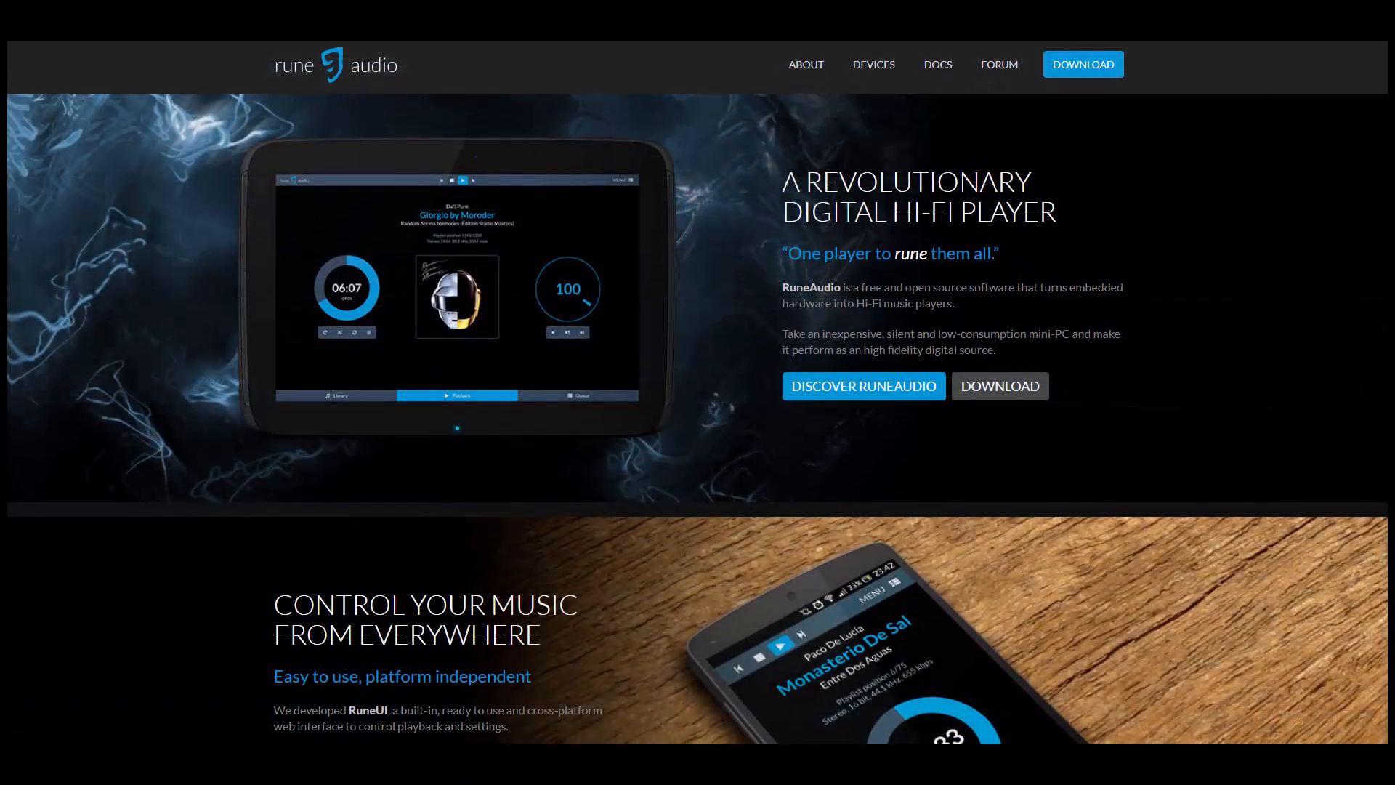
# Scroll the RuneAudio homepage down past RuneUI and Latest News to the supported-board carousel
pyautogui.scroll(-3)
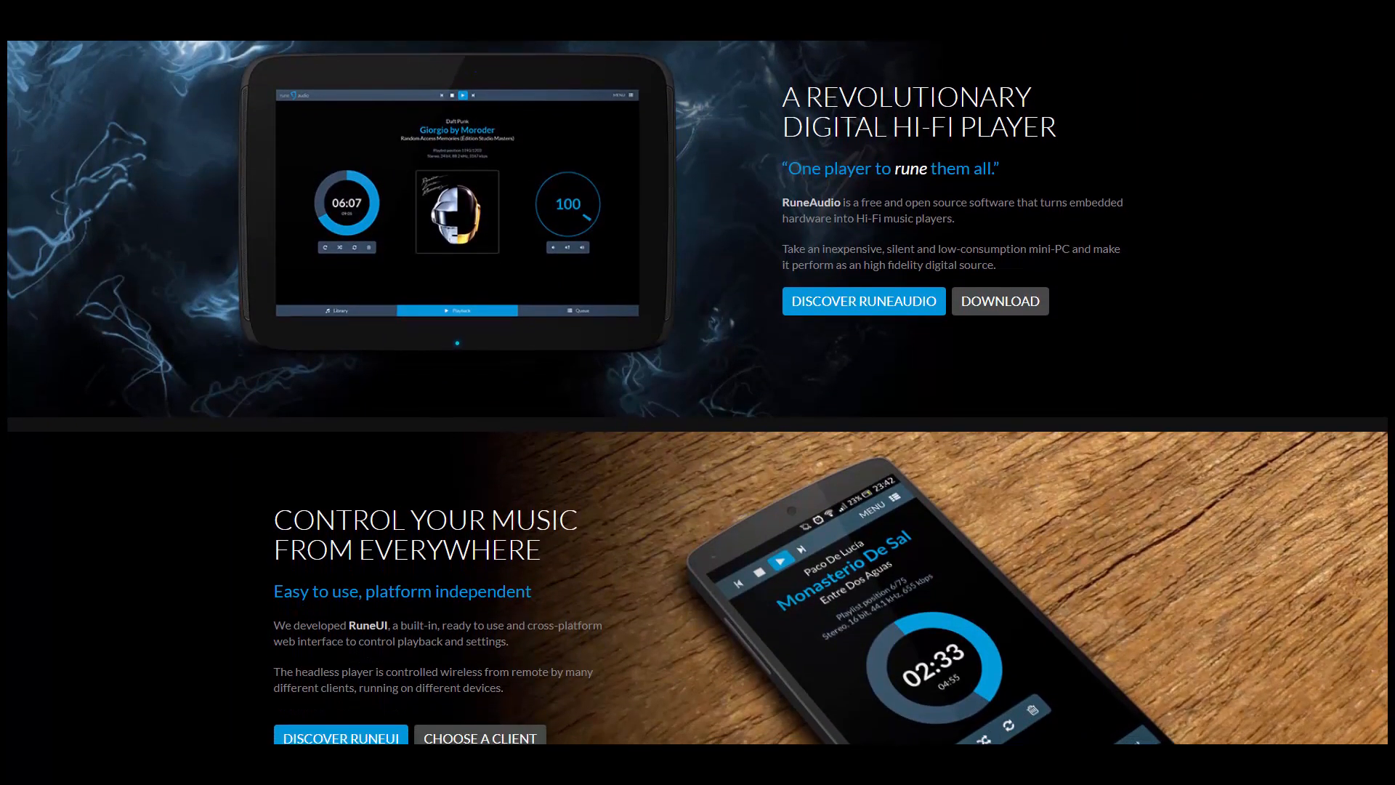
pyautogui.scroll(-3)
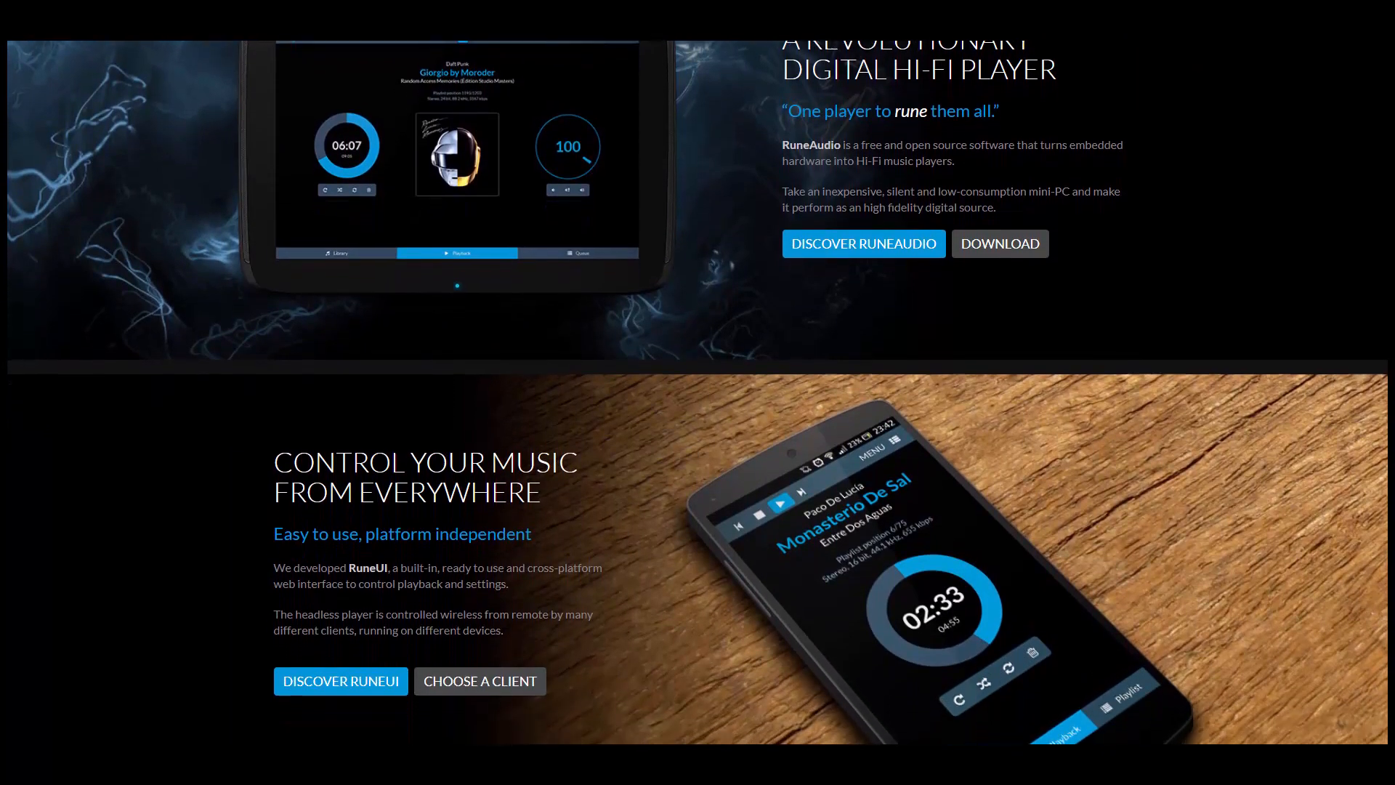
pyautogui.scroll(-3)
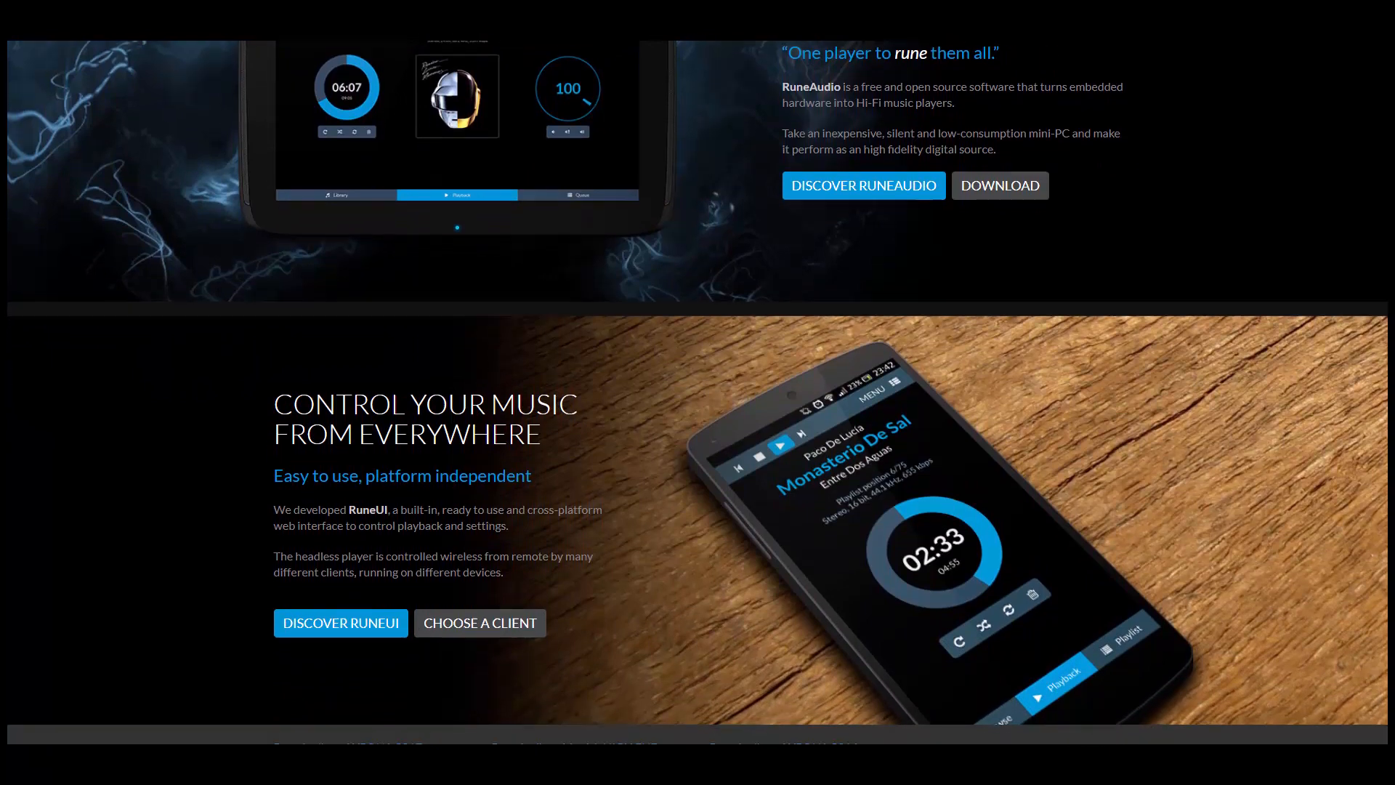
pyautogui.scroll(-3)
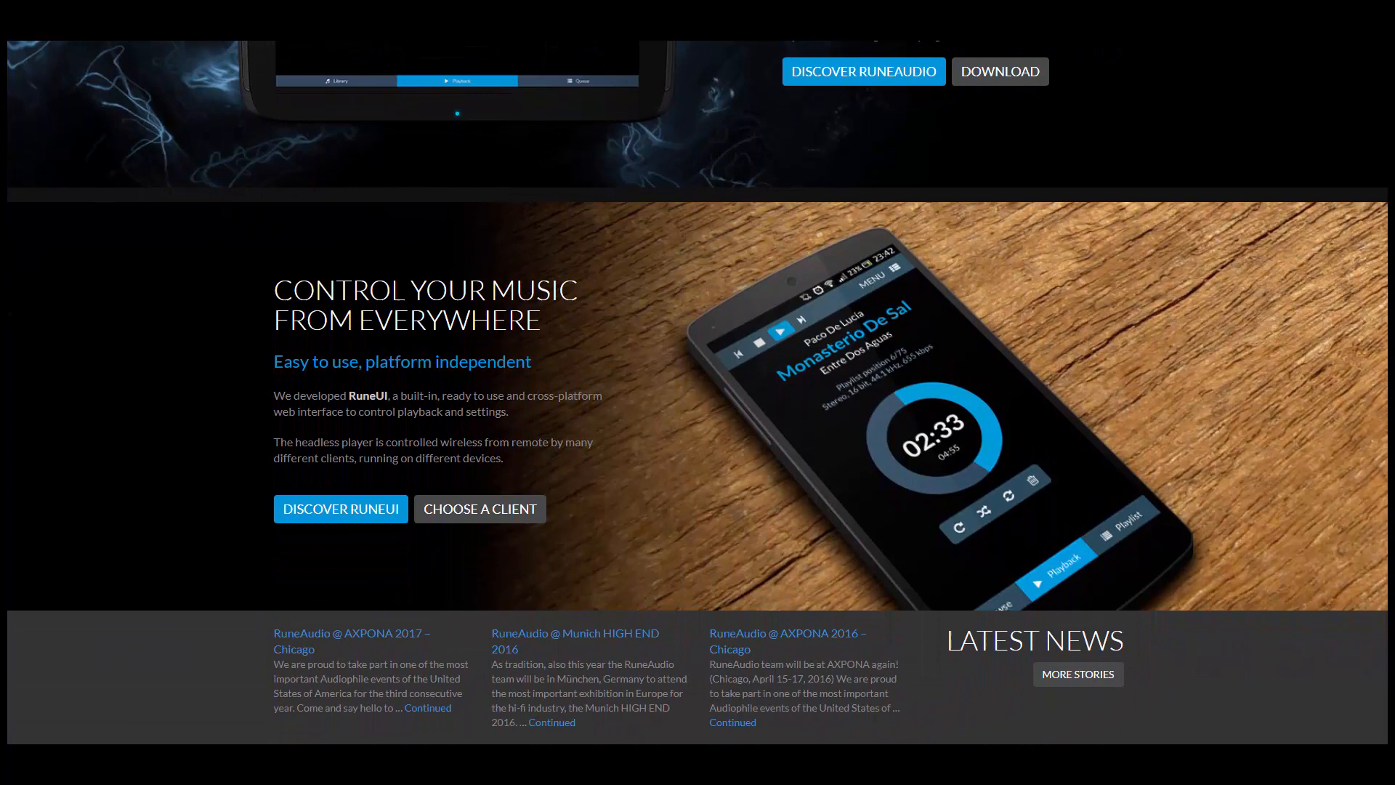
pyautogui.scroll(-3)
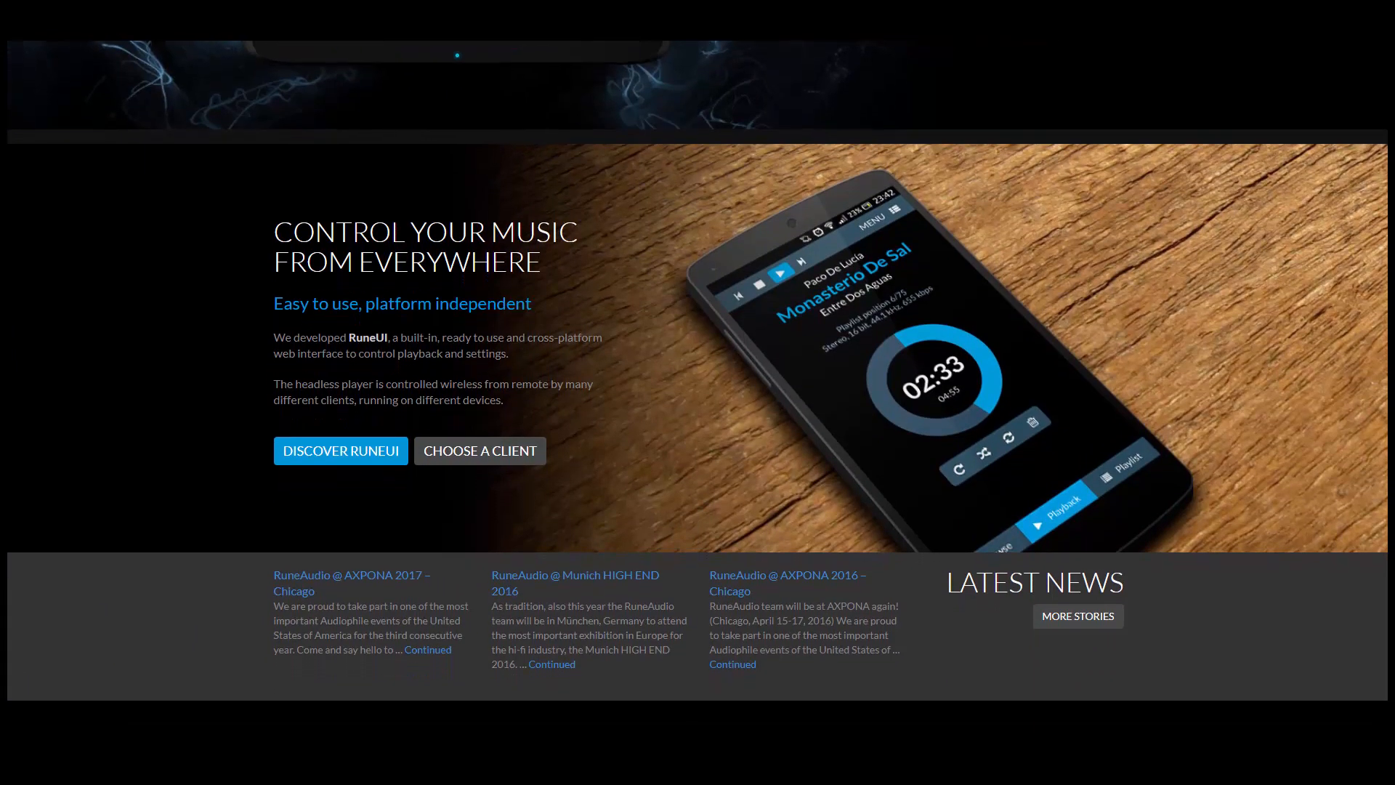
pyautogui.scroll(-3)
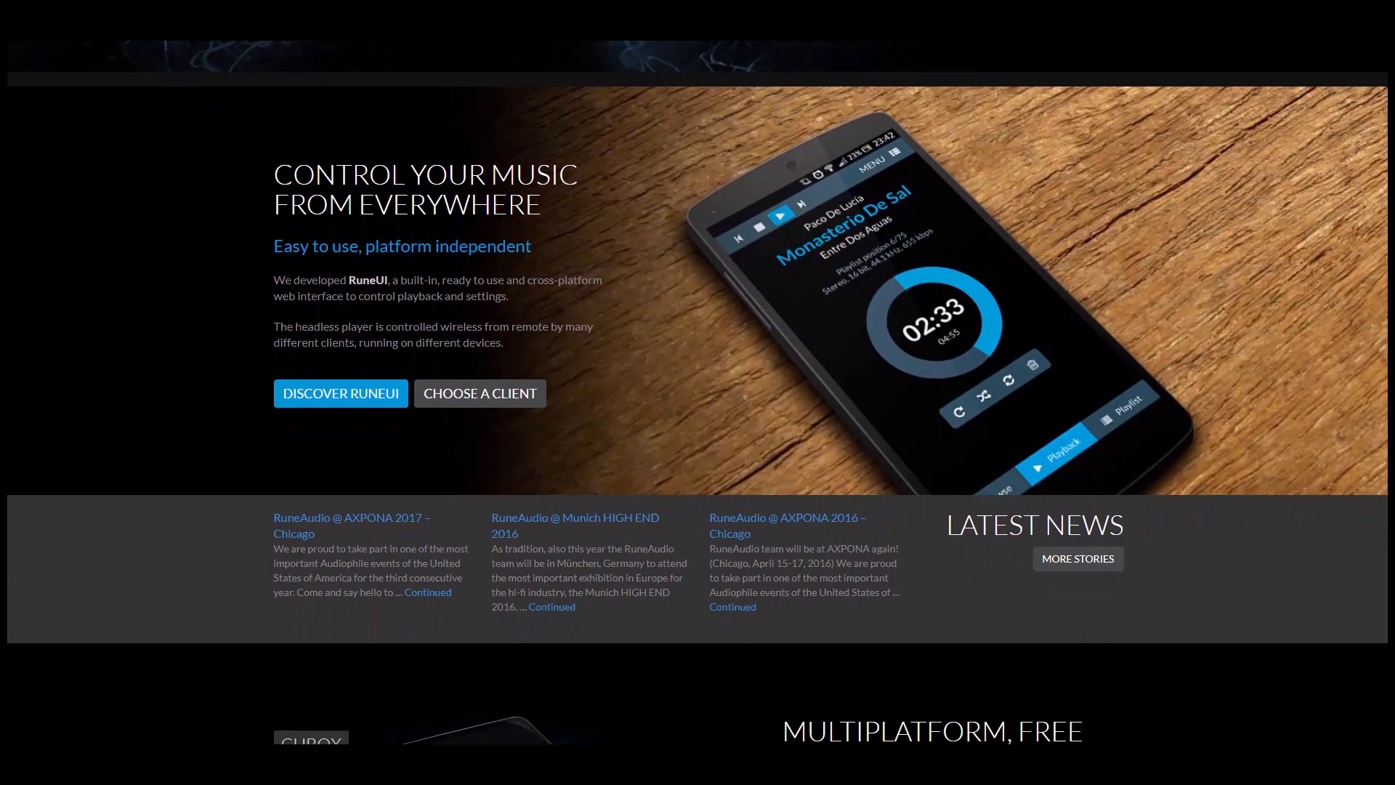
pyautogui.scroll(-3)
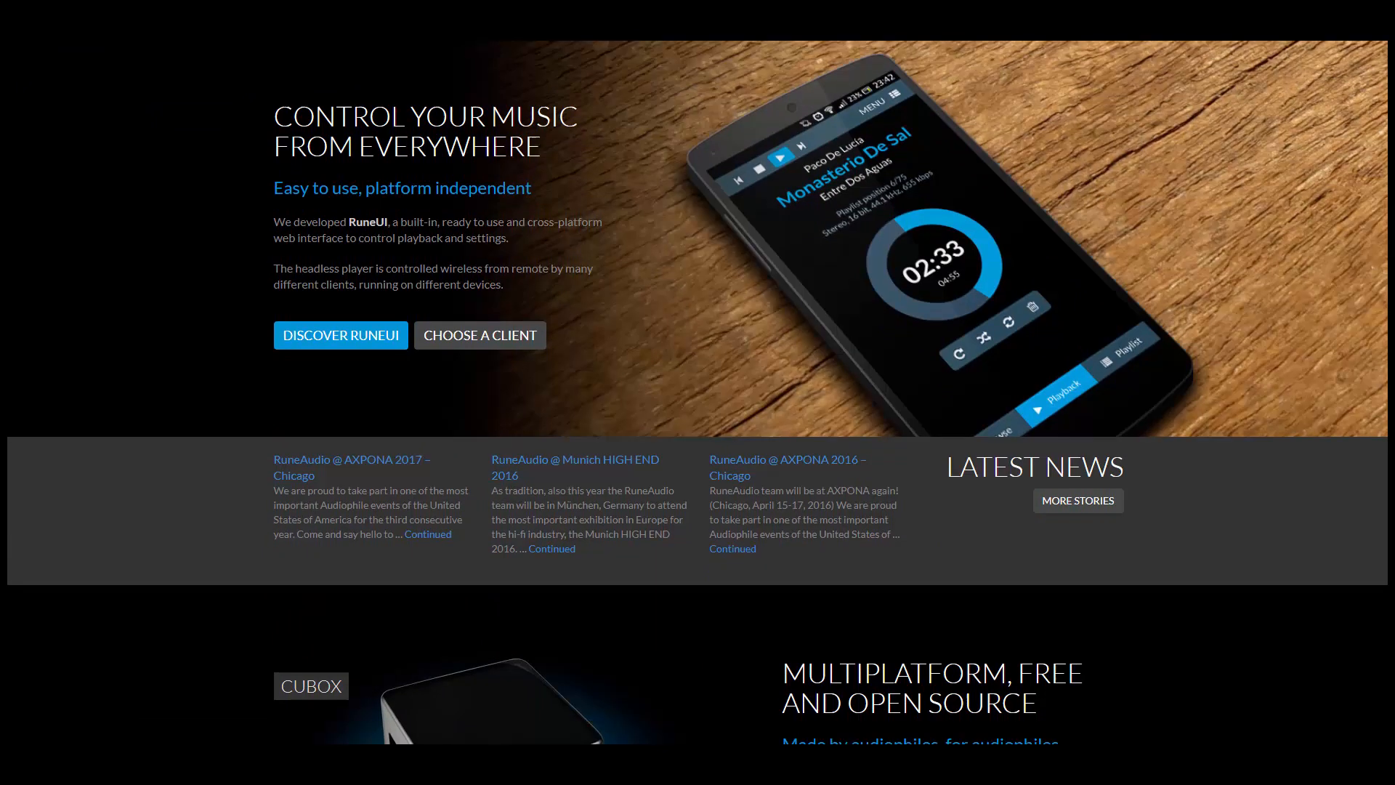
pyautogui.scroll(-3)
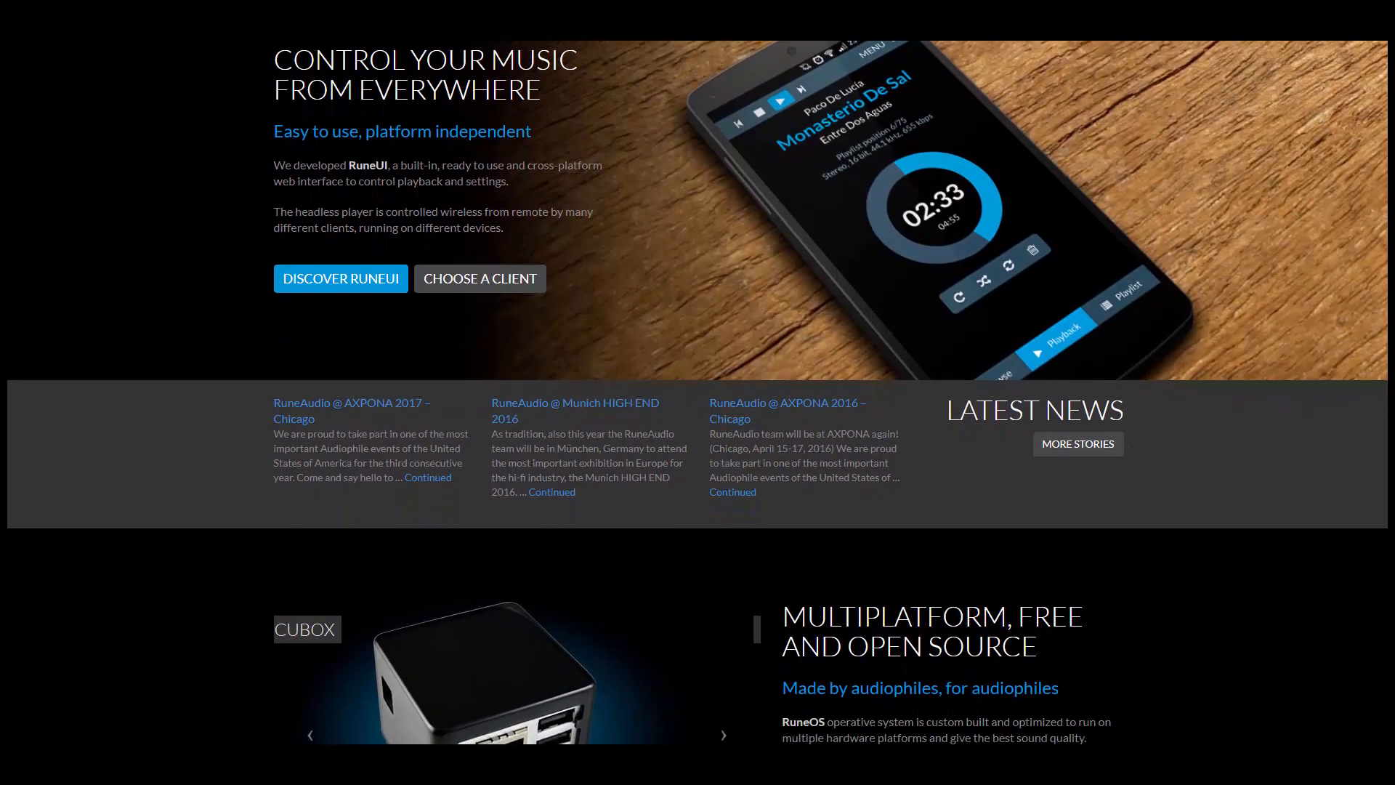
pyautogui.scroll(-3)
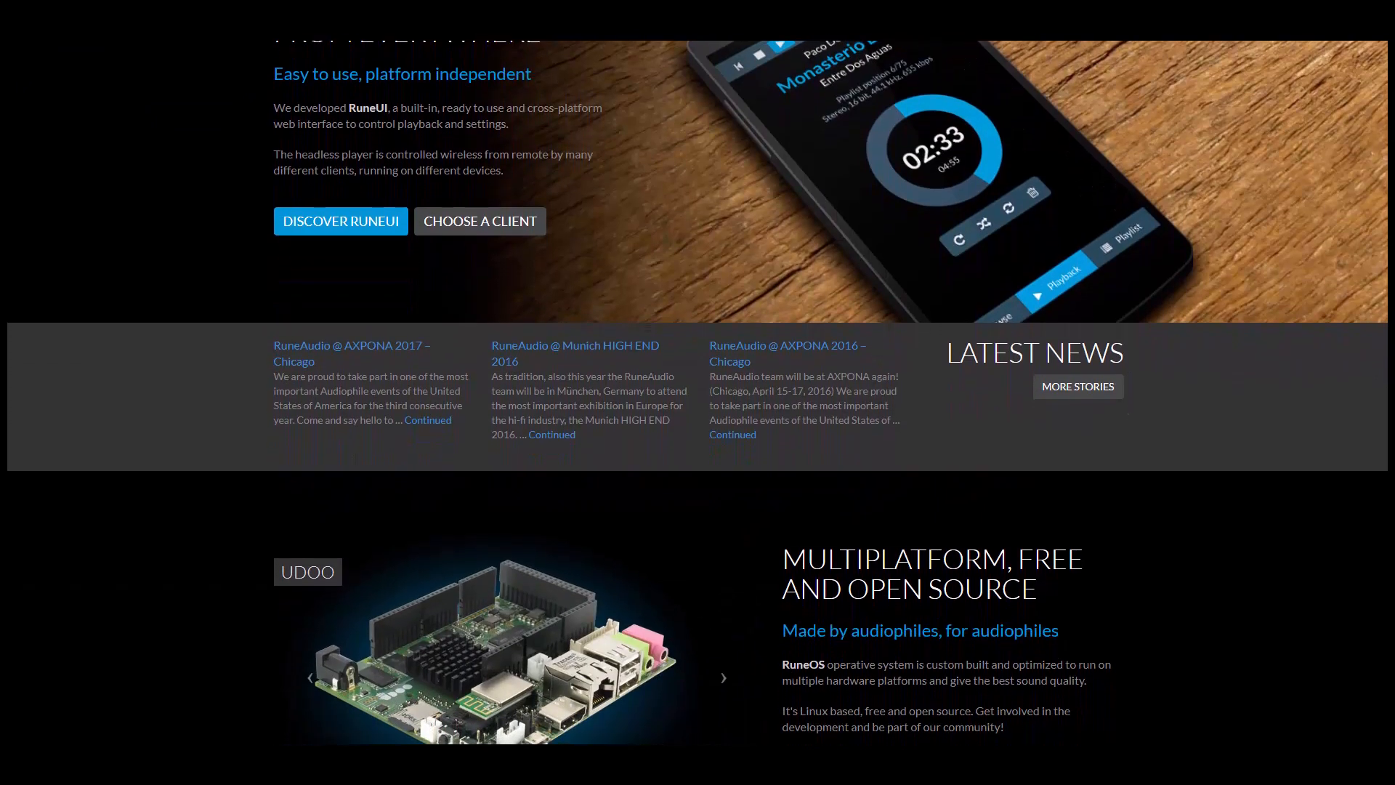
pyautogui.scroll(-3)
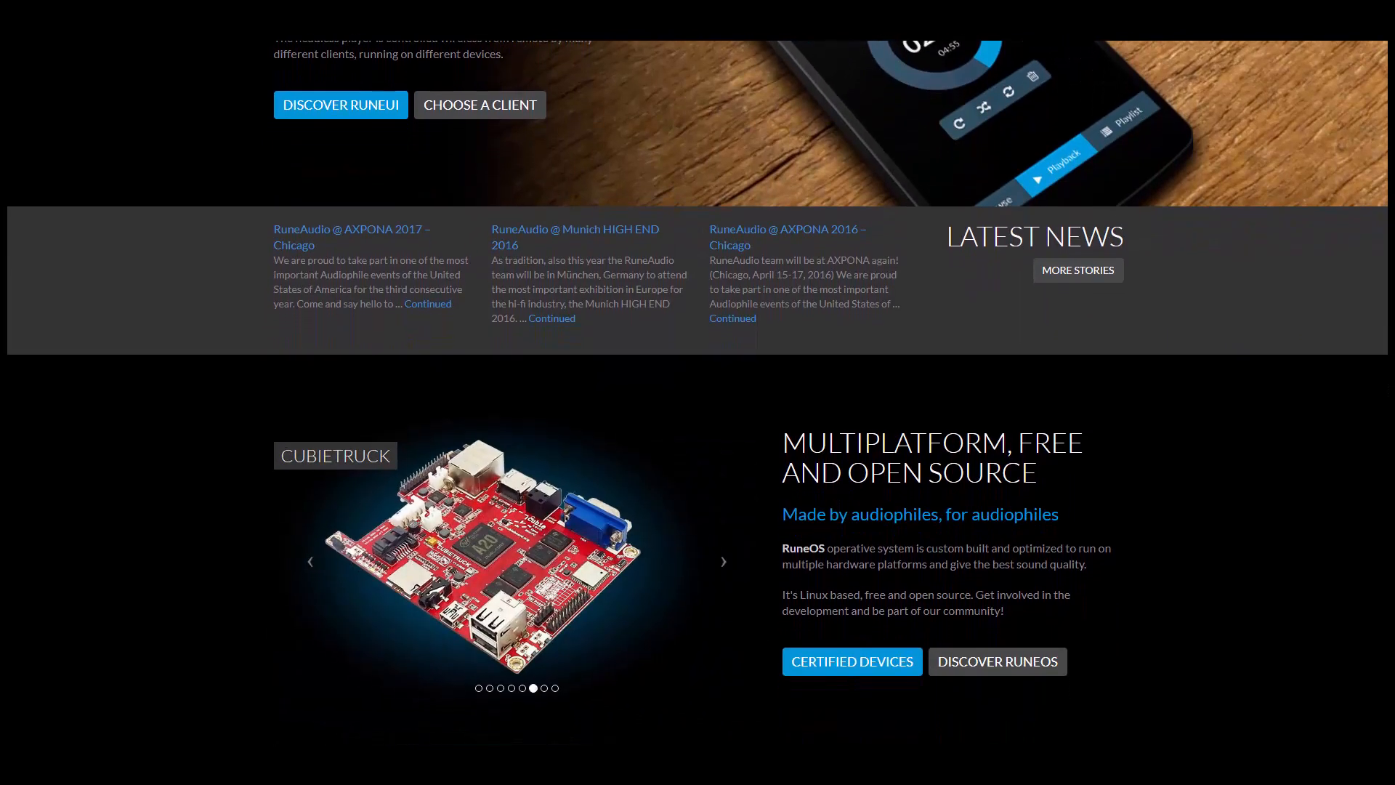
pyautogui.scroll(-3)
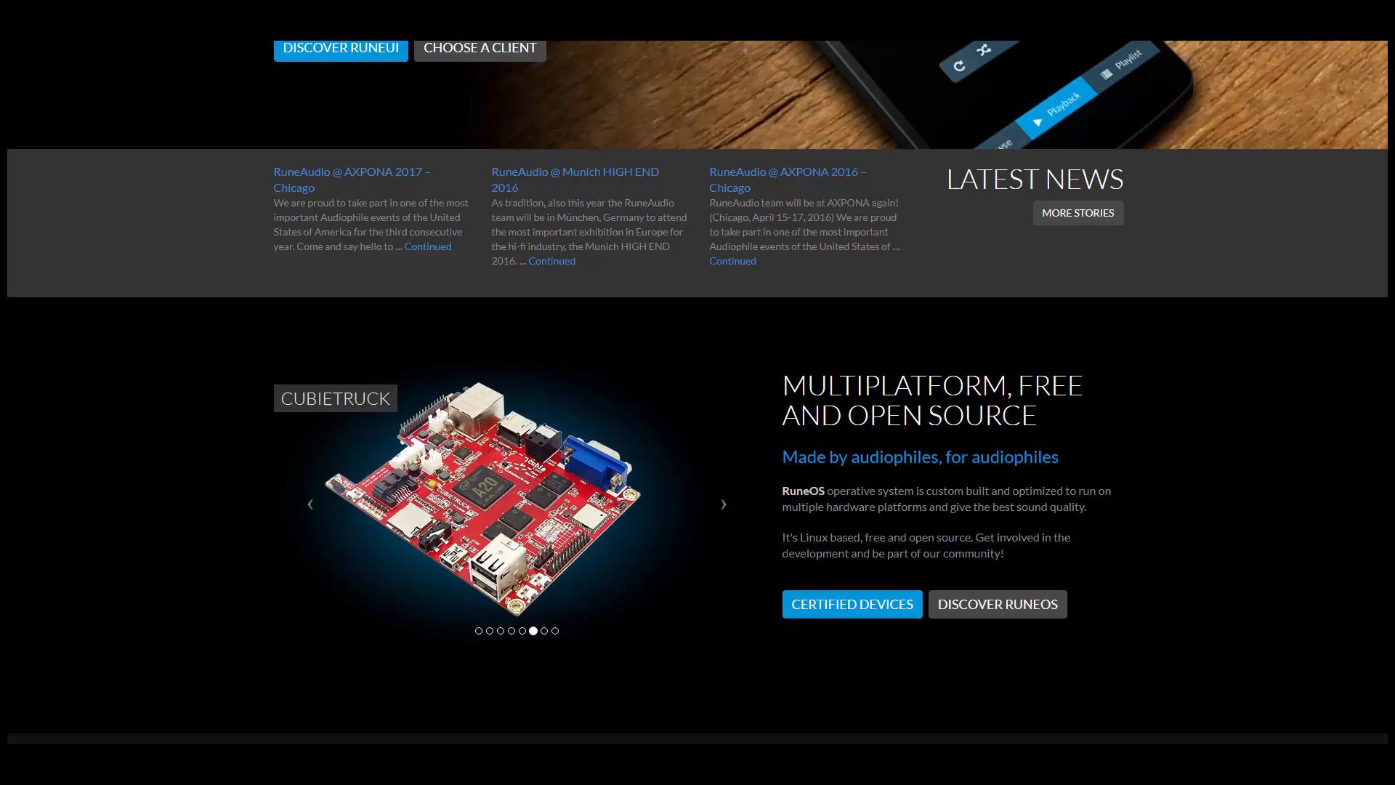
pyautogui.scroll(-3)
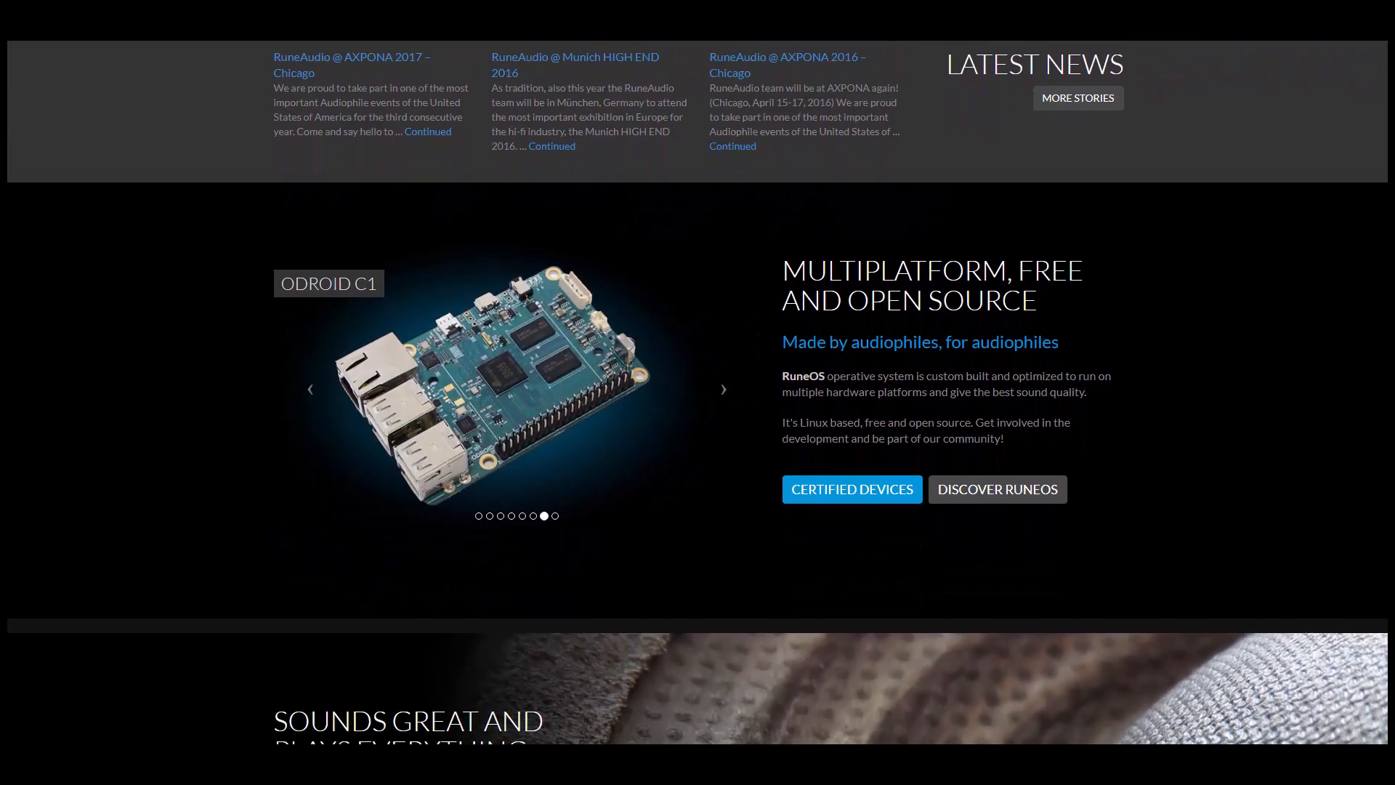
pyautogui.scroll(-3)
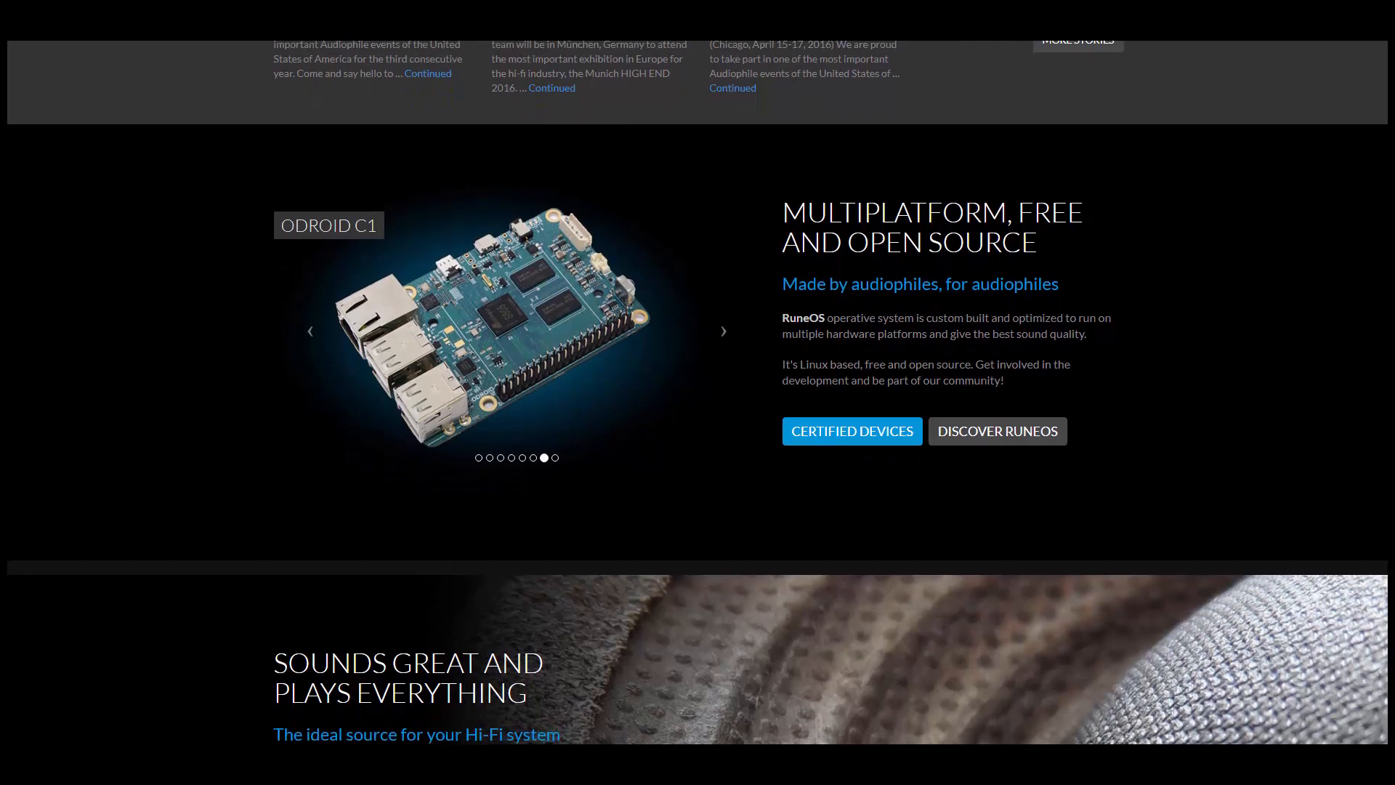